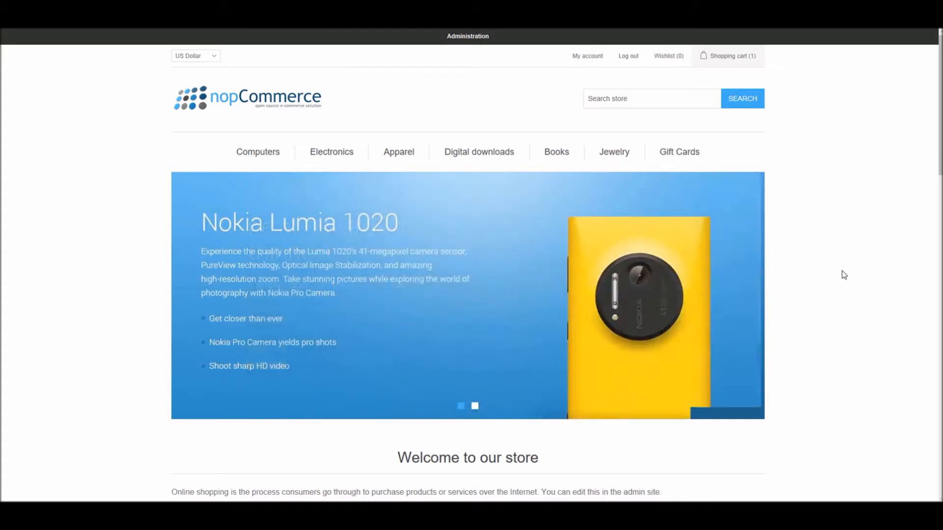
- Go from the store into Administration and bring up Configuration > Languages, listing only English
left_click(461, 406)
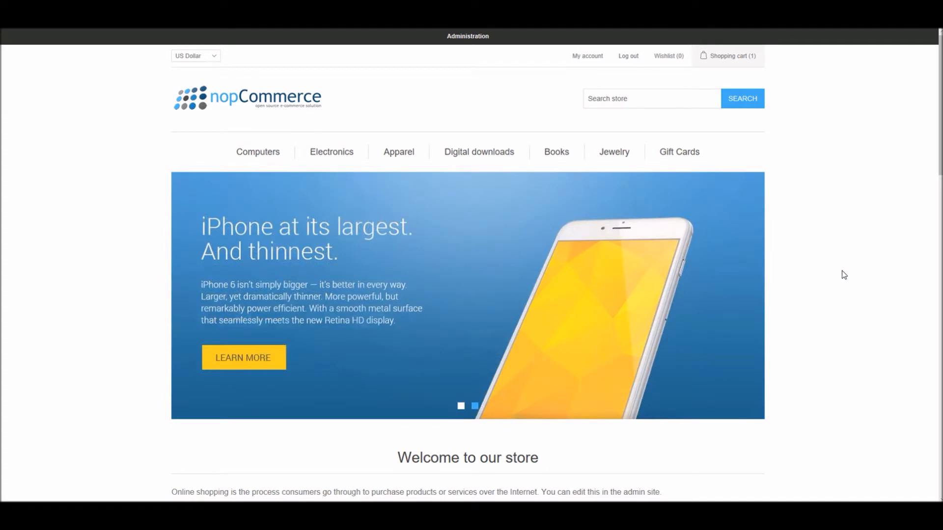
left_click(474, 406)
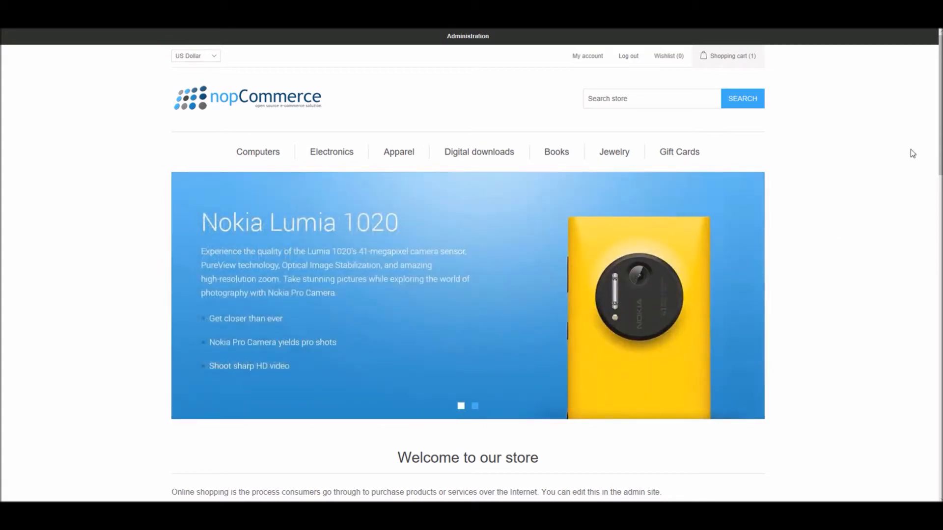
left_click(474, 406)
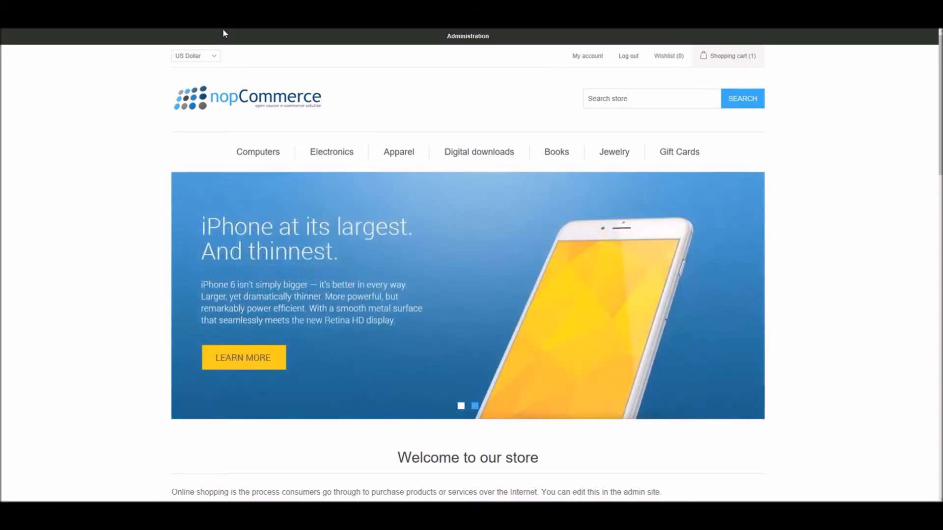
left_click(468, 36)
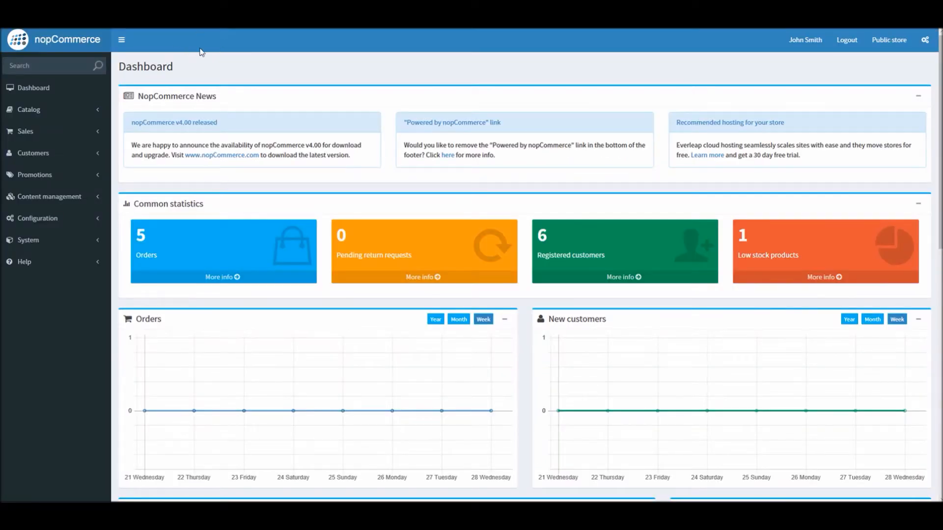
mouse_move(27, 240)
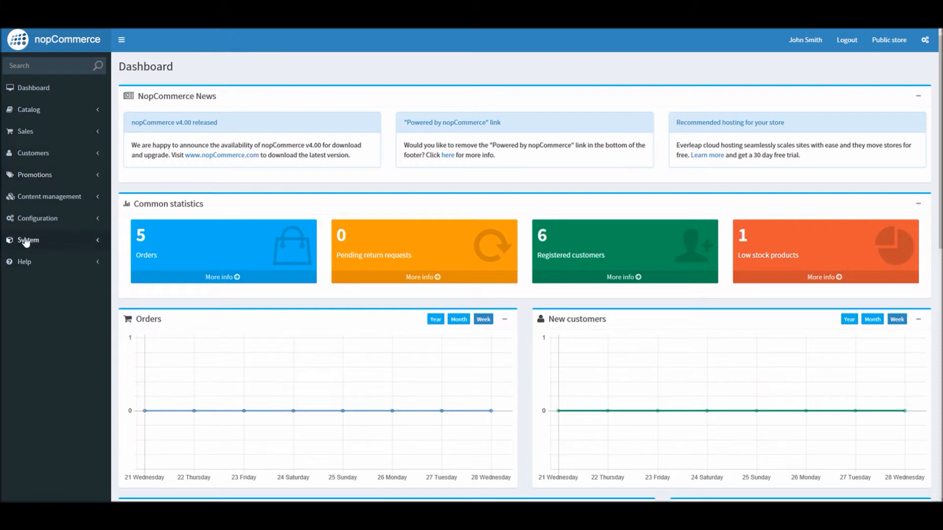
left_click(38, 218)
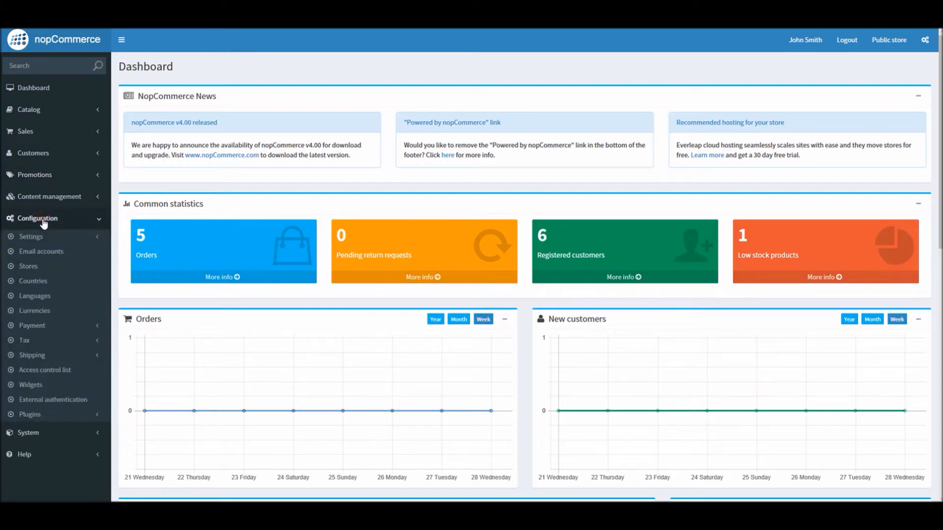
mouse_move(35, 295)
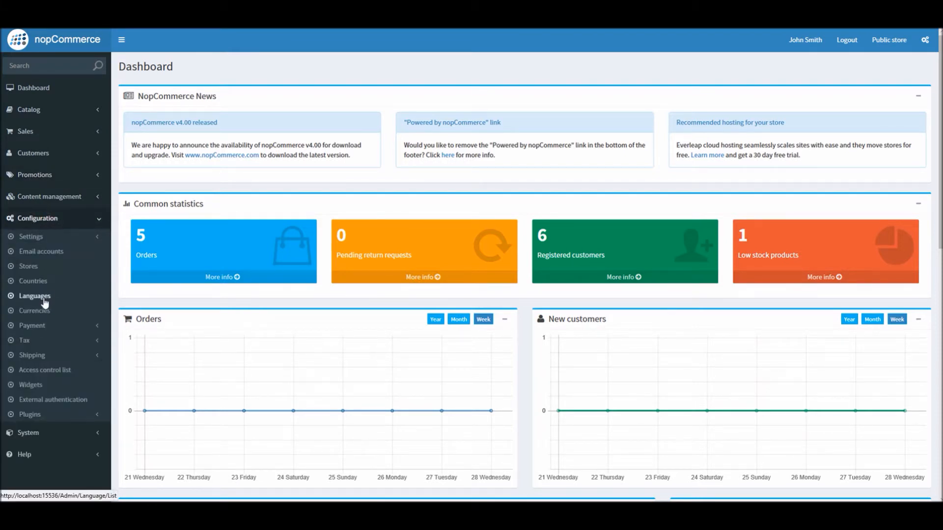
left_click(34, 295)
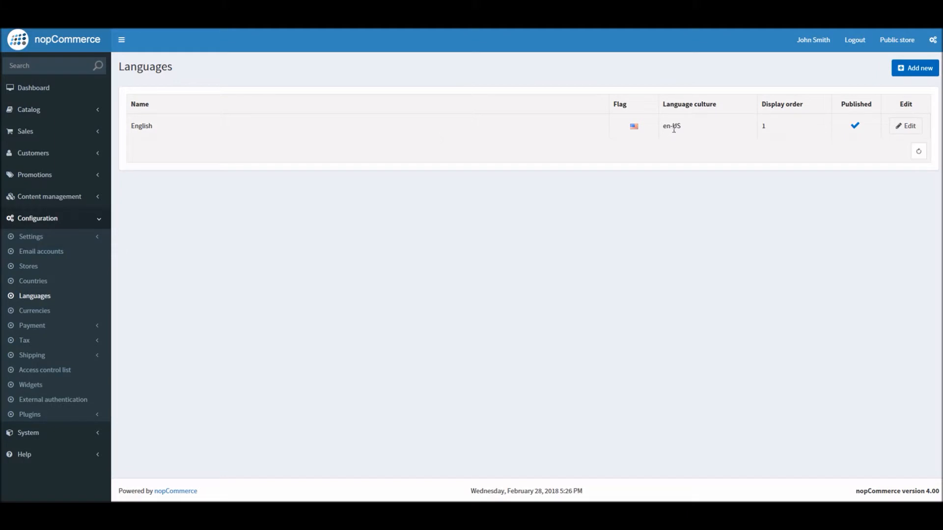
mouse_move(708, 123)
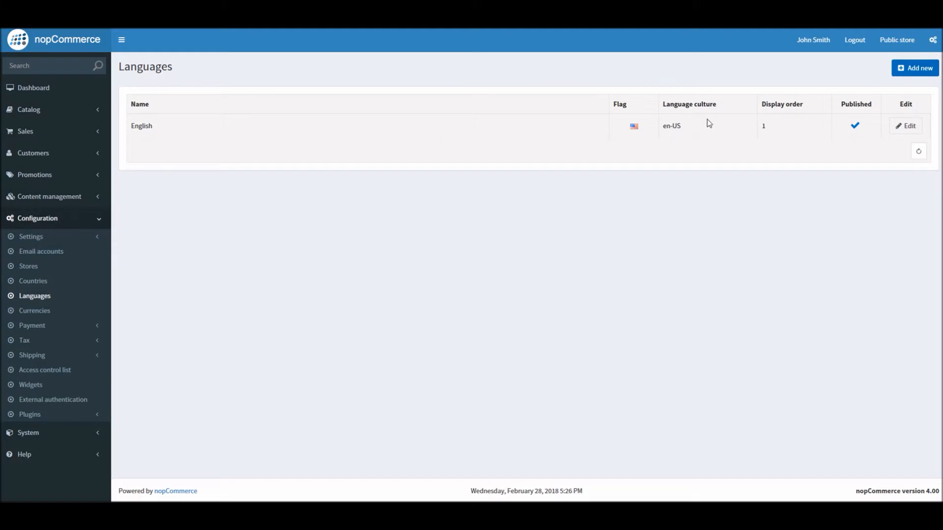
mouse_move(250, 207)
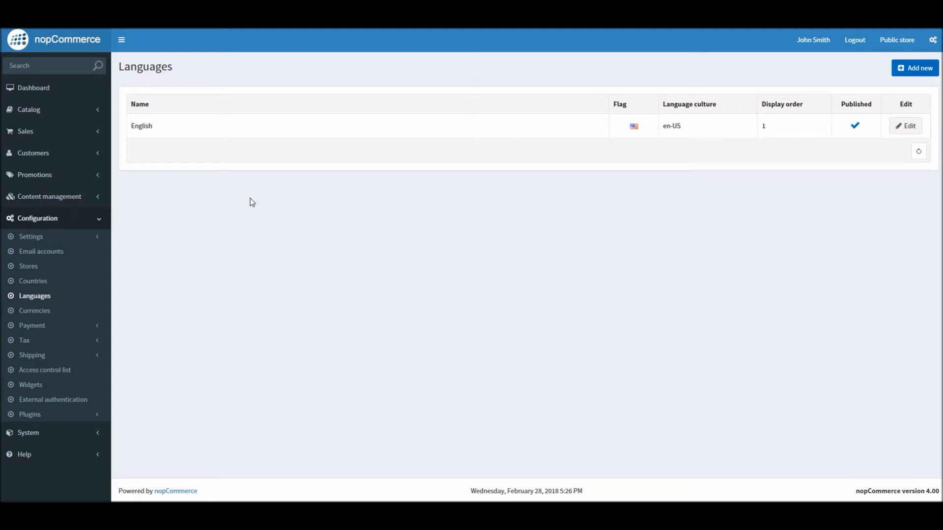
mouse_move(330, 106)
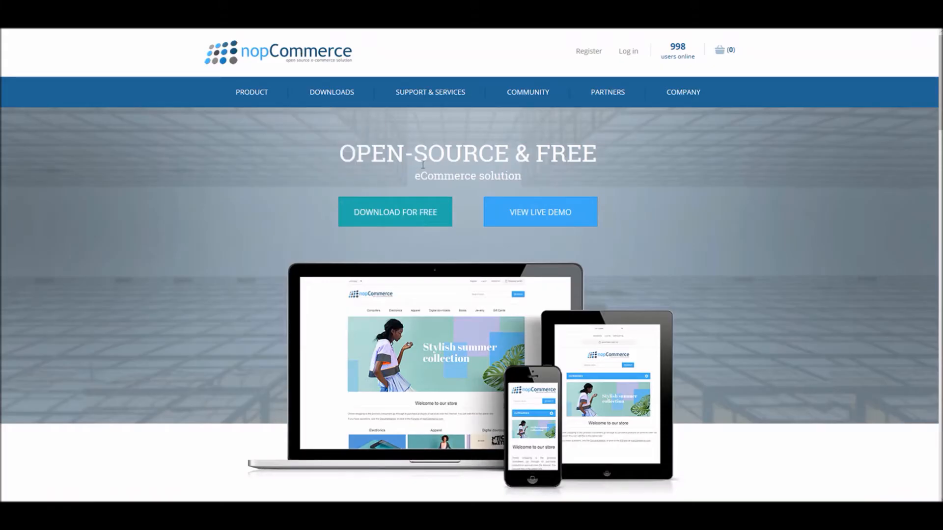
mouse_move(312, 140)
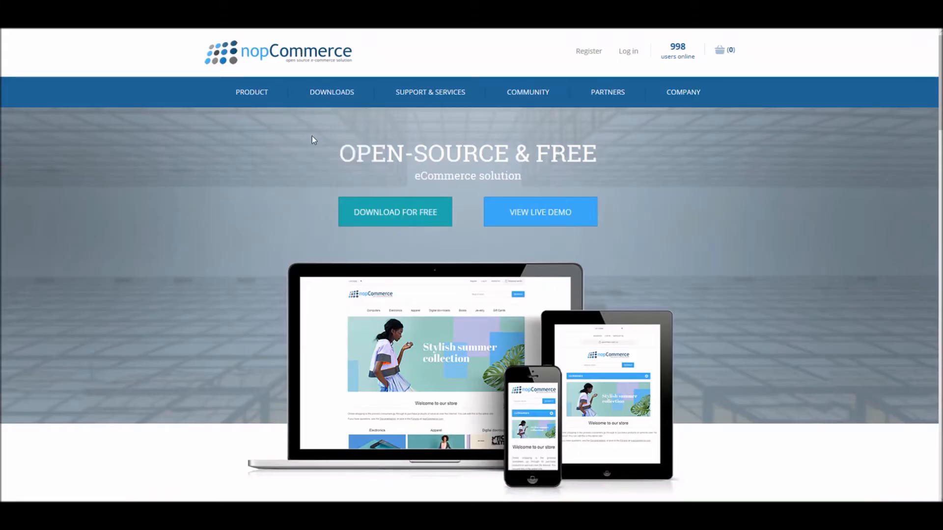
- Reach the nopCommerce Marketplace via Downloads and filter its Category to Language packs
left_click(331, 93)
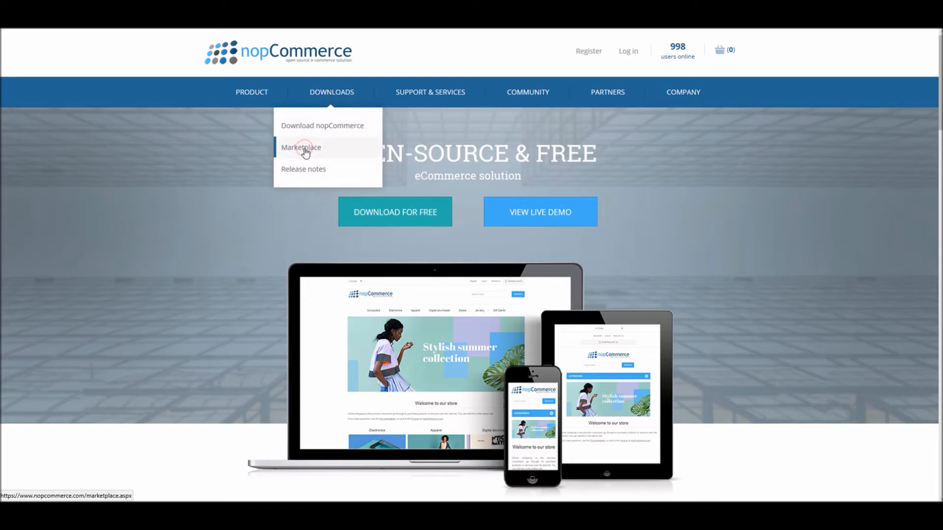
left_click(300, 147)
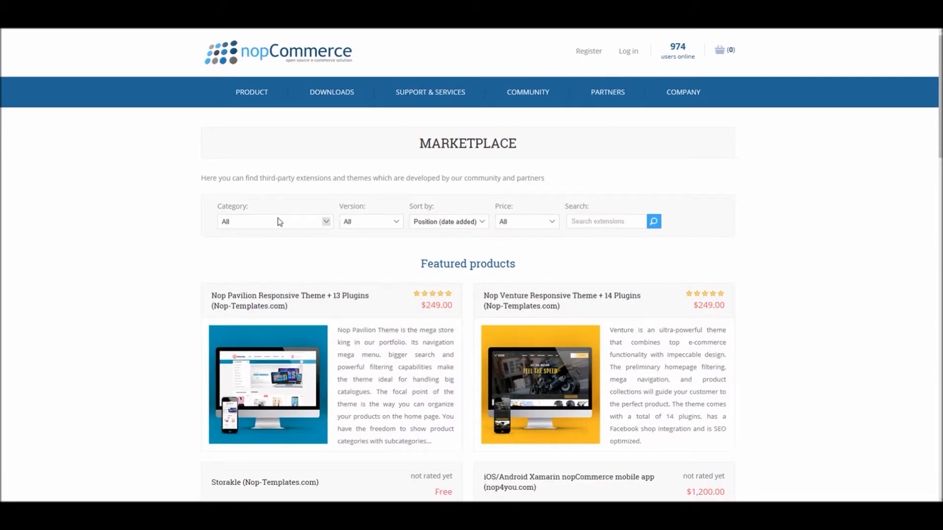
left_click(274, 221)
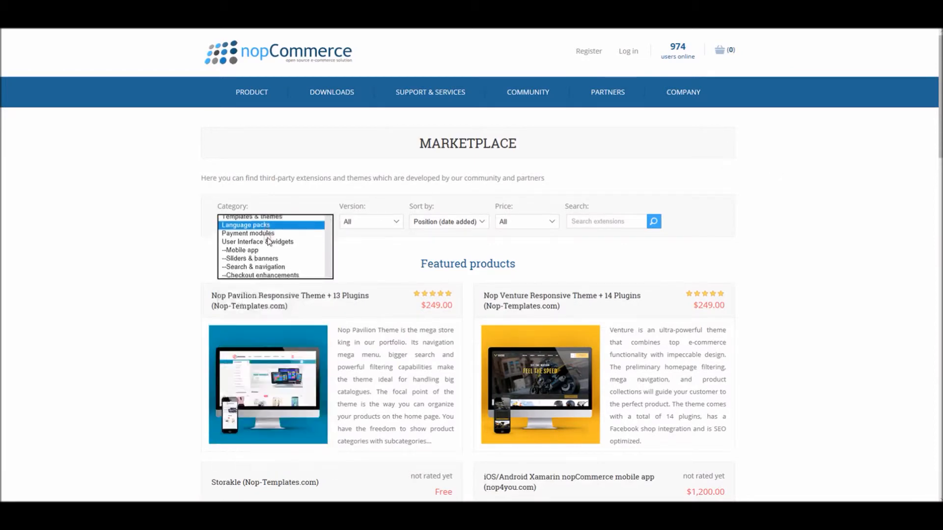
left_click(237, 223)
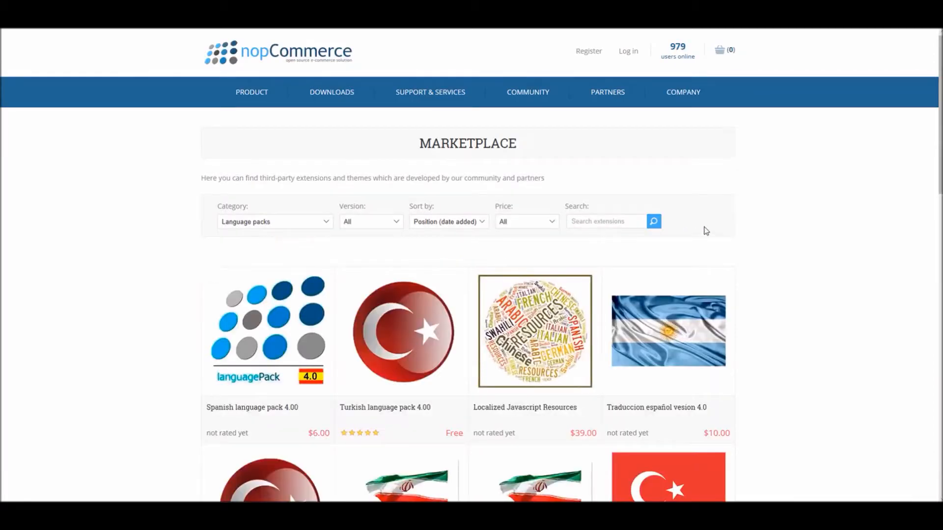
scroll("down", 3)
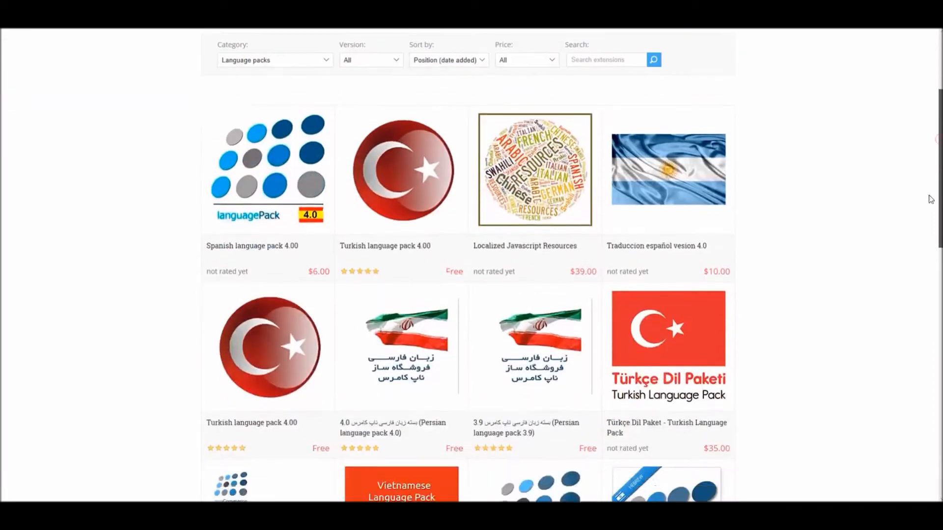
scroll("down", 3)
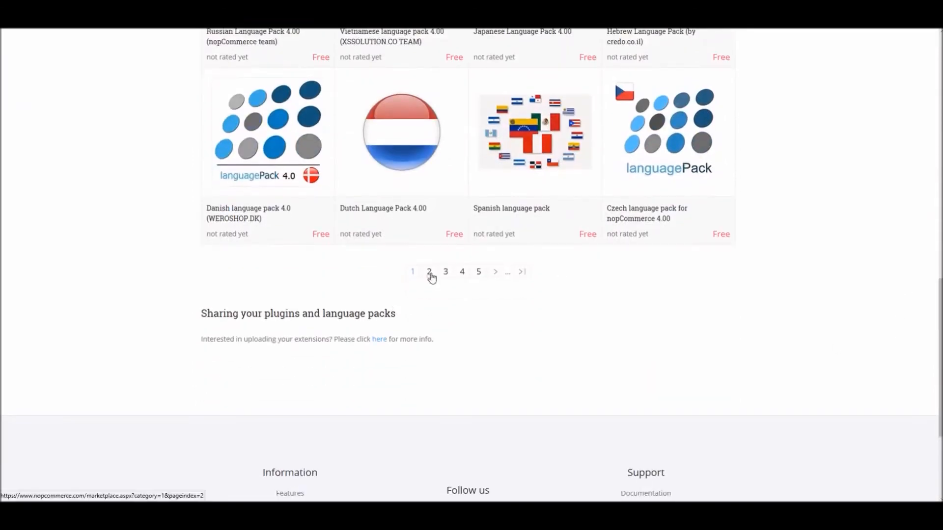
- Move to page 2 and restrict the language packs listing to Version 4.00
left_click(429, 271)
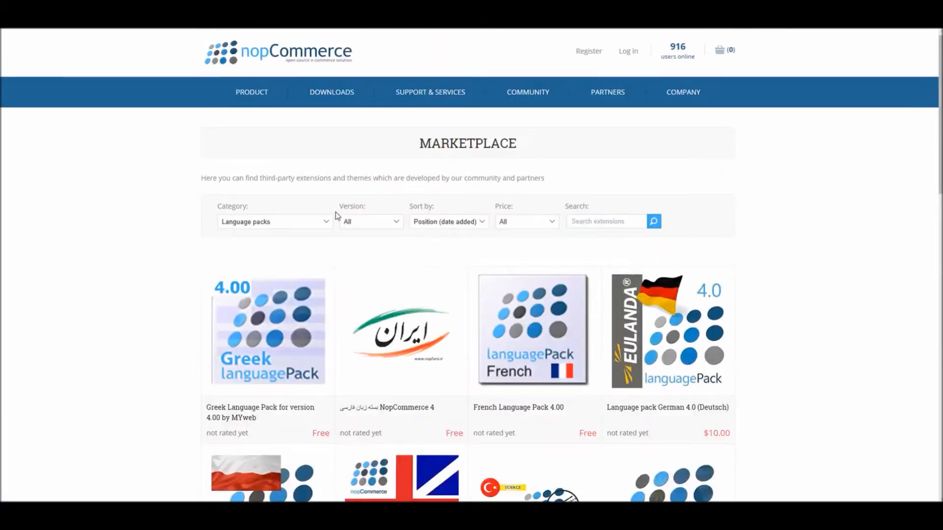
left_click(370, 221)
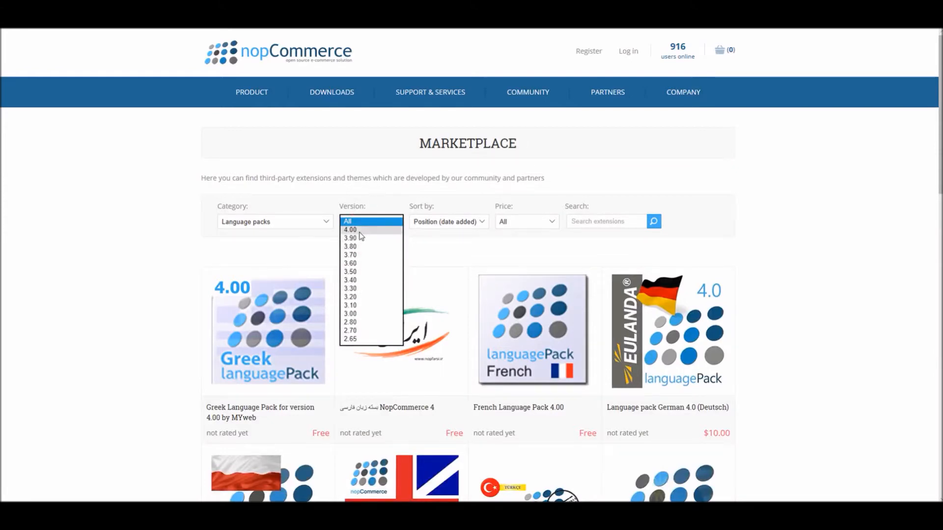
left_click(350, 228)
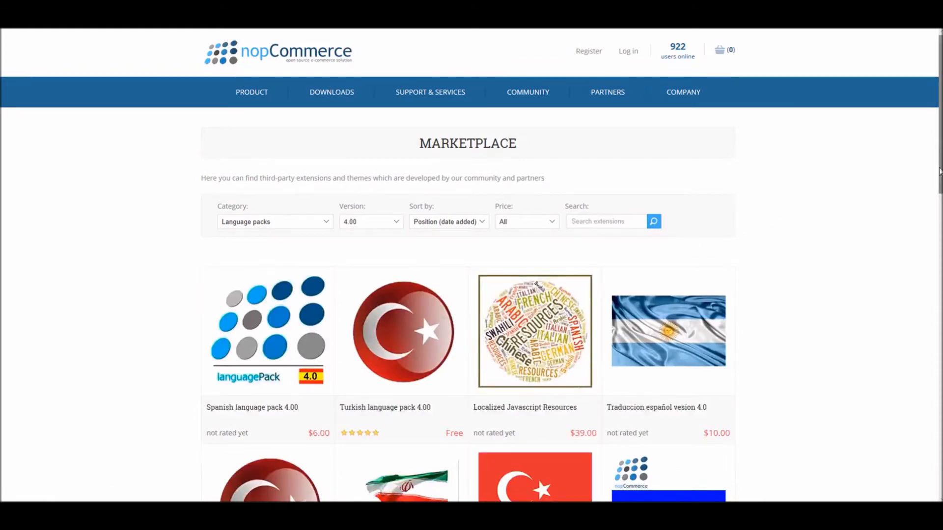
scroll("down", 3)
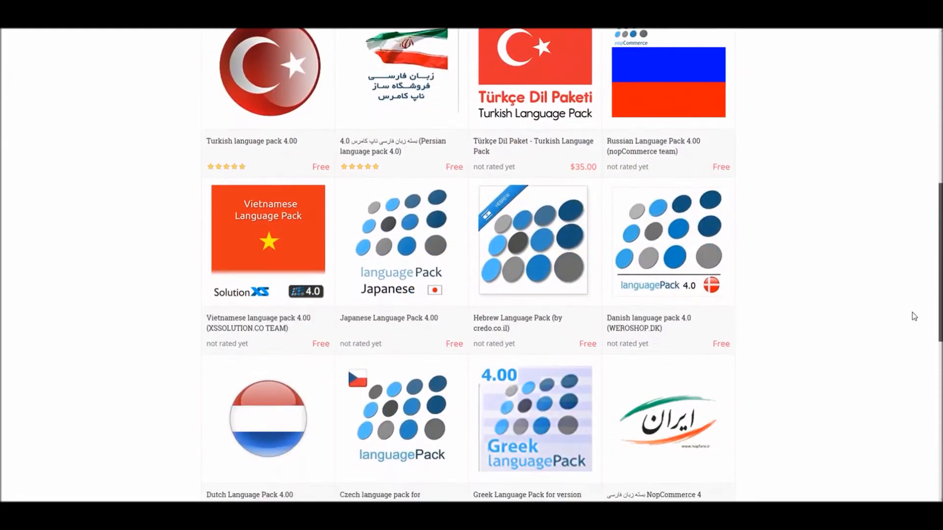
scroll("down", 3)
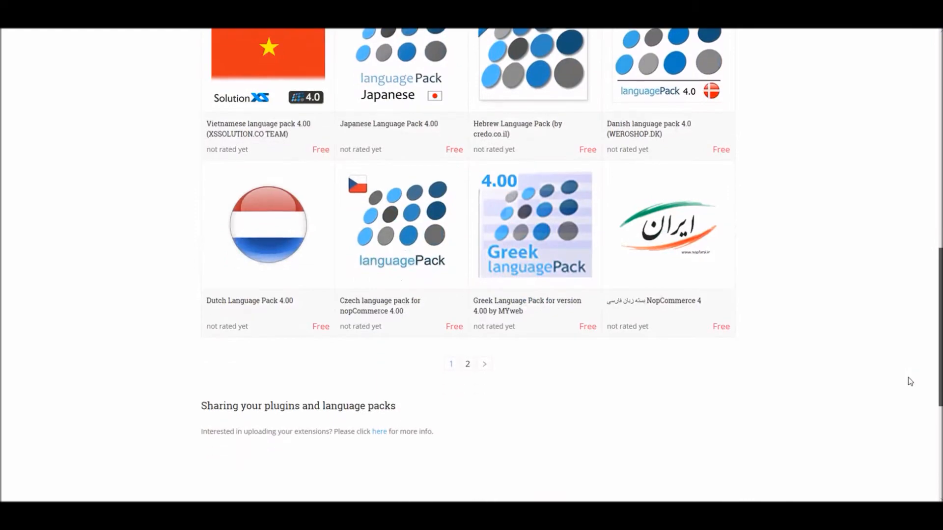
scroll("up", 3)
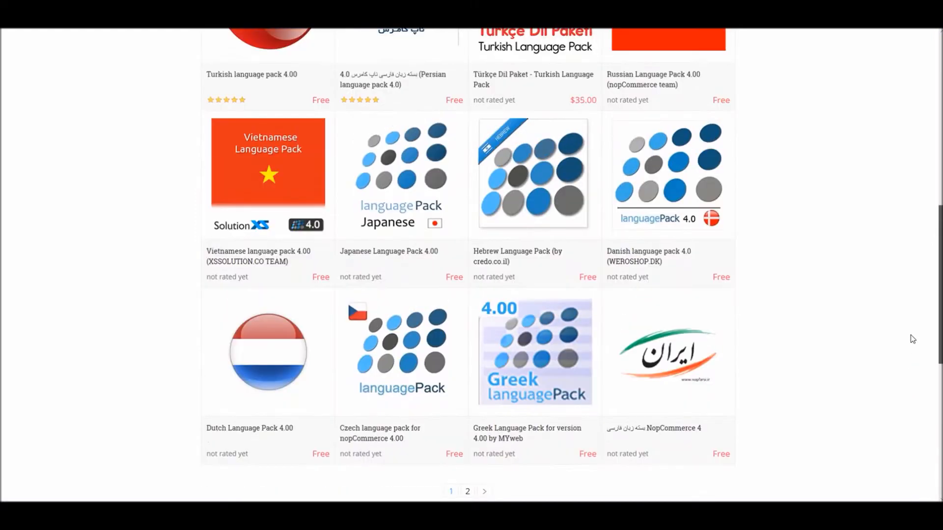
scroll("up", 3)
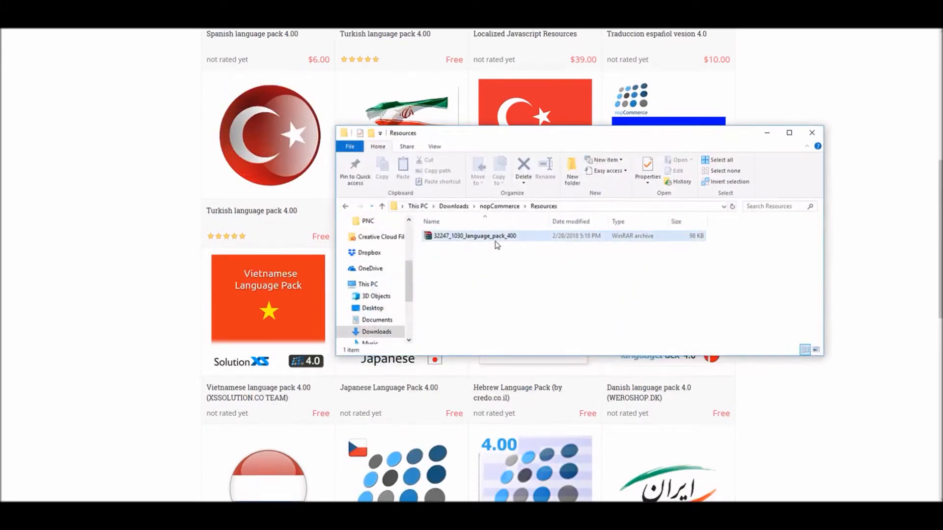
- Search the marketplace for 'russia' and go into the Russian Language Pack 4.00 product page
left_click(811, 132)
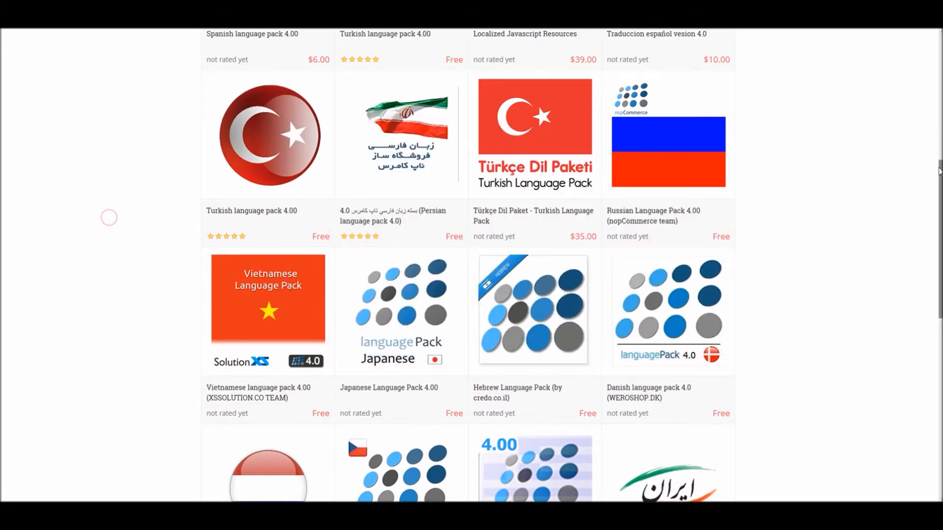
scroll("up", 3)
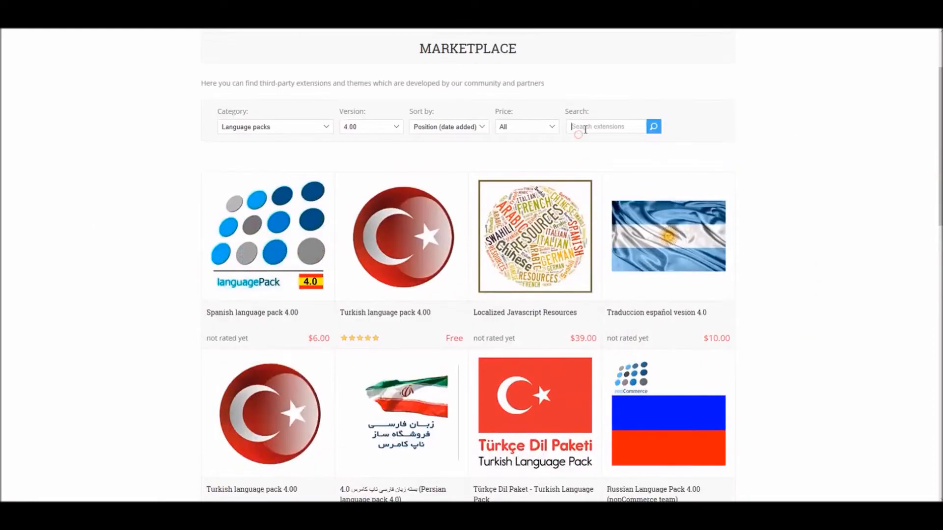
type("russian")
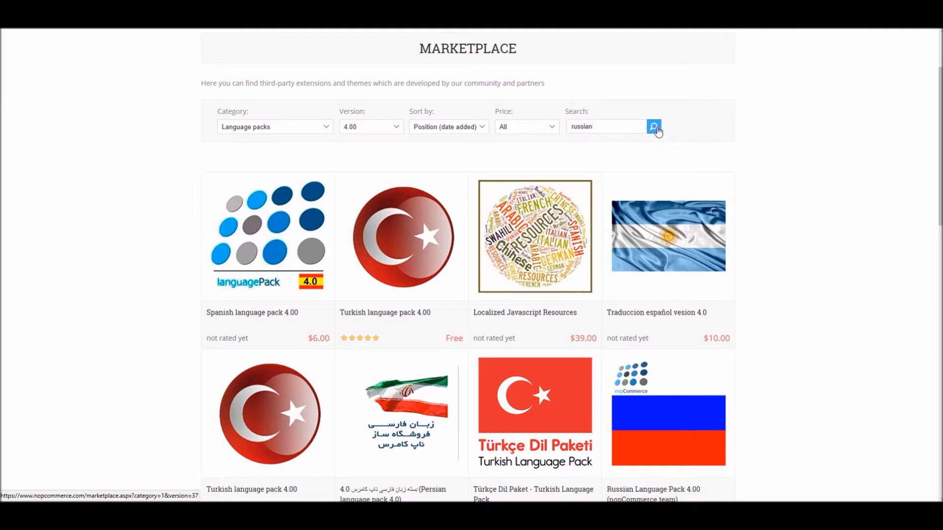
left_click(653, 127)
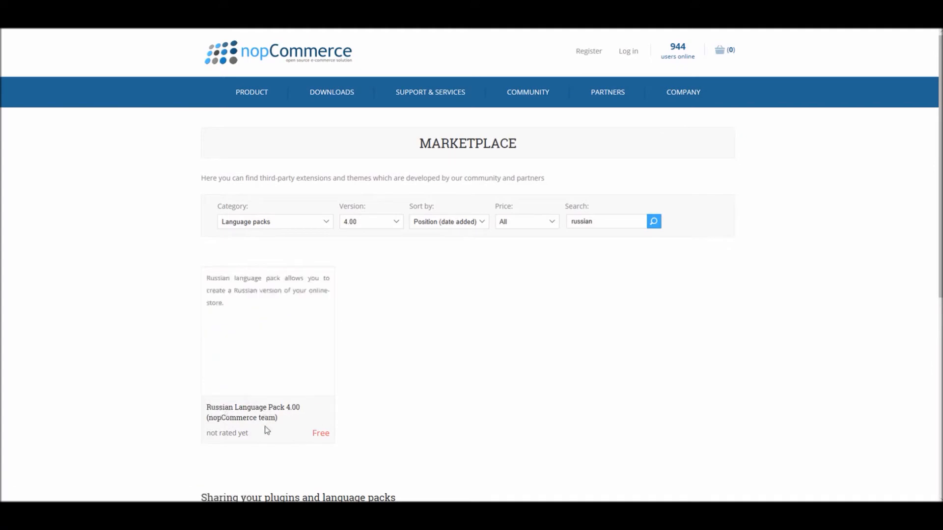
mouse_move(255, 282)
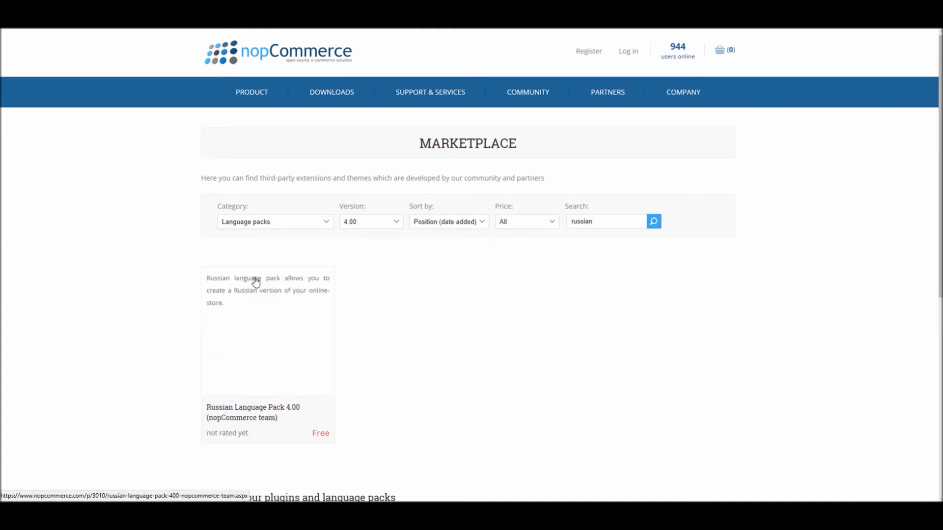
mouse_move(281, 419)
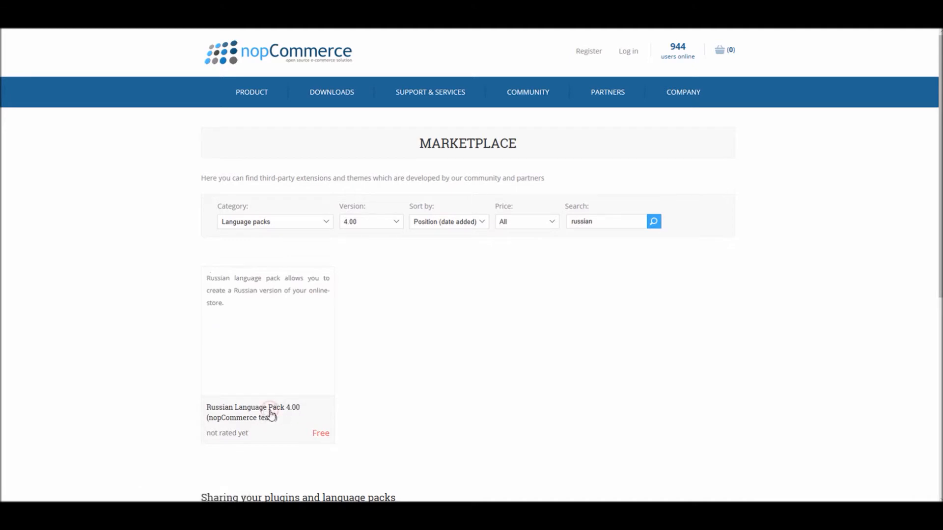
left_click(252, 411)
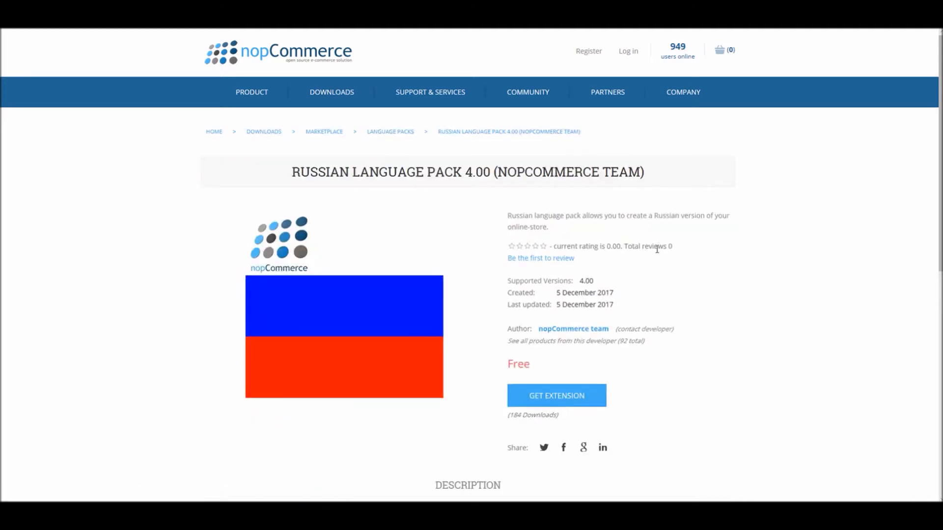
mouse_move(595, 226)
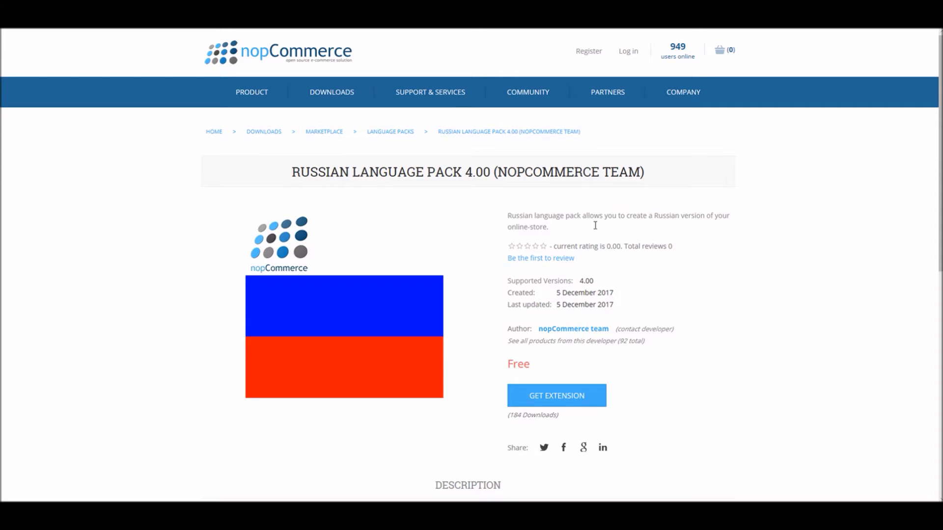
mouse_move(749, 200)
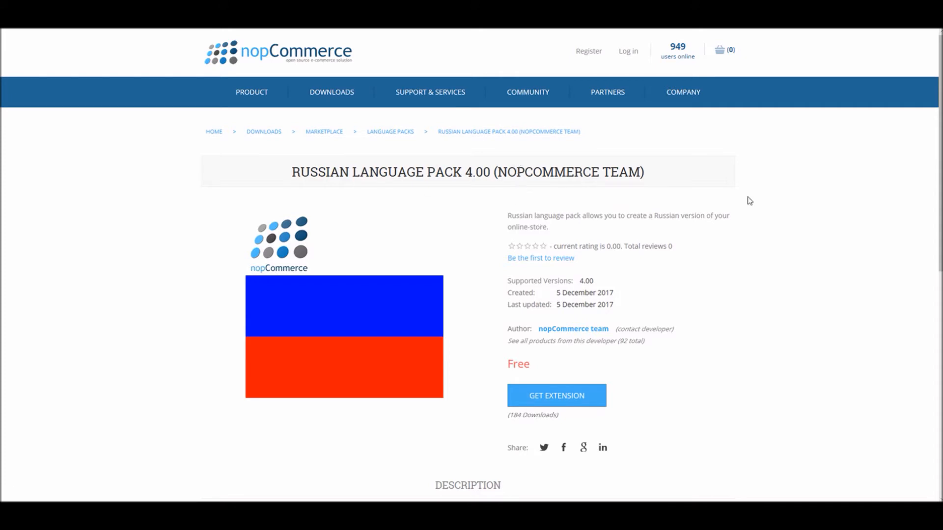
mouse_move(555, 396)
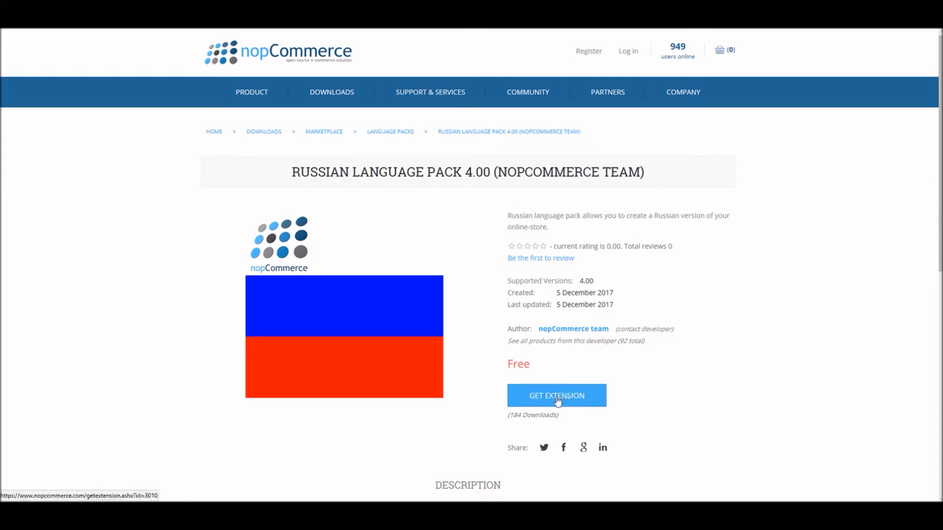
mouse_move(528, 394)
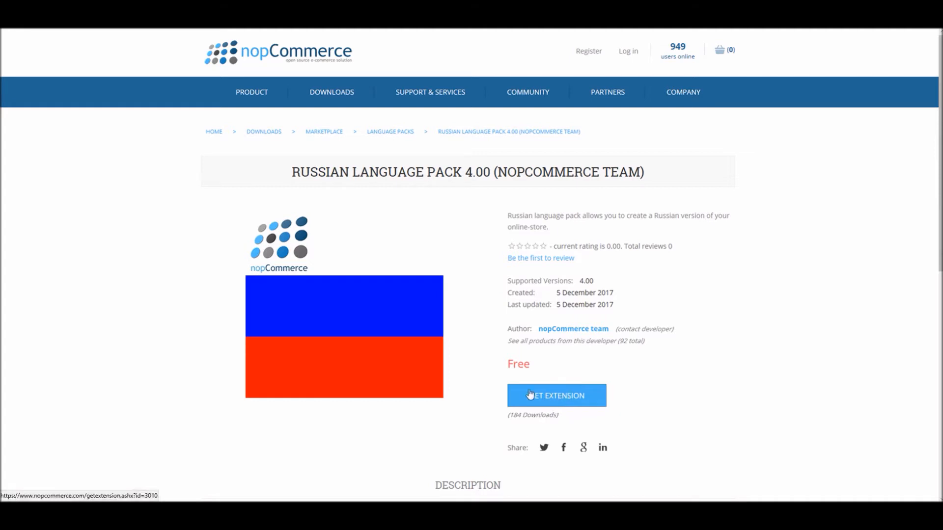
- Download the Russian pack archive and extract it so language_pack_400 XML appears in Resources
left_click(556, 395)
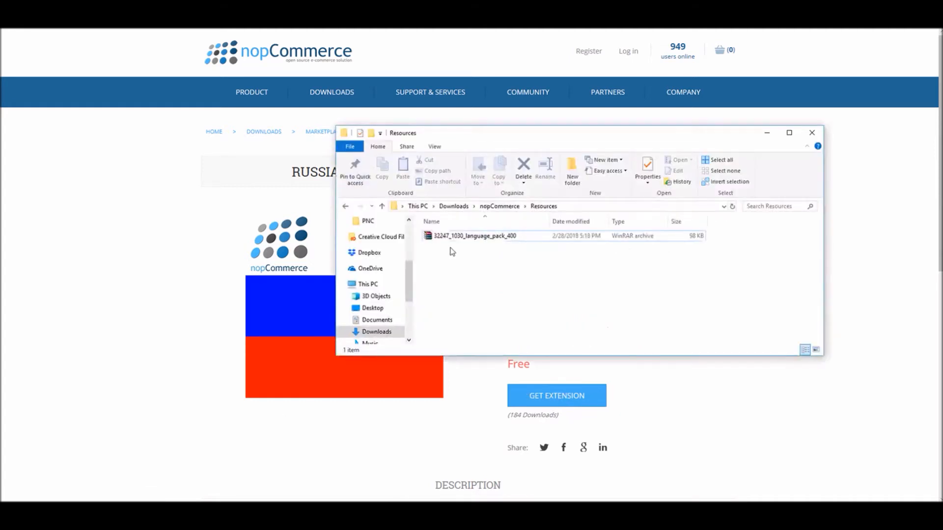
left_click(473, 235)
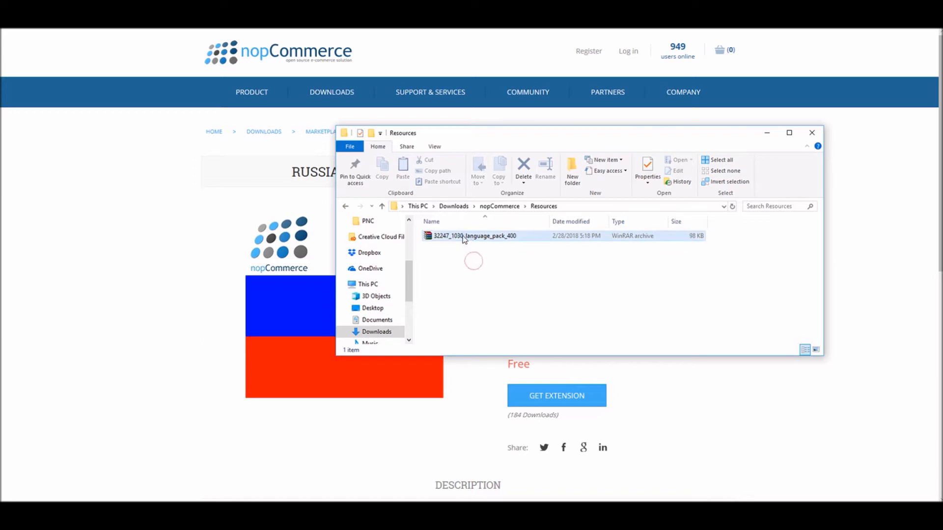
right_click(475, 236)
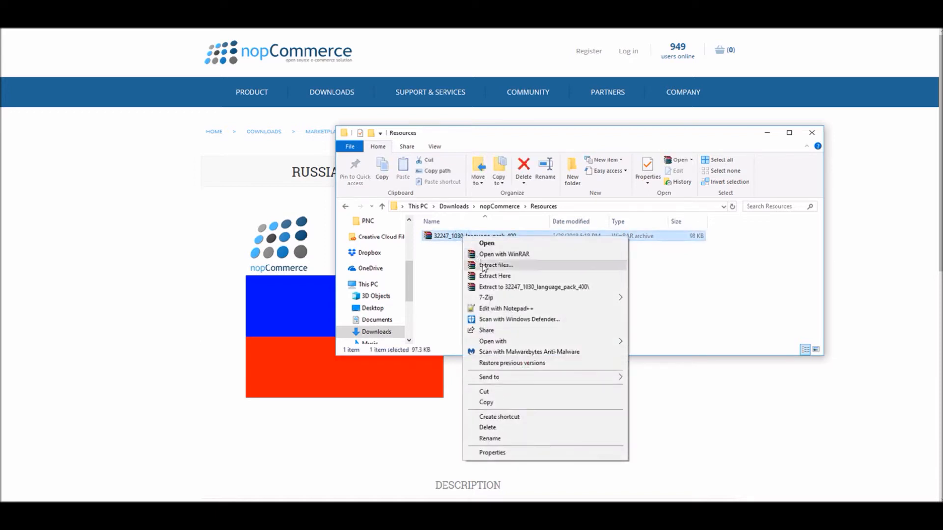
left_click(495, 275)
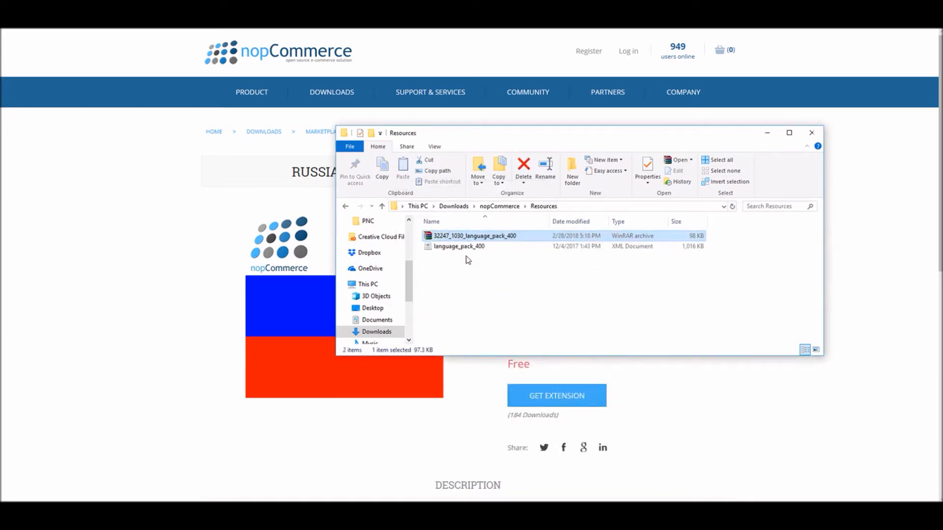
left_click(466, 258)
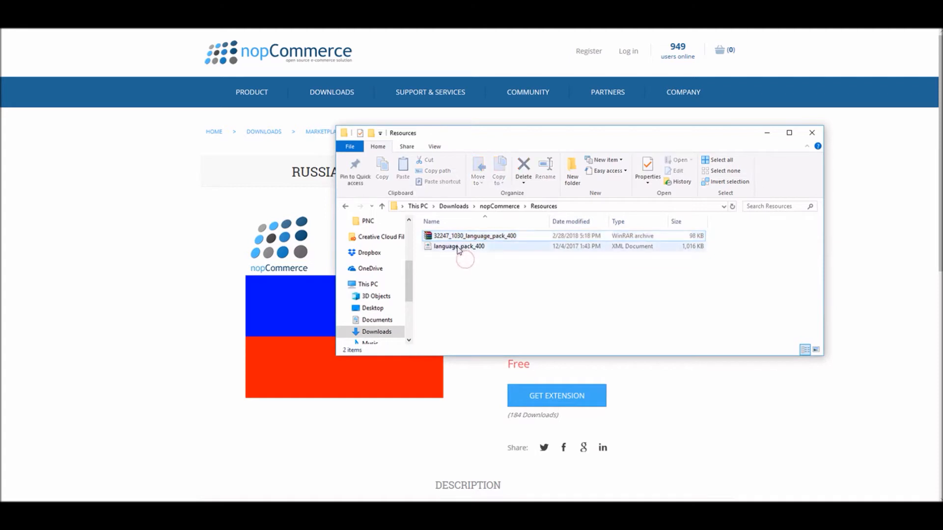
left_click(459, 246)
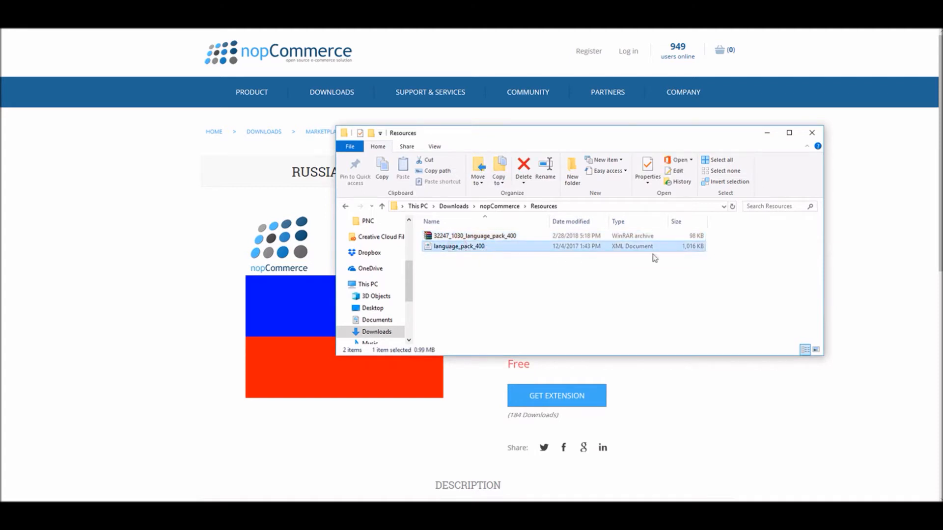
mouse_move(470, 275)
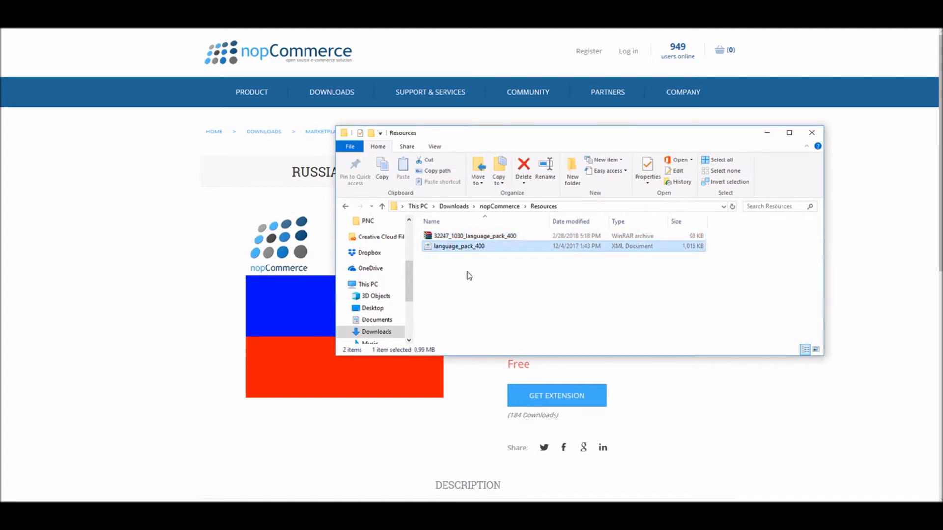
mouse_move(460, 252)
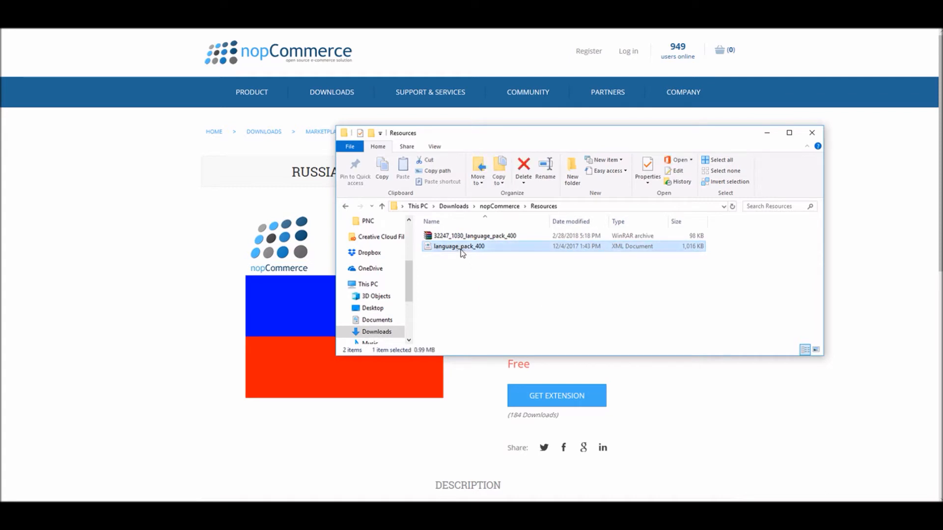
mouse_move(190, 37)
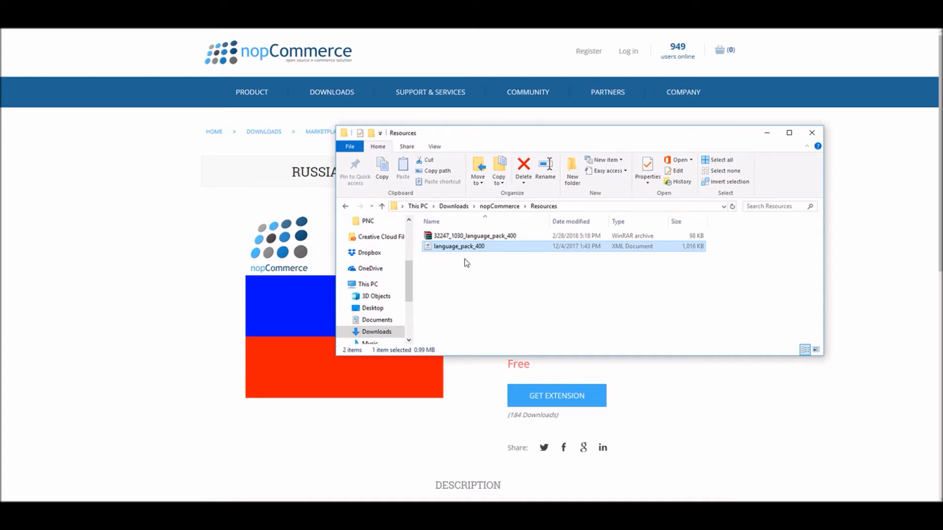
mouse_move(456, 292)
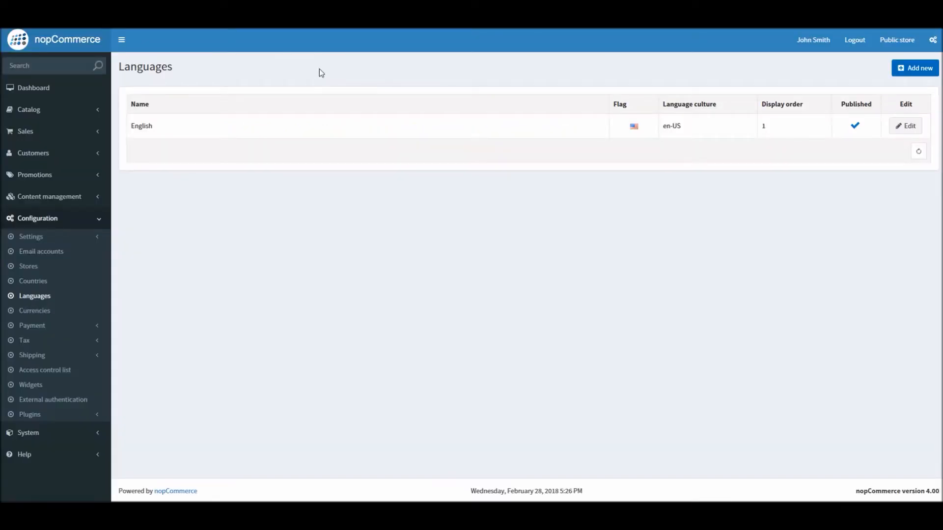
mouse_move(160, 108)
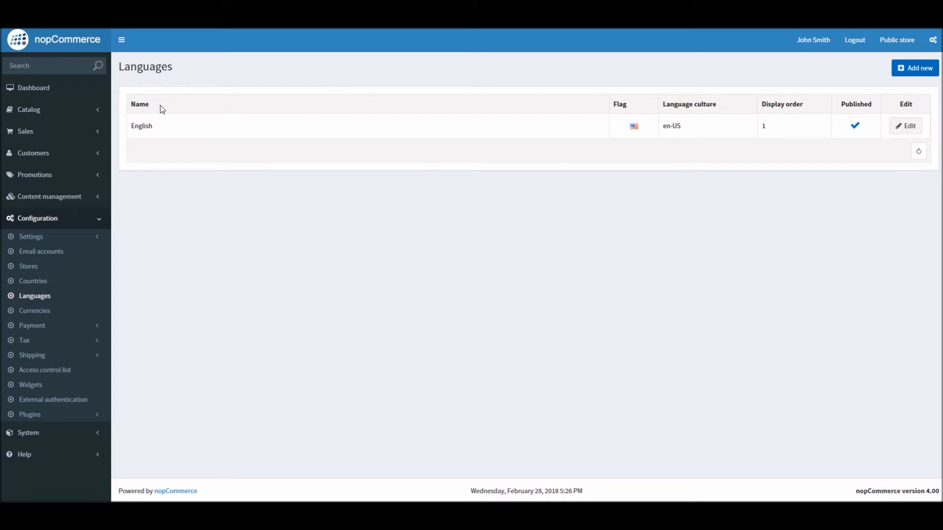
mouse_move(873, 77)
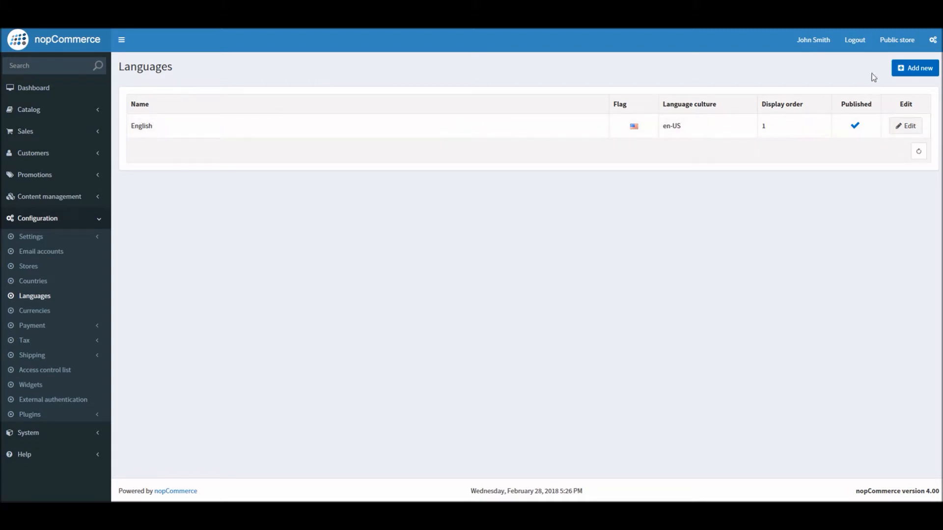
mouse_move(766, 77)
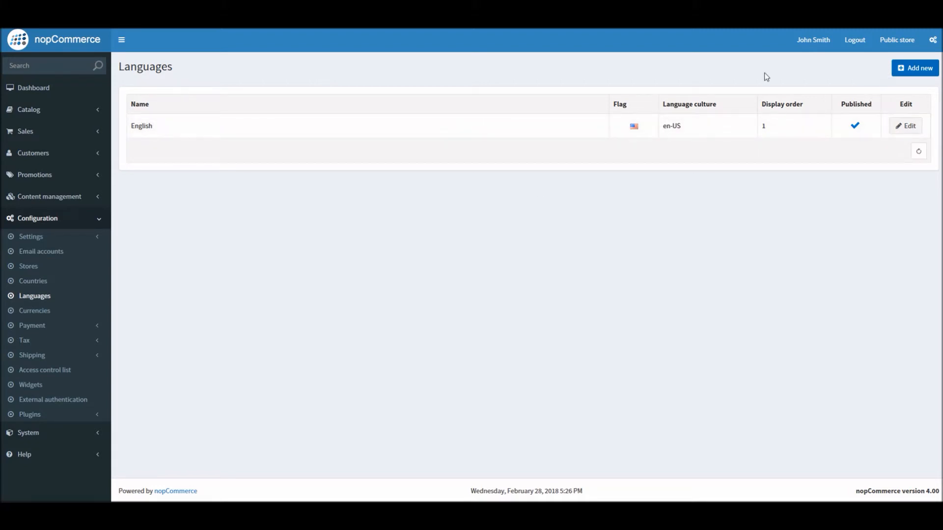
mouse_move(915, 67)
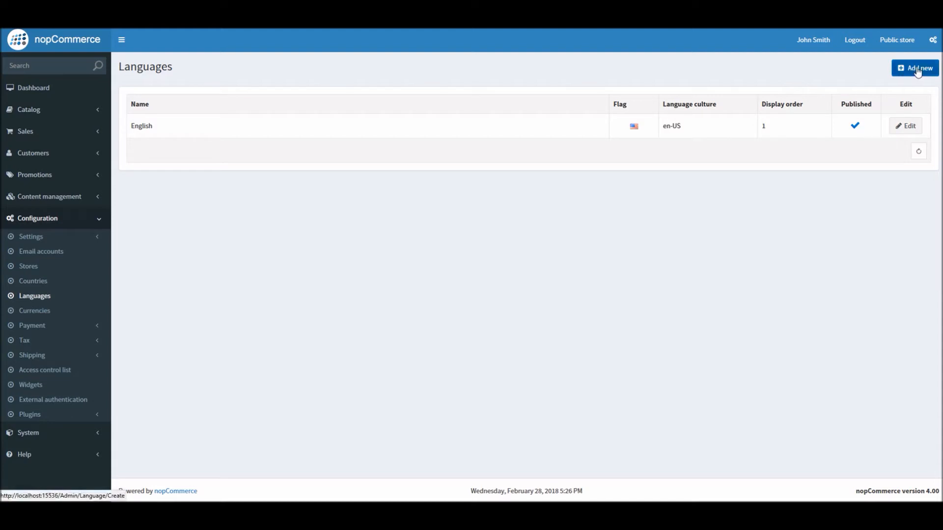
mouse_move(254, 110)
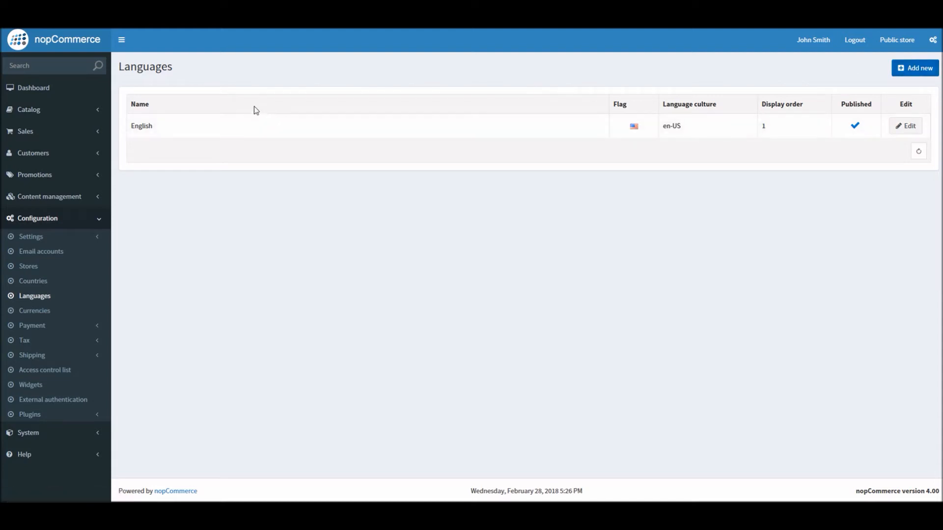
- Start a new language with Add new from the Languages list
left_click(914, 68)
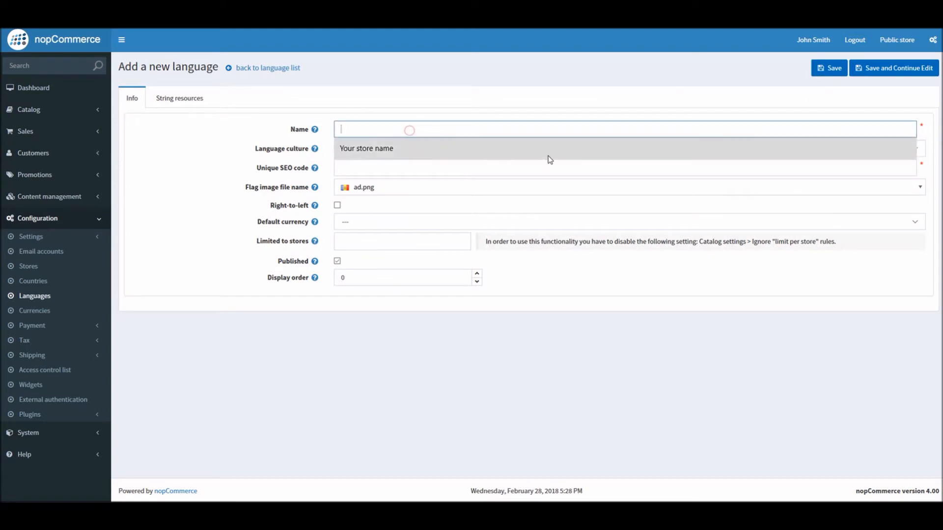
- Name the new language Russian with the Russian (Russia) ru-RU culture
type("Rus")
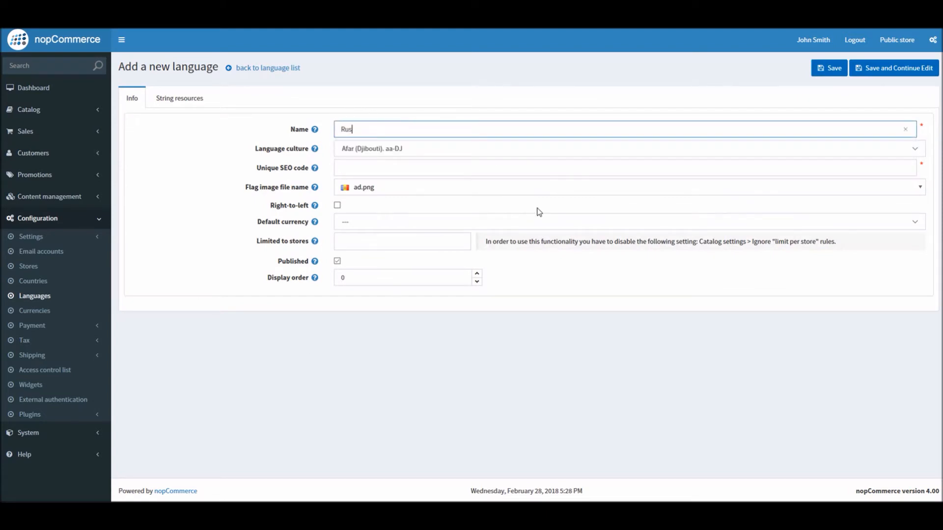
type("sian")
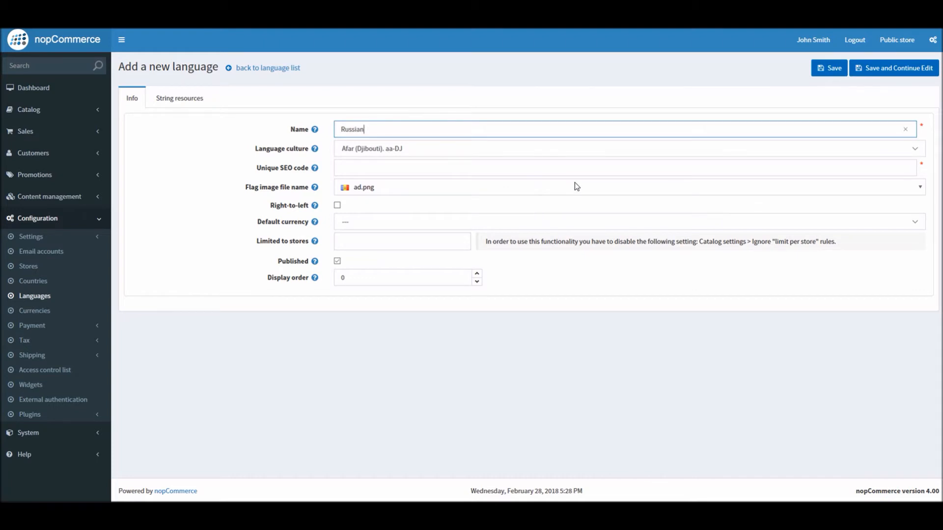
mouse_move(389, 152)
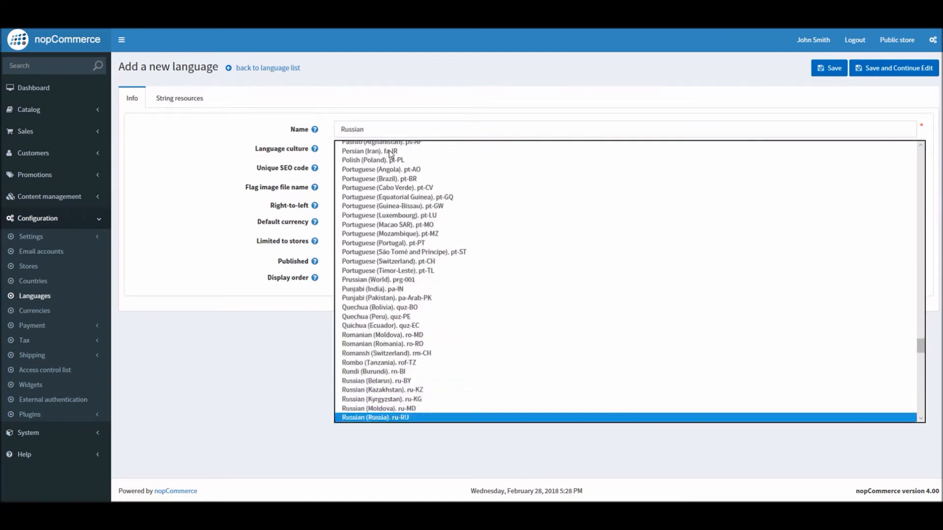
scroll("up", 3)
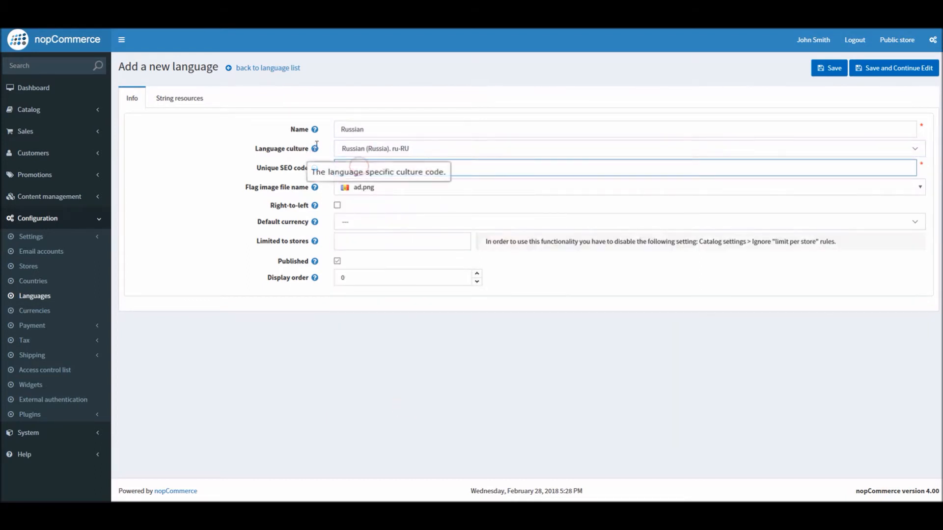
left_click(491, 167)
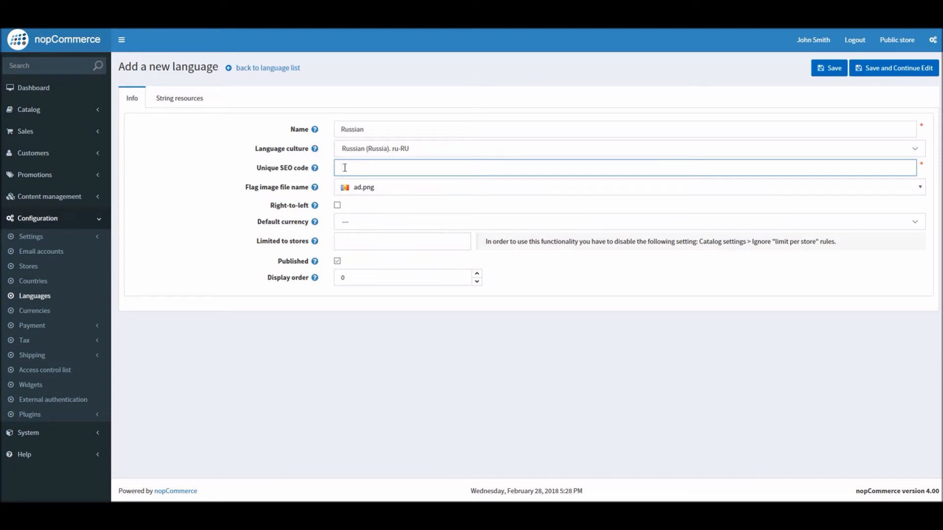
mouse_move(318, 186)
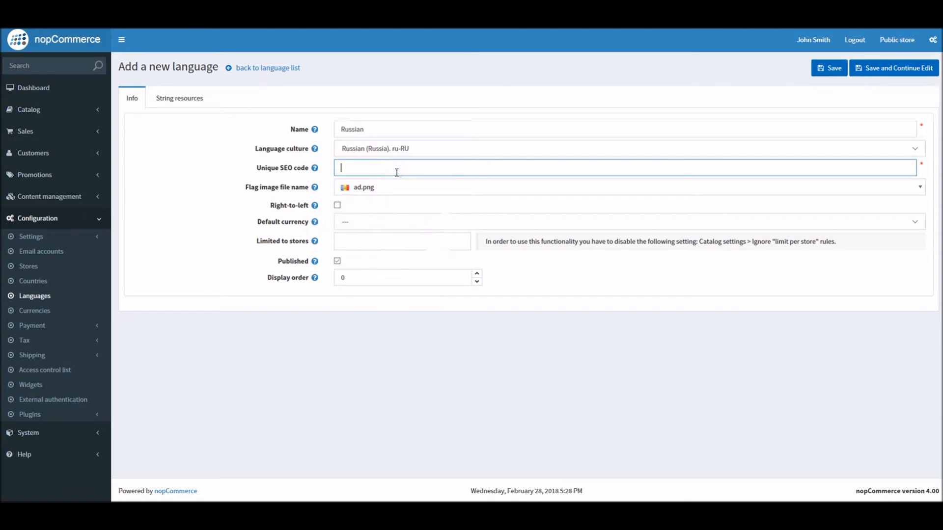
- Enter ru as the Unique SEO code and pick the ru.png flag image
type("ru")
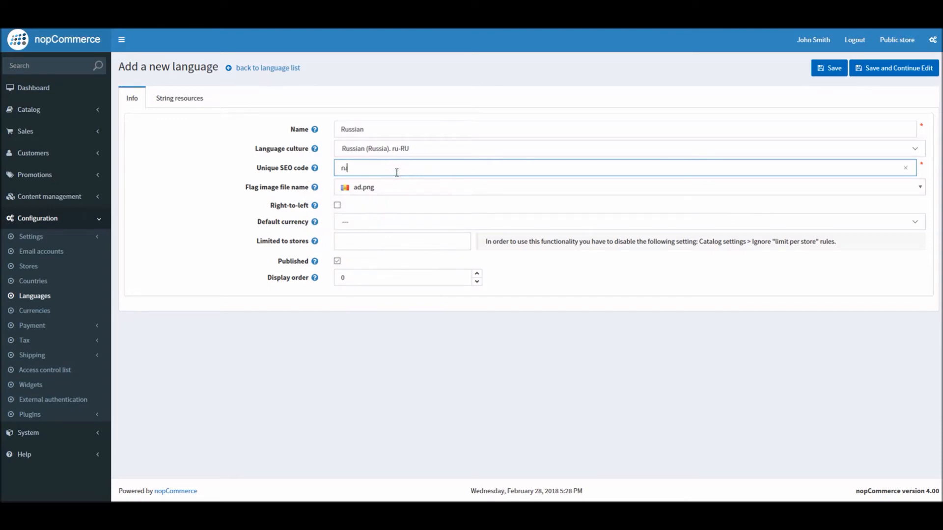
mouse_move(393, 191)
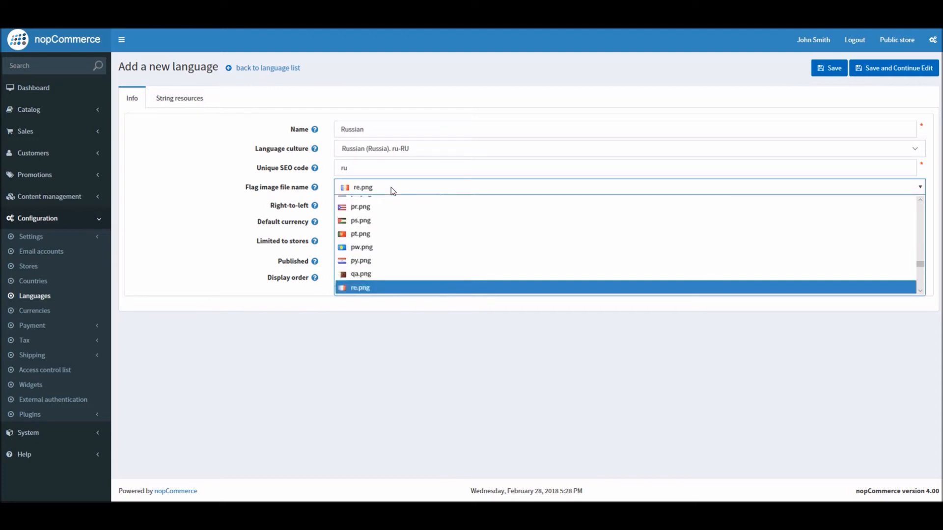
scroll("down", 3)
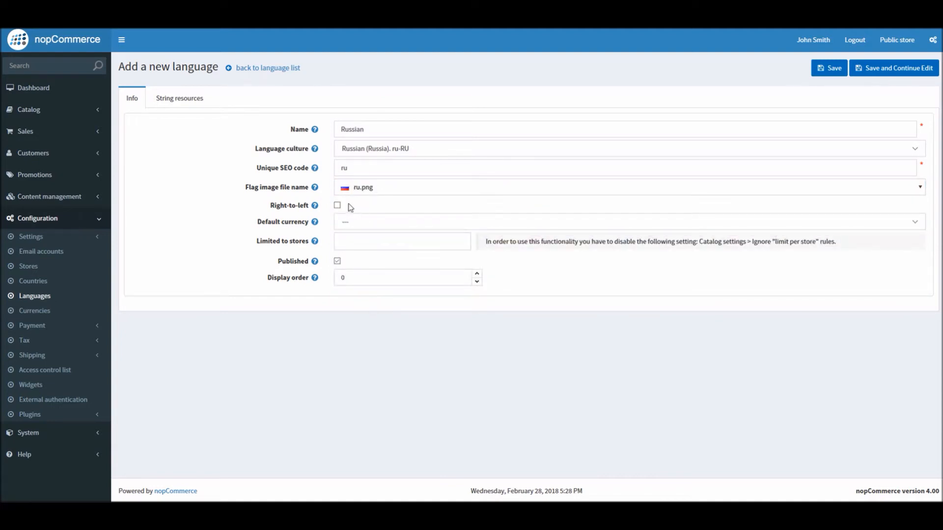
mouse_move(416, 215)
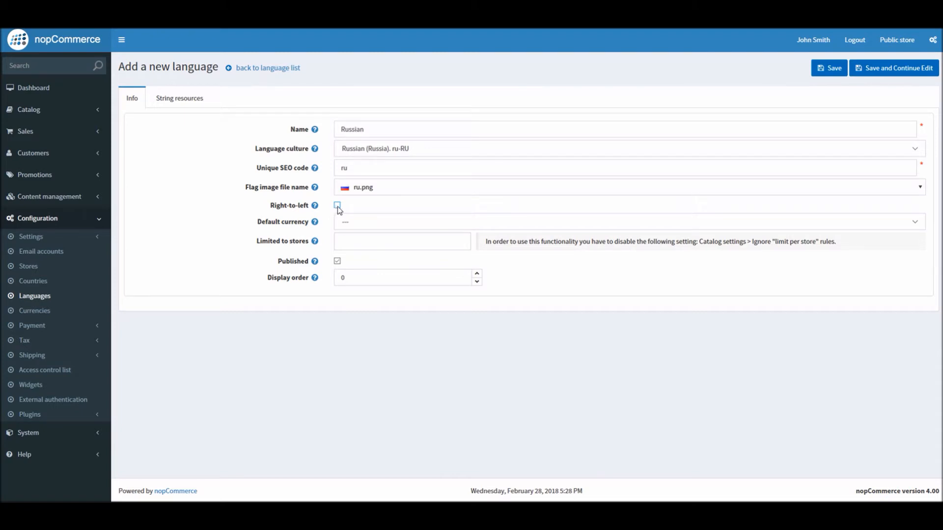
- Make Russian Rouble the default currency, leave Limited to stores empty and keep Published ticked
left_click(337, 205)
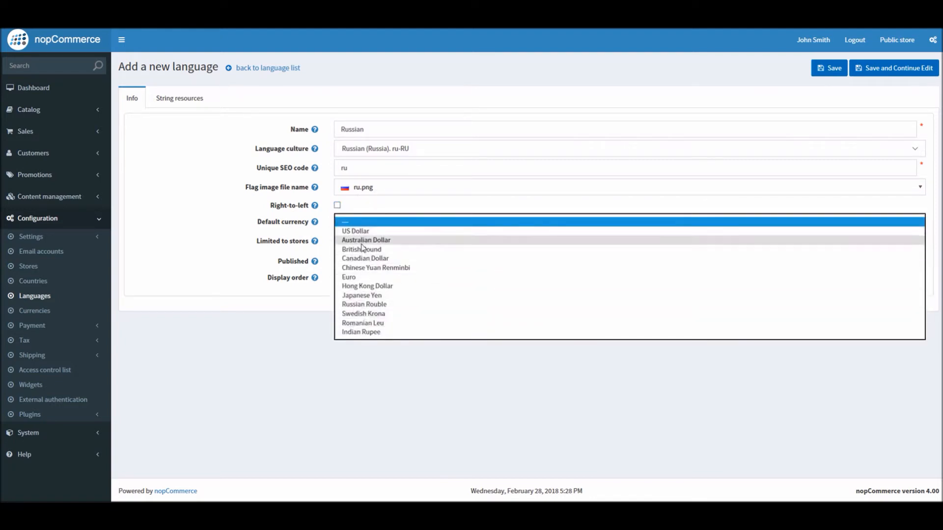
mouse_move(364, 304)
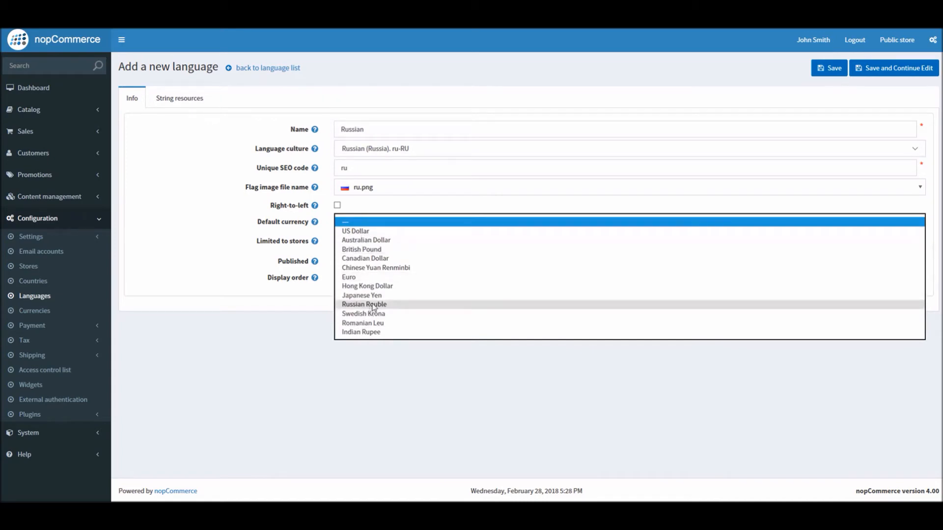
left_click(363, 304)
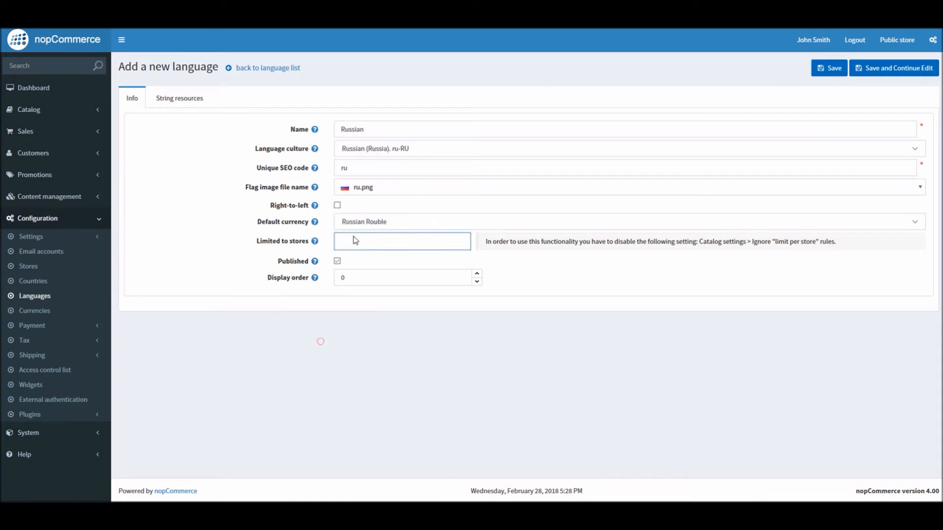
mouse_move(391, 248)
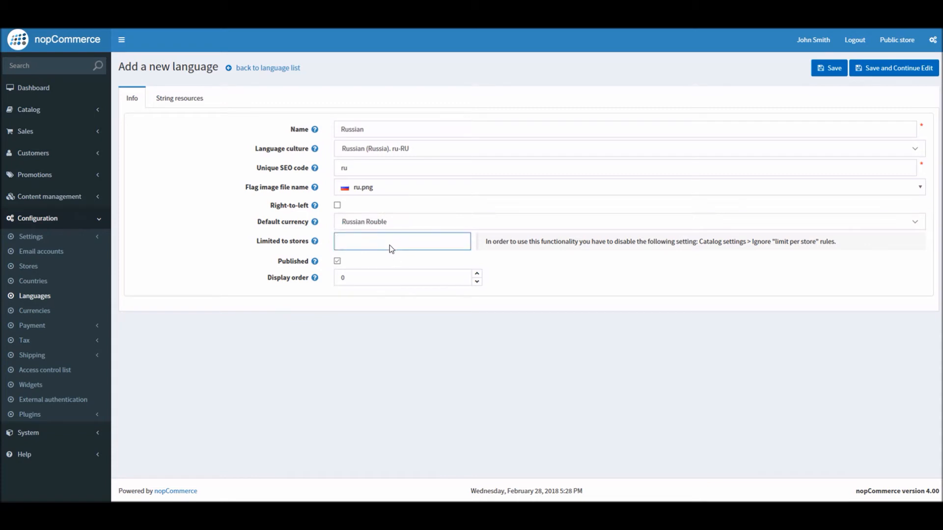
left_click(402, 242)
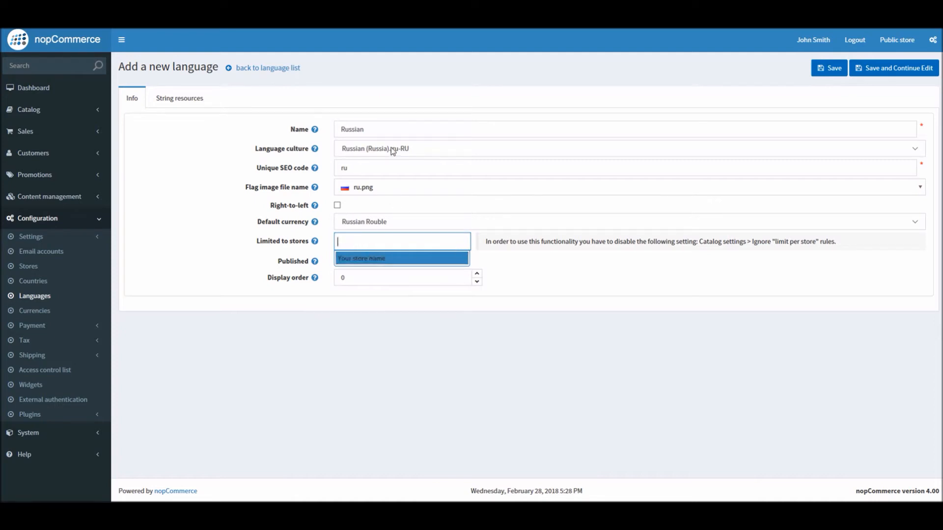
mouse_move(581, 271)
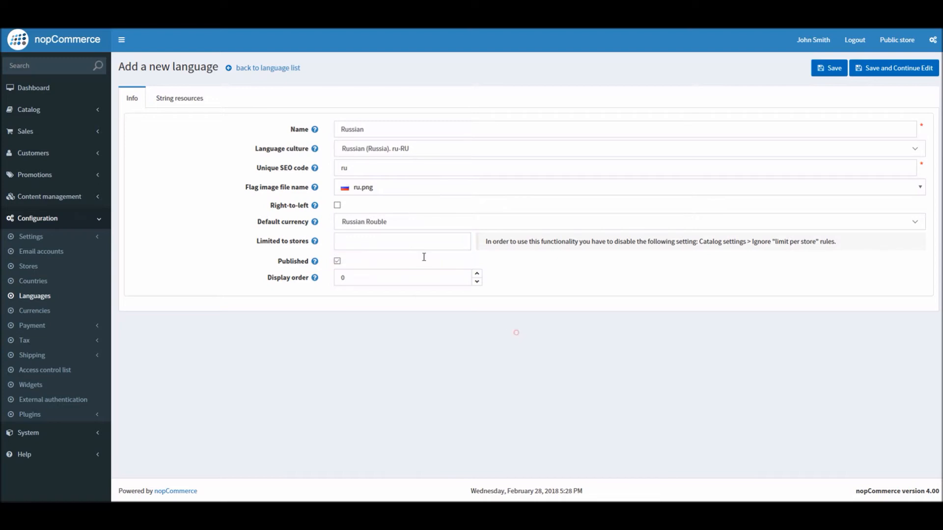
left_click(402, 242)
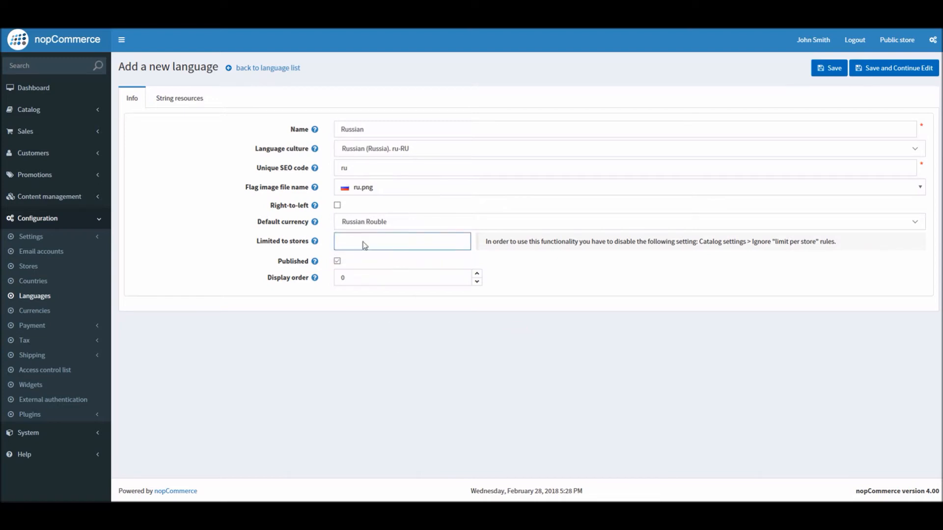
mouse_move(394, 148)
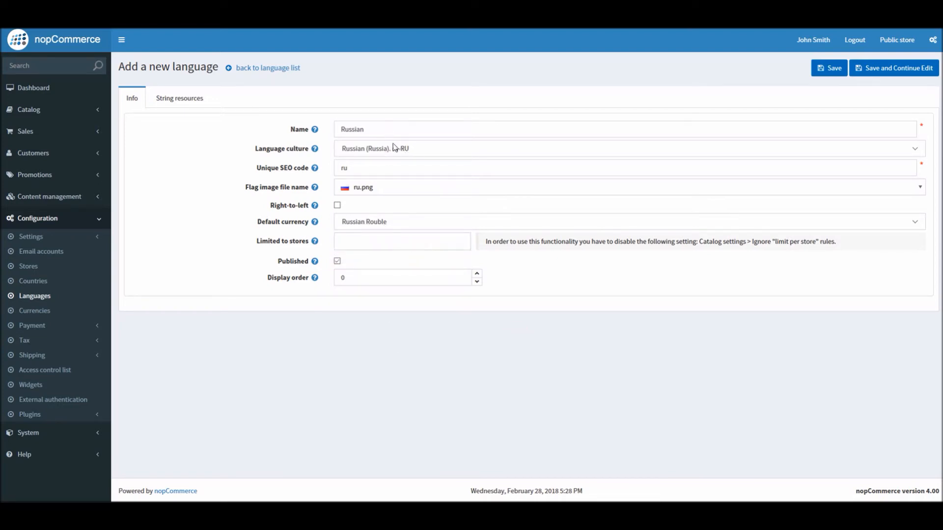
left_click(337, 262)
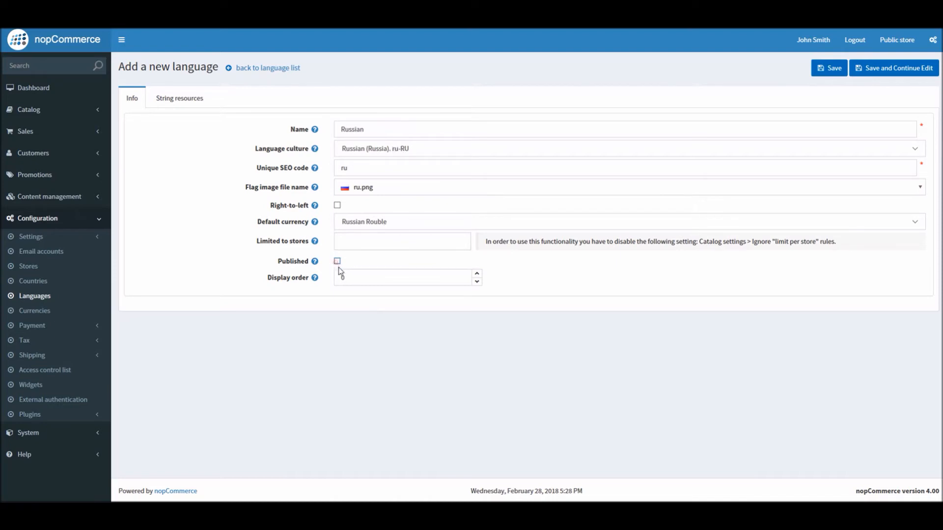
left_click(337, 261)
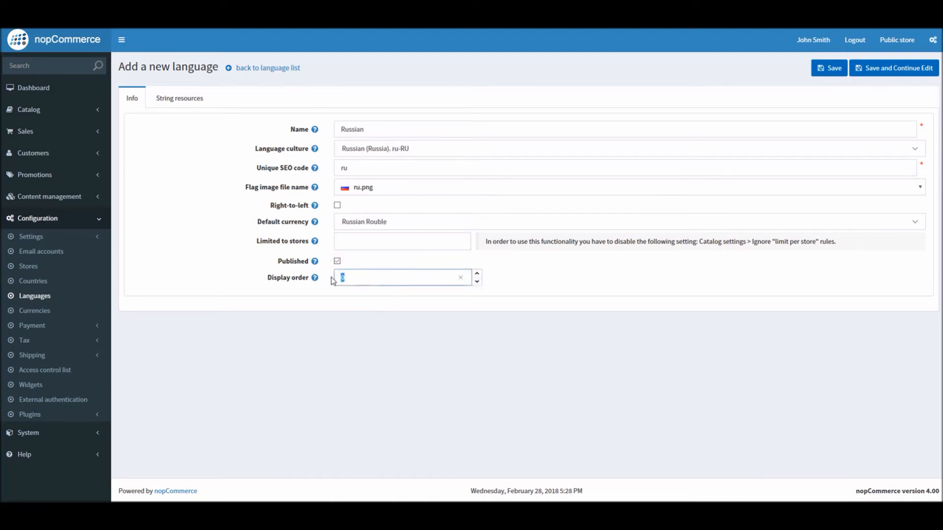
mouse_move(361, 278)
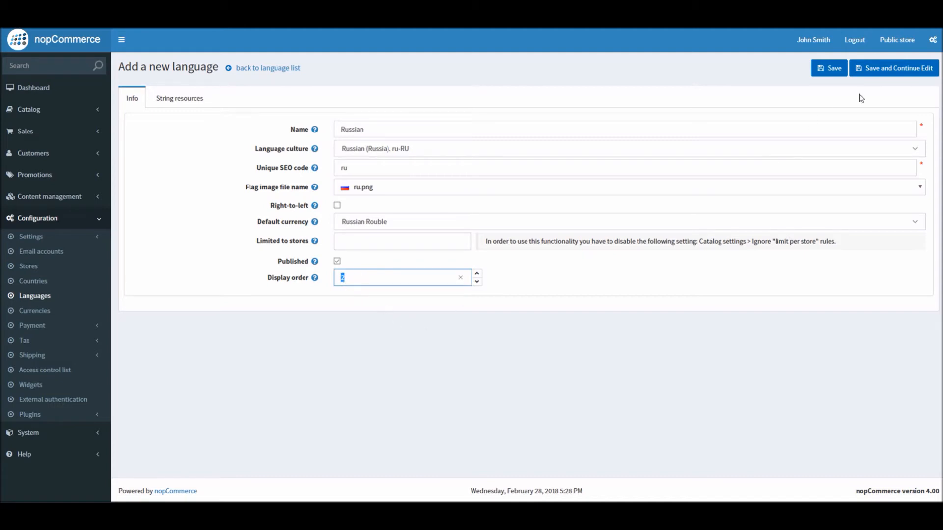
mouse_move(895, 68)
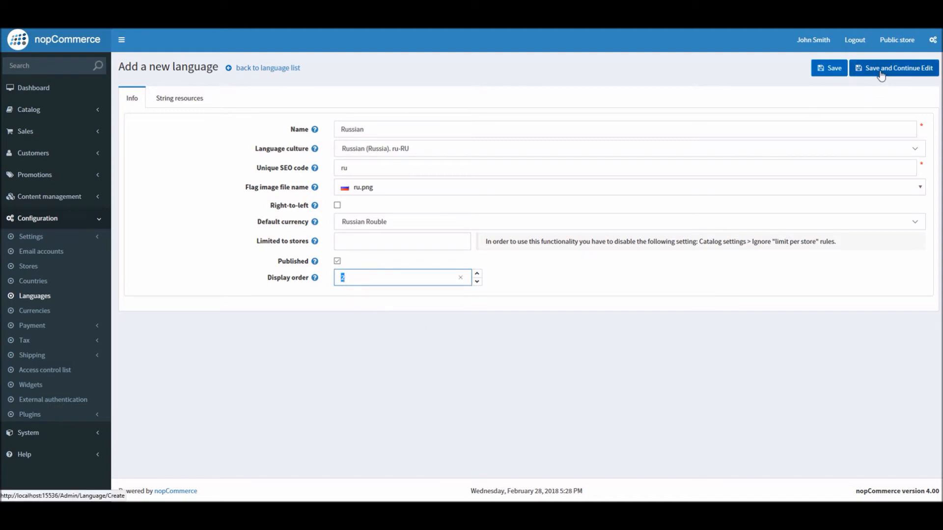
mouse_move(595, 154)
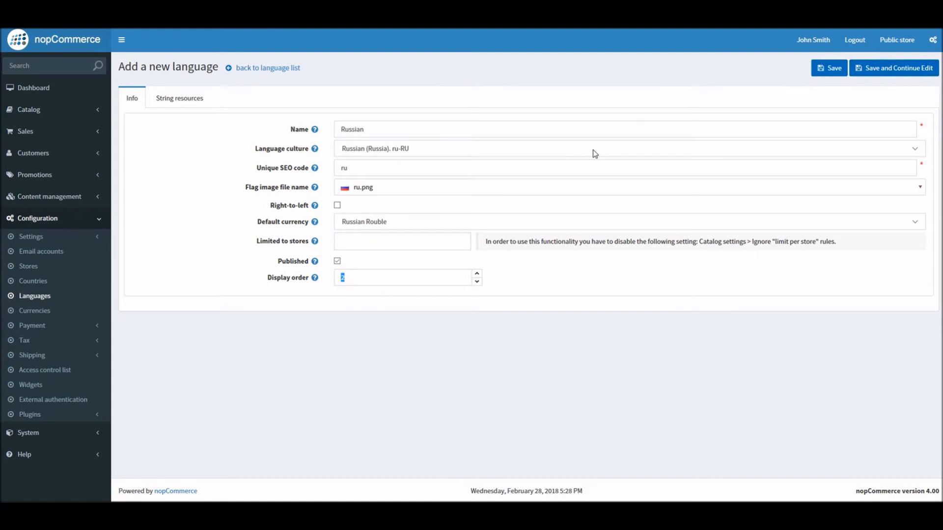
- Create the Russian language with Save and Continue Edit, landing on its edit page
left_click(829, 68)
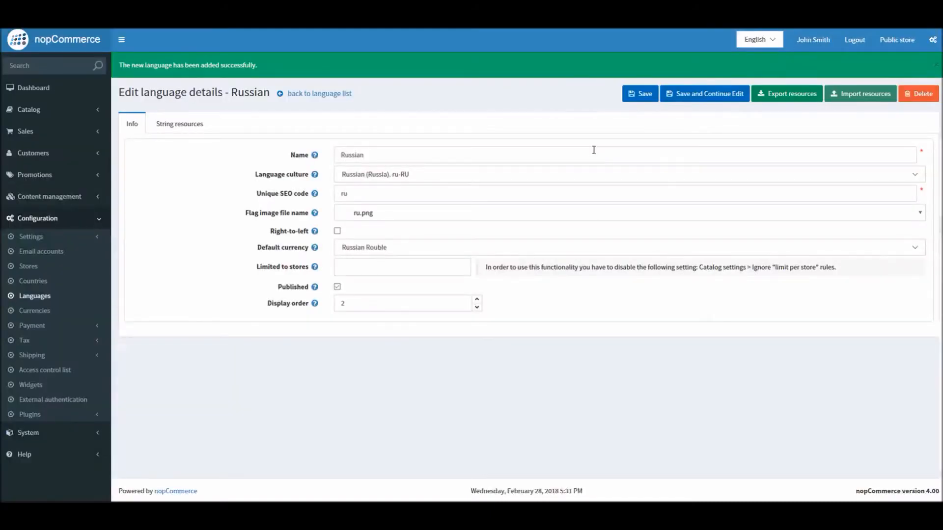
mouse_move(704, 93)
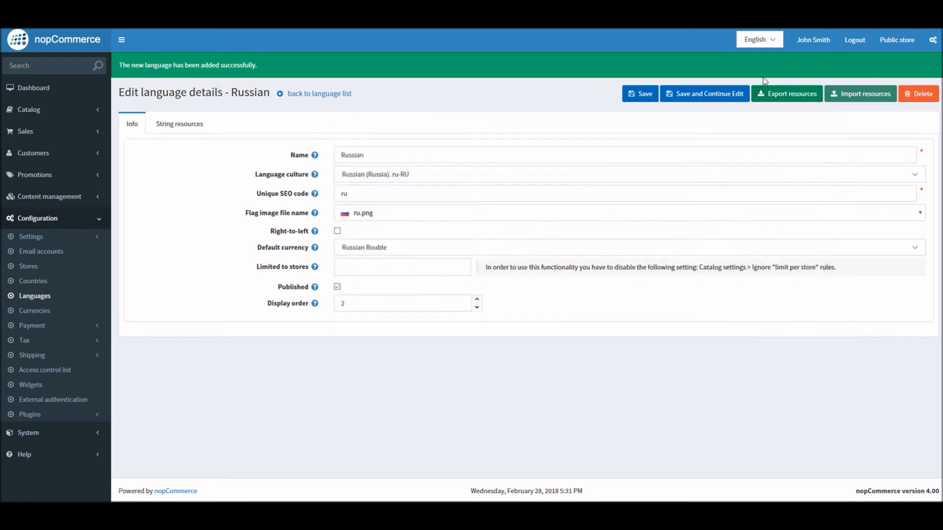
- Choose the language_pack_400 XML file from Downloads\nopCommerce\Resources as the import resources file
left_click(860, 94)
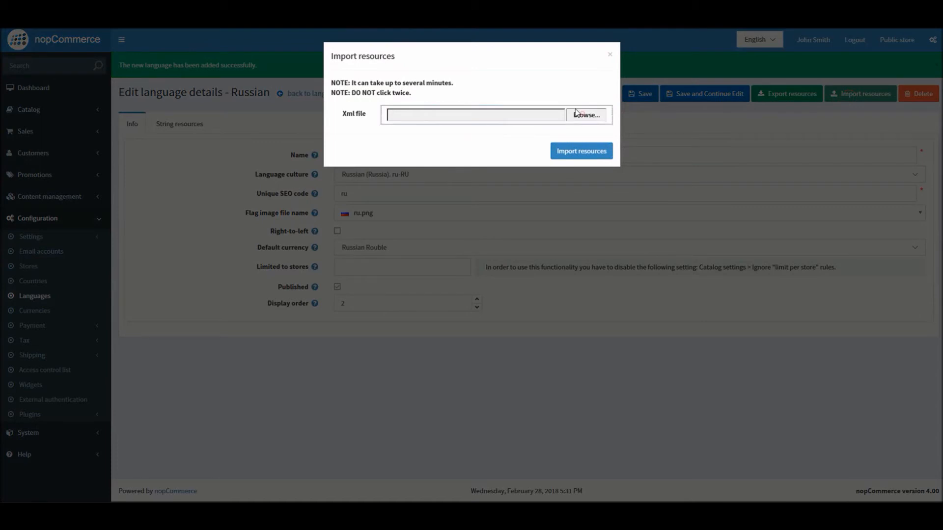
left_click(584, 115)
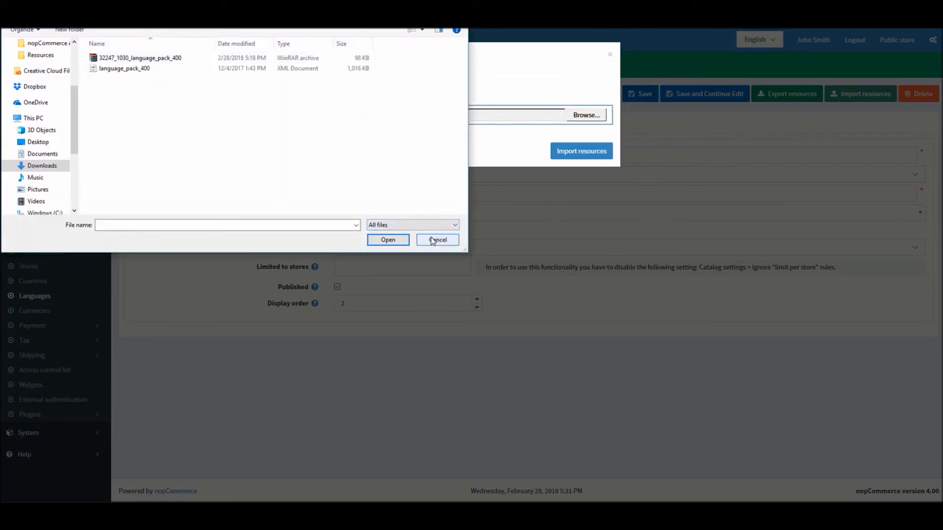
left_click(125, 67)
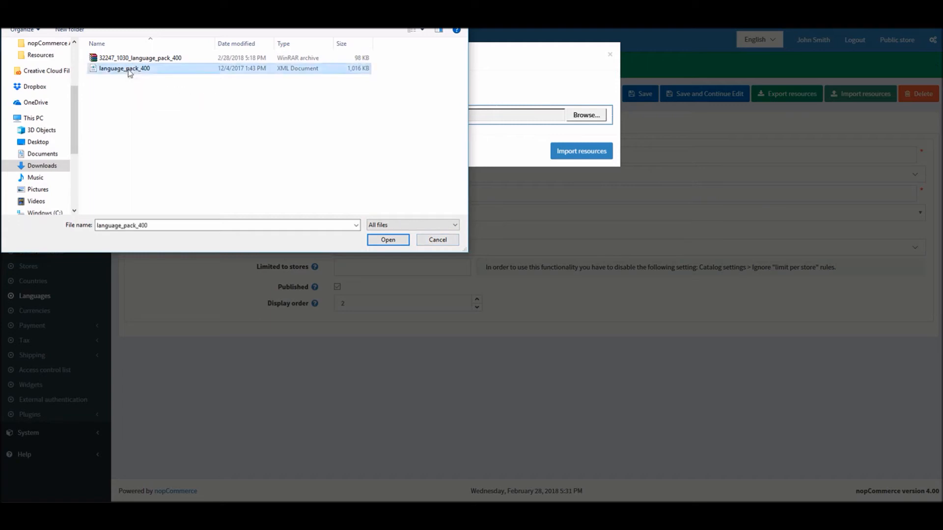
mouse_move(365, 231)
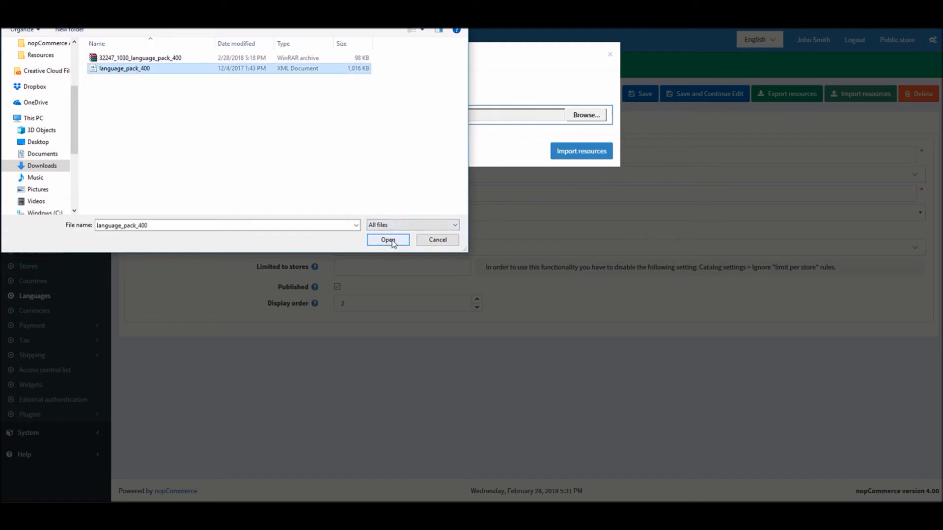
left_click(388, 240)
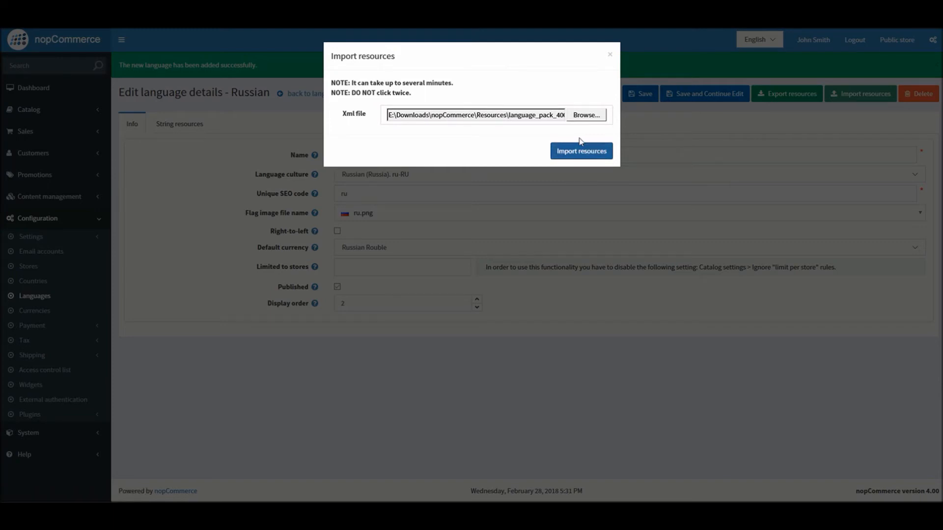
- Import the Russian language pack, save the language, and return to the languages list showing English and Russian published
left_click(580, 151)
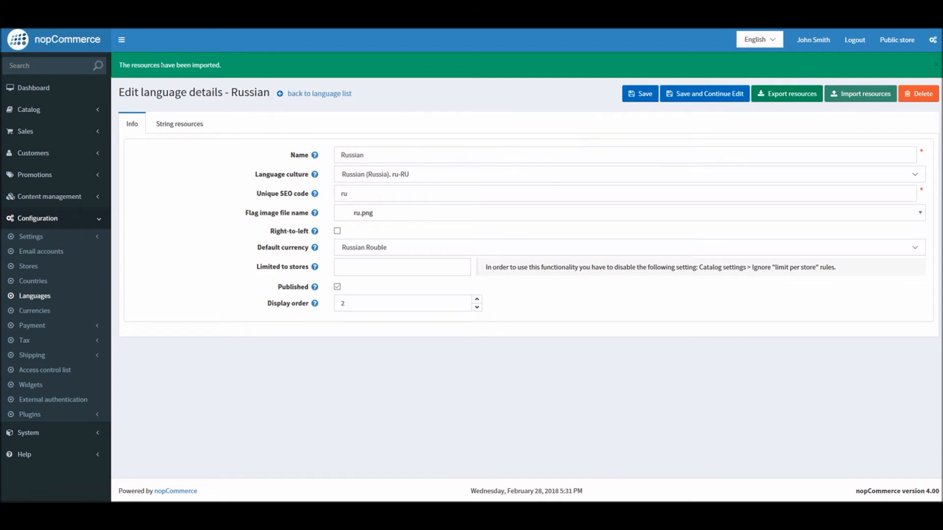
mouse_move(644, 93)
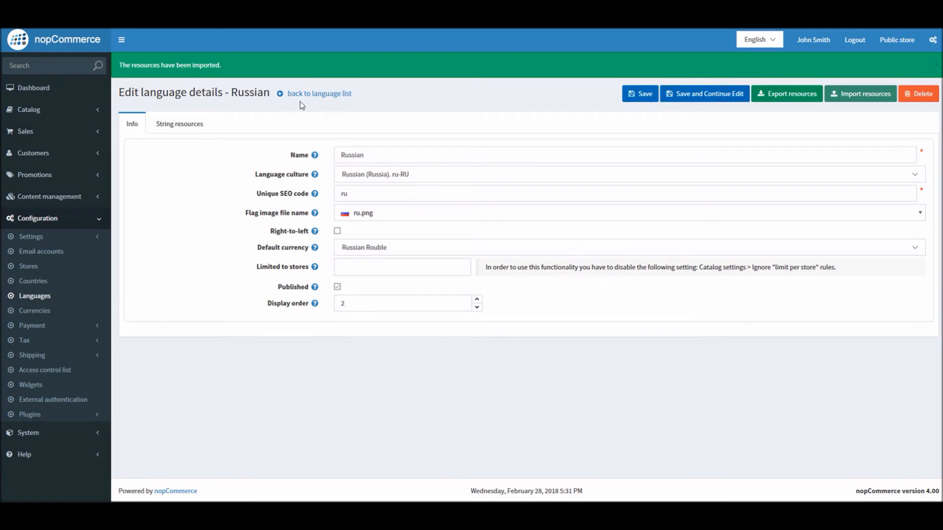
left_click(639, 93)
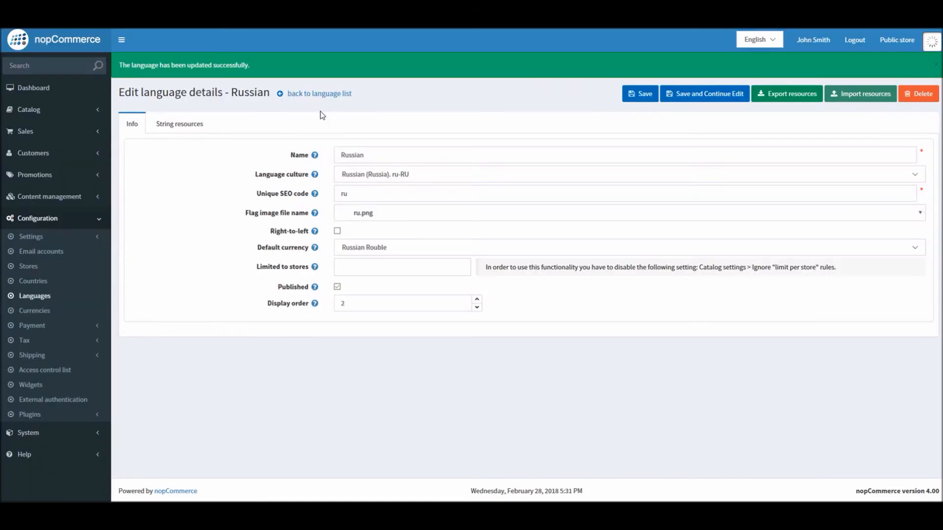
mouse_move(272, 119)
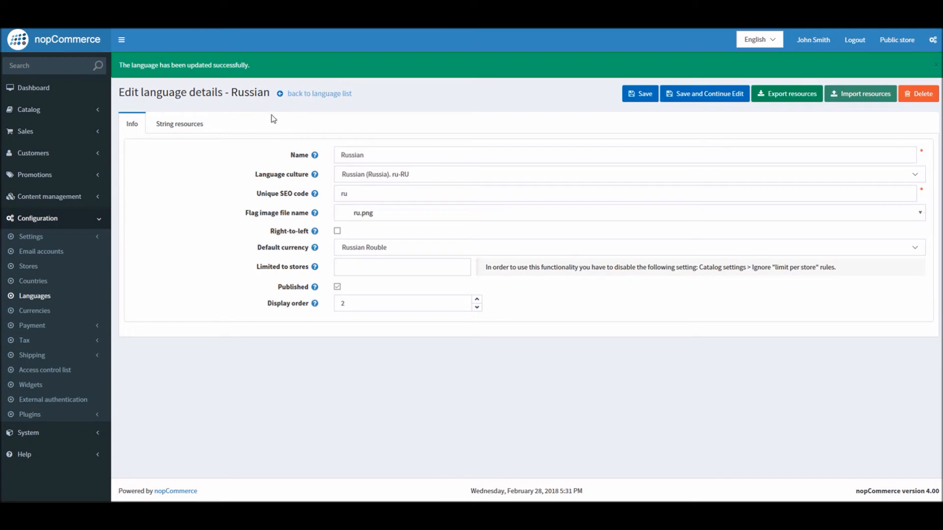
left_click(318, 94)
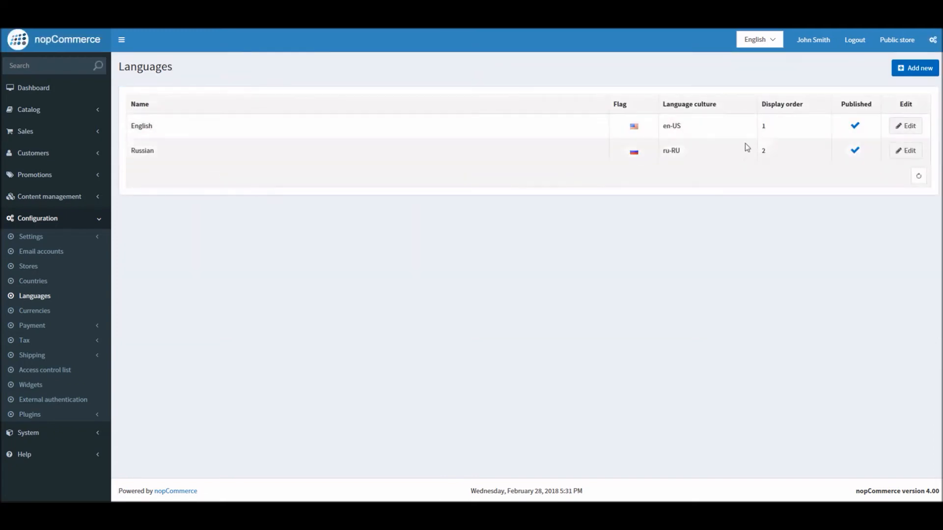
mouse_move(776, 124)
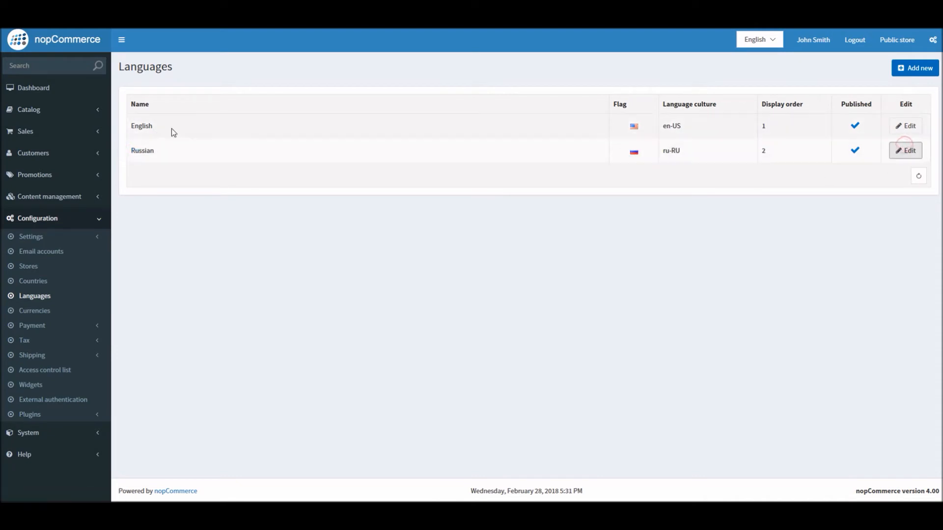
- Review the Russian language's string resources, inspecting the account.accountactivation translation entry
left_click(904, 149)
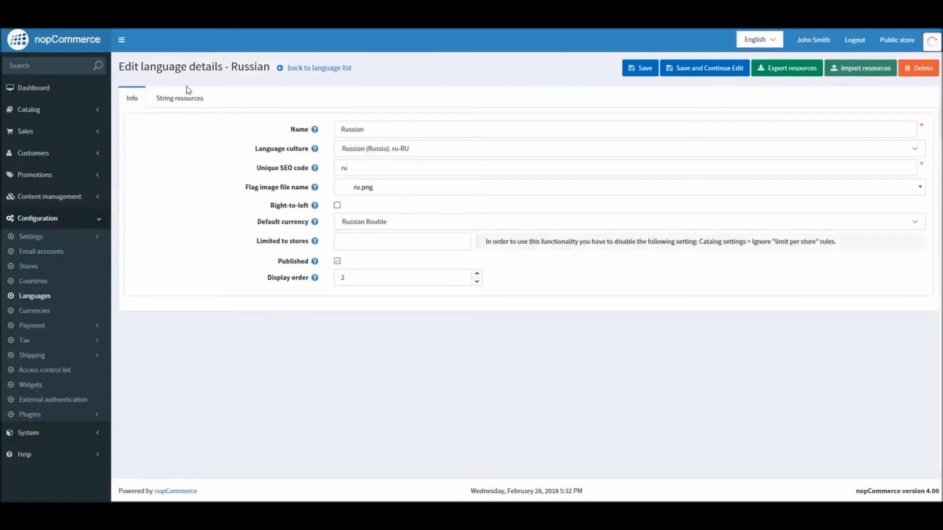
left_click(178, 98)
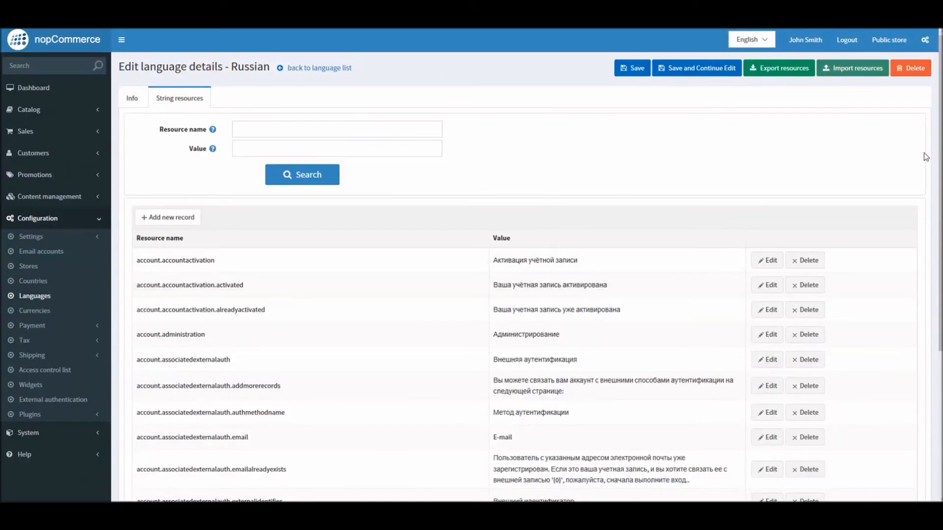
scroll("down", 3)
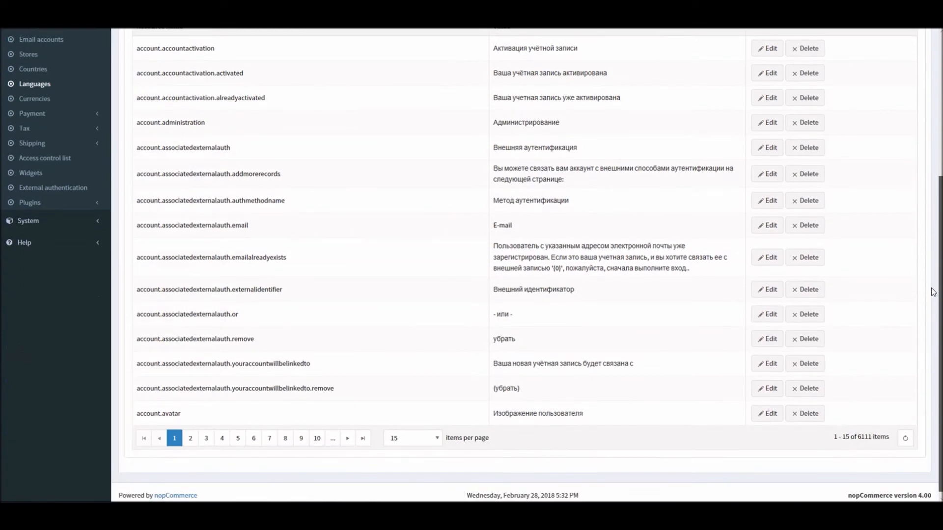
scroll("up", 3)
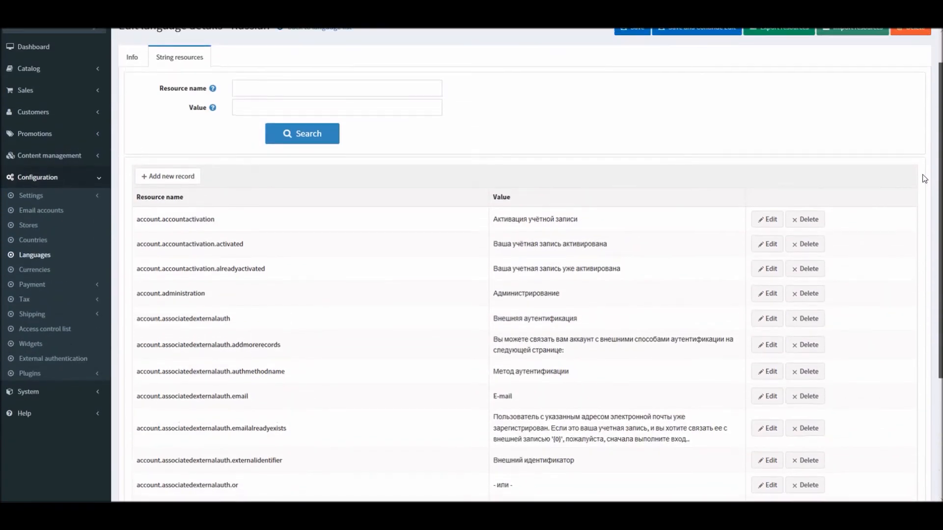
scroll("up", 3)
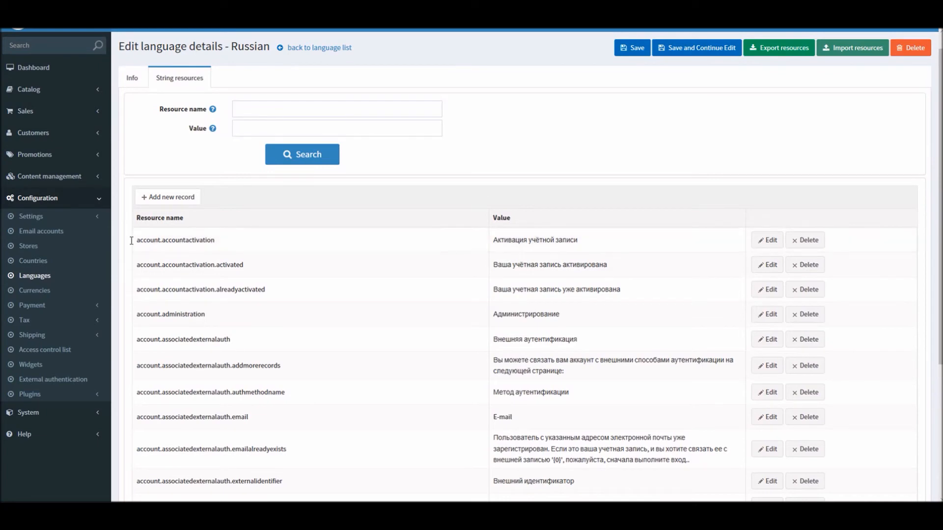
double_click(175, 239)
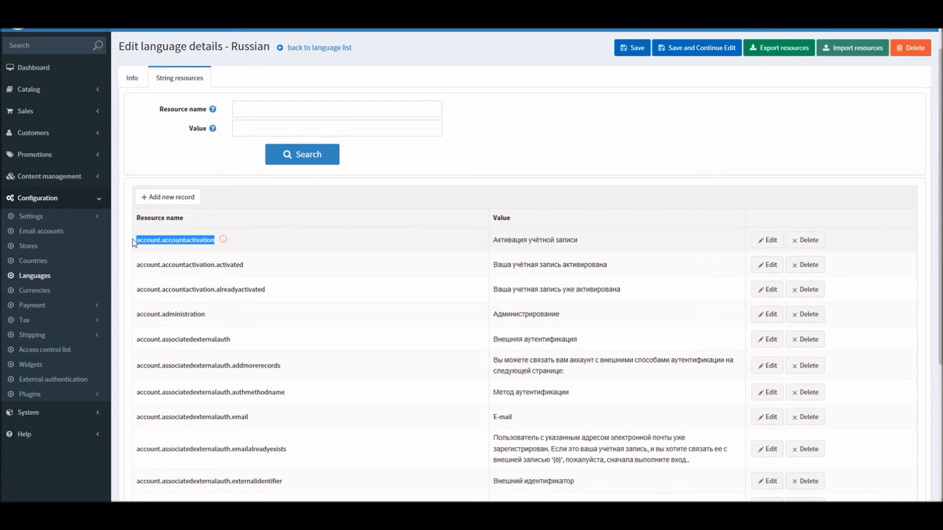
left_click(766, 240)
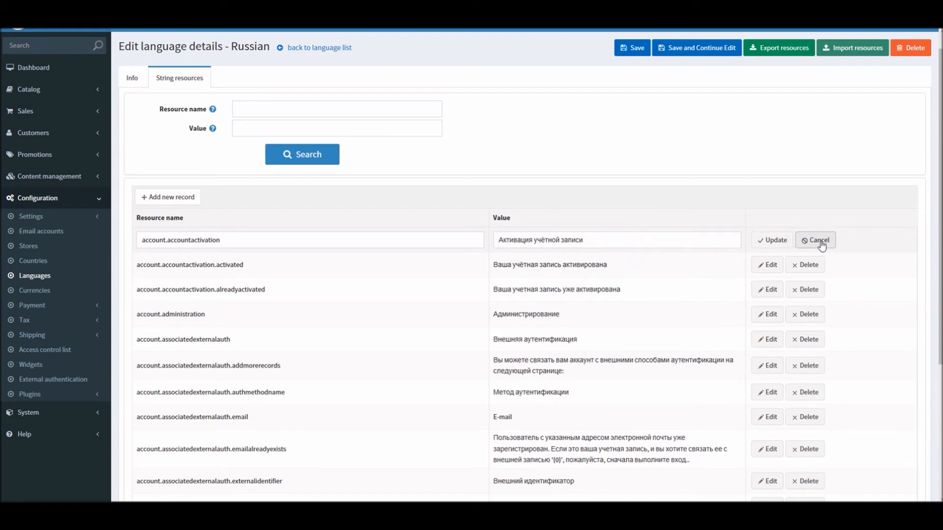
left_click(815, 240)
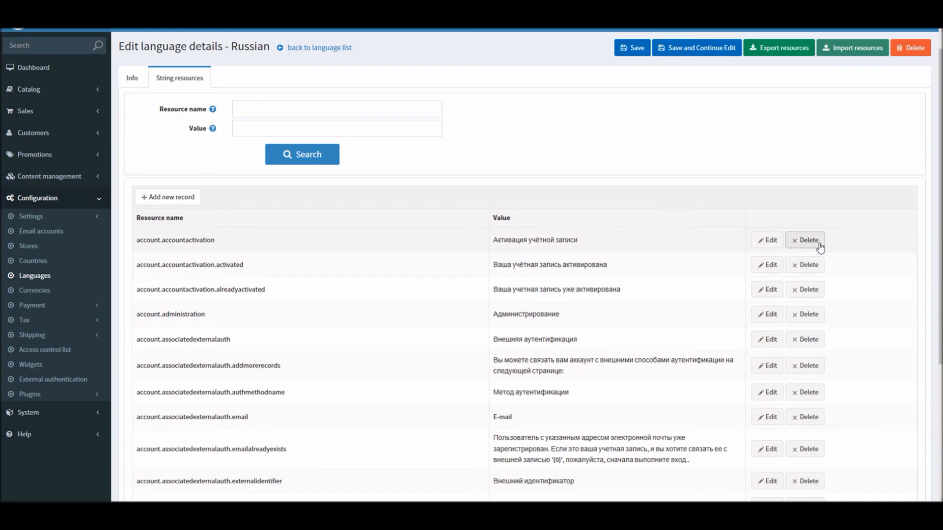
scroll("up", 3)
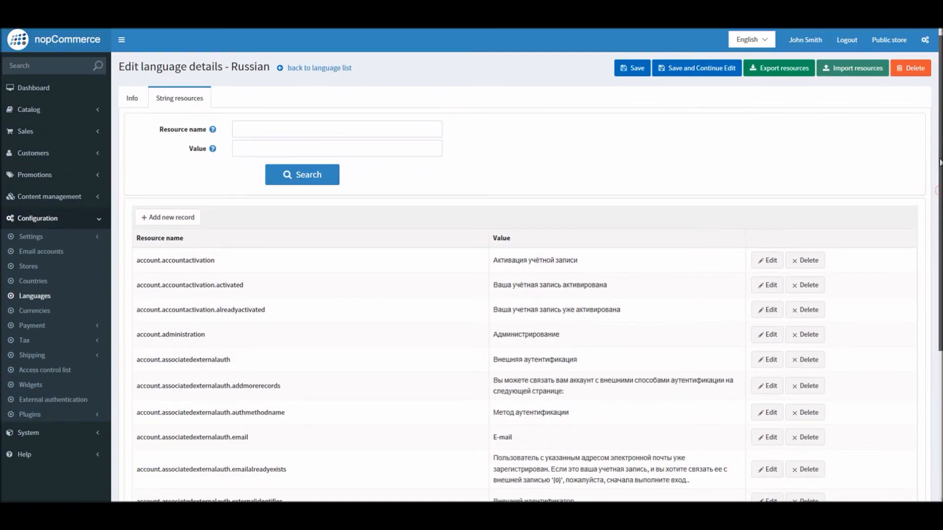
- Open the public storefront from the admin header
left_click(888, 39)
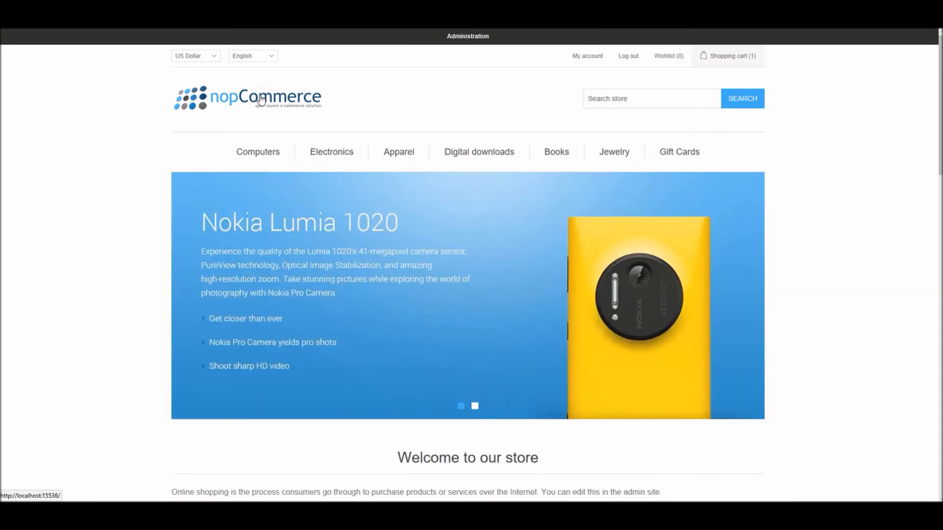
- Switch the storefront to Russian via the language dropdown and check the translated texts
left_click(252, 55)
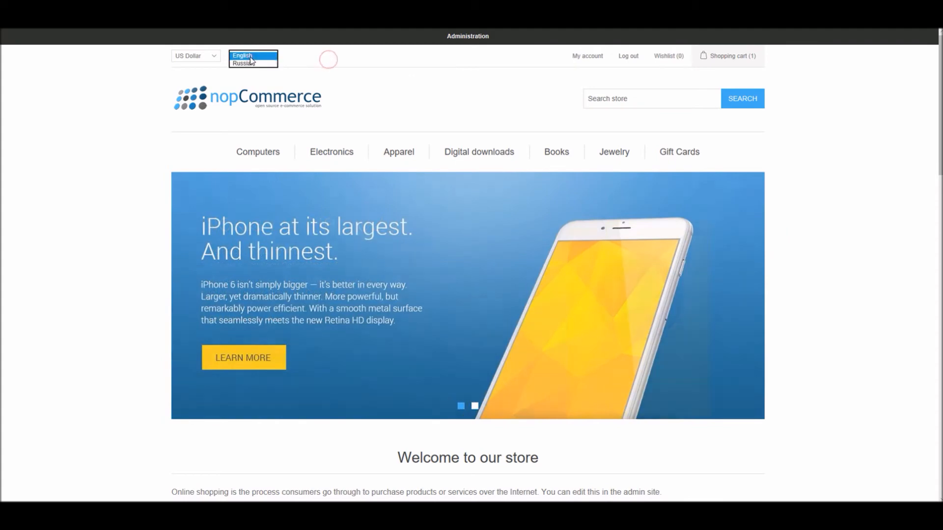
left_click(241, 56)
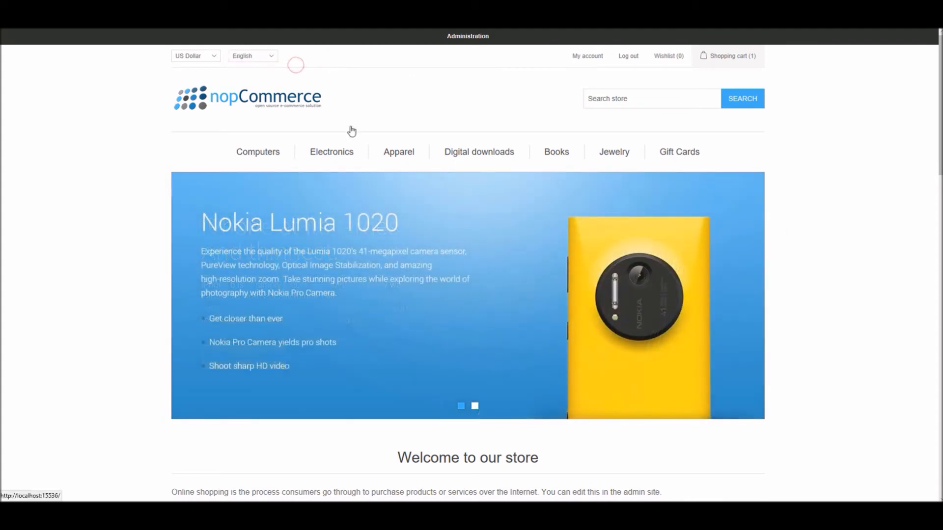
scroll("down", 3)
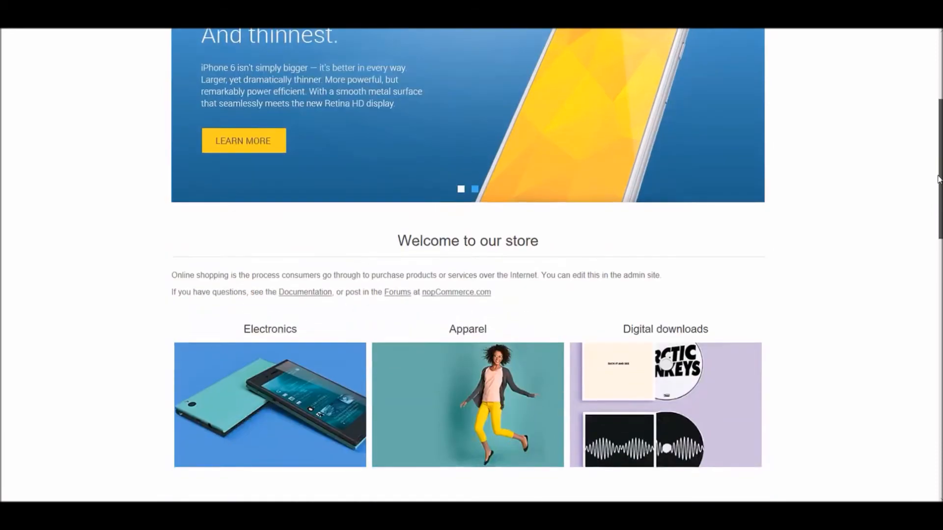
scroll("down", 3)
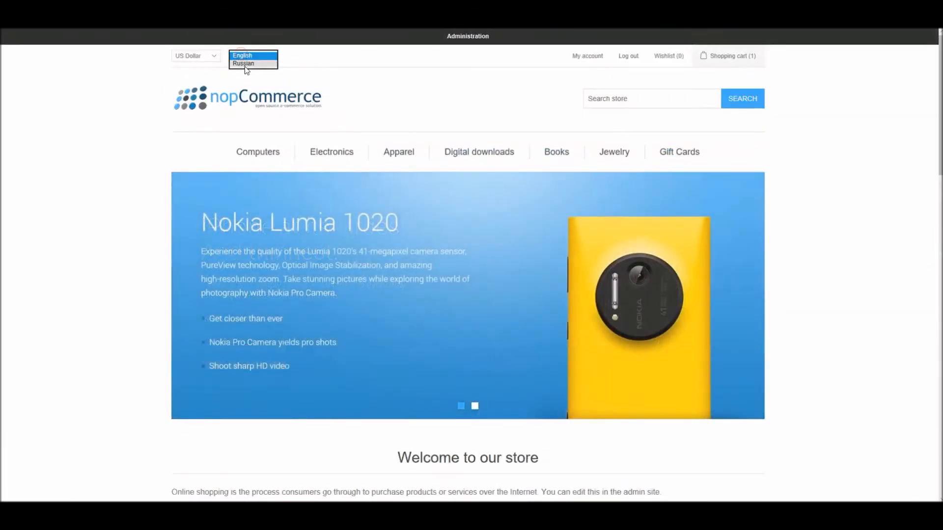
left_click(242, 63)
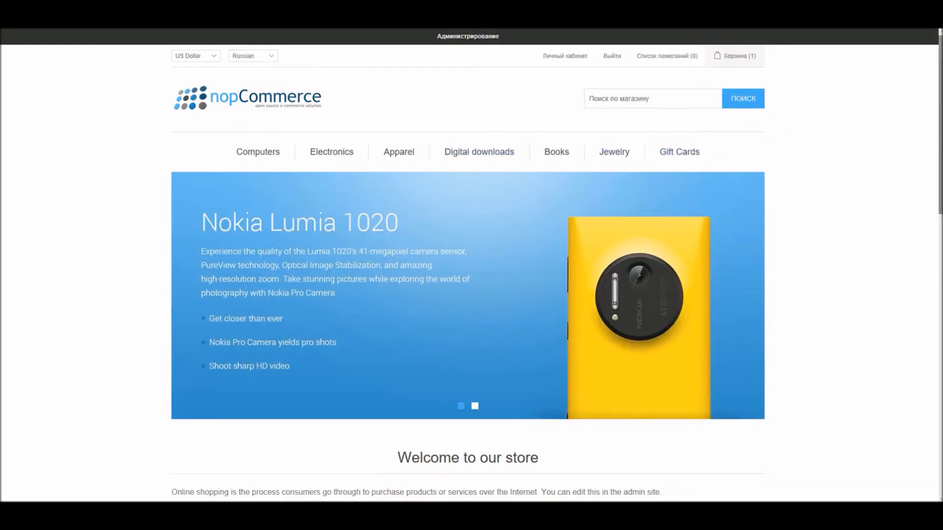
scroll("down", 3)
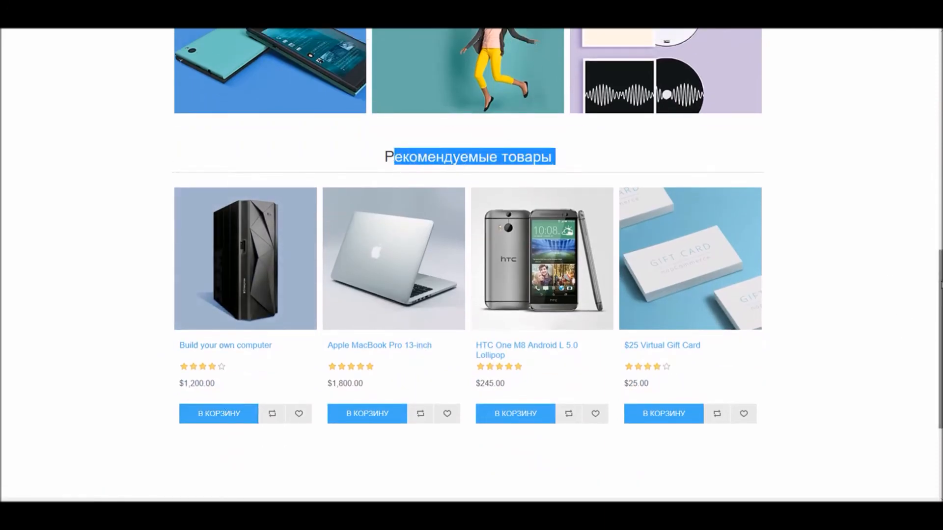
scroll("down", 3)
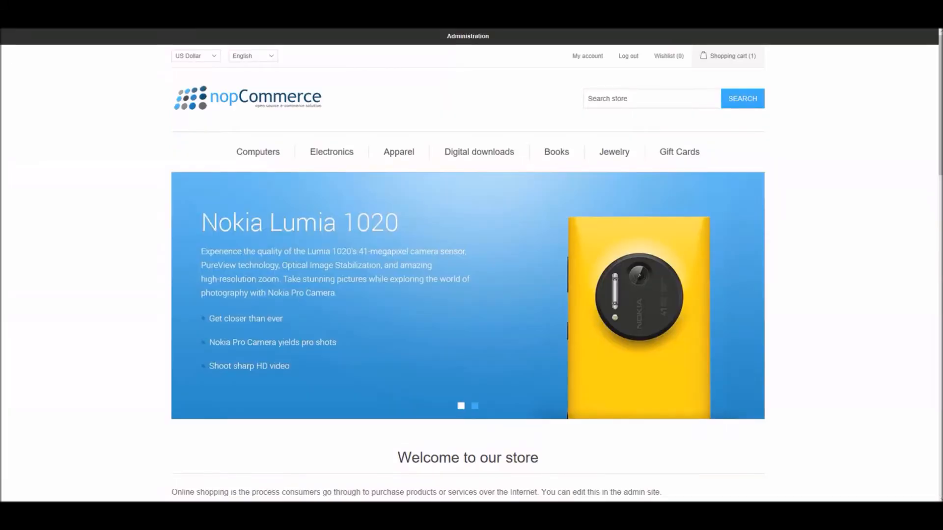
- Switch the storefront back to English and return to the administration dashboard
left_click(474, 406)
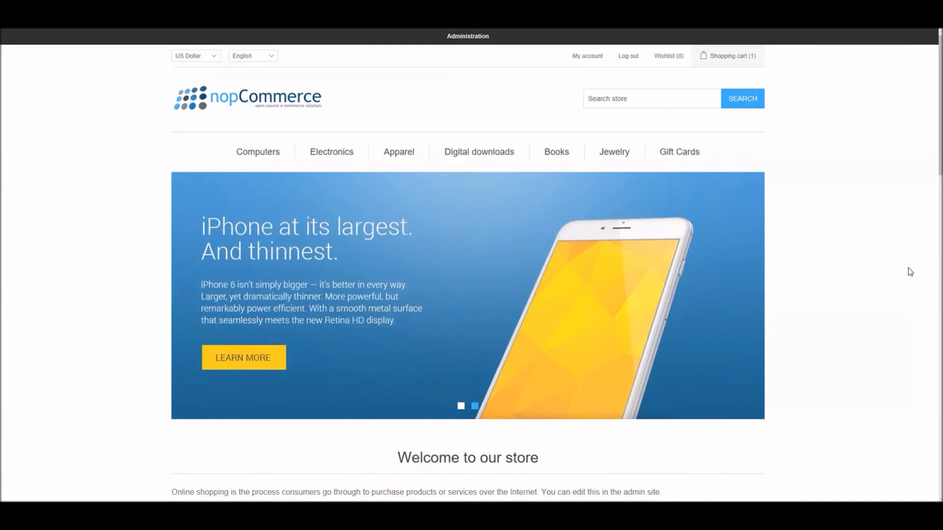
mouse_move(227, 38)
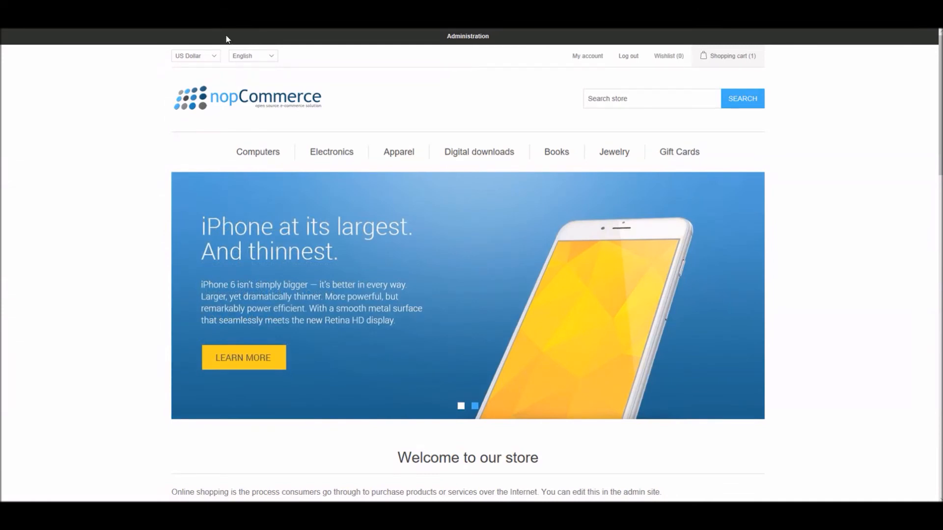
left_click(468, 36)
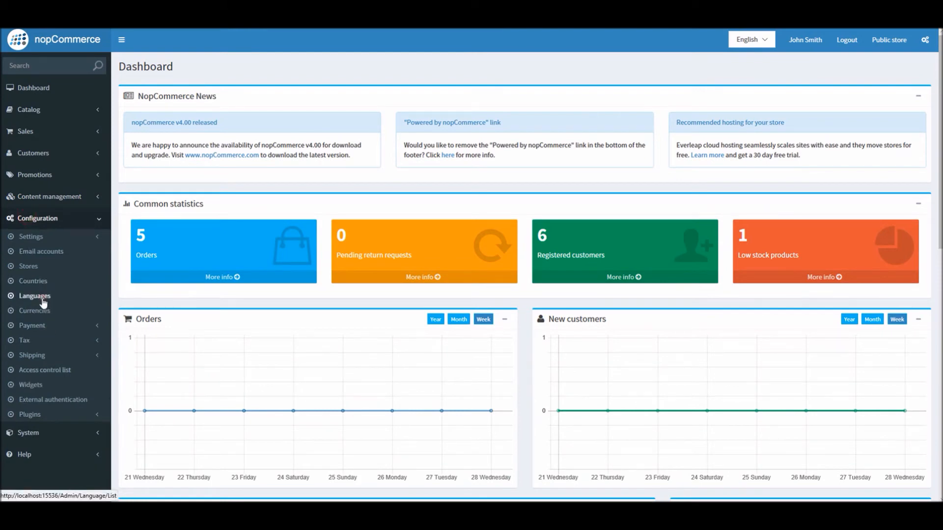
- Review the English (en) and Russian (ru) language details under Configuration > Languages, then open the public store
left_click(34, 296)
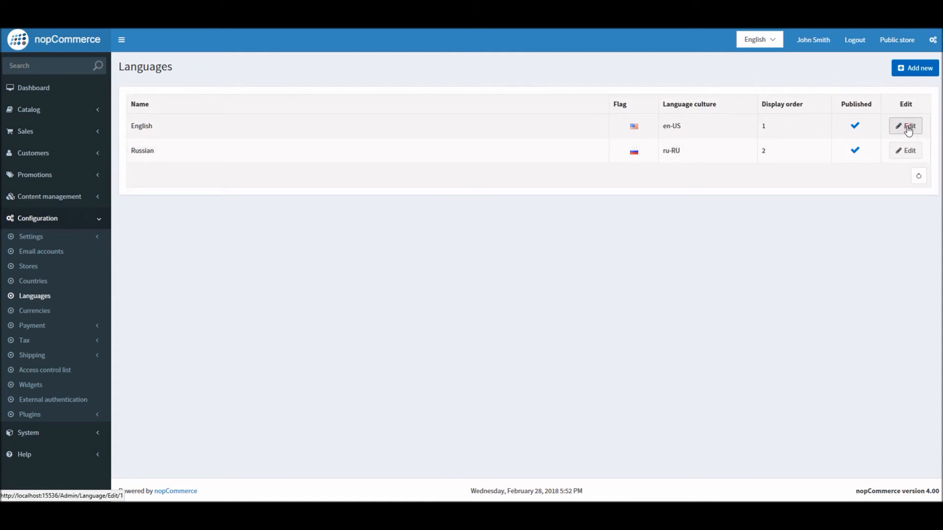
left_click(905, 126)
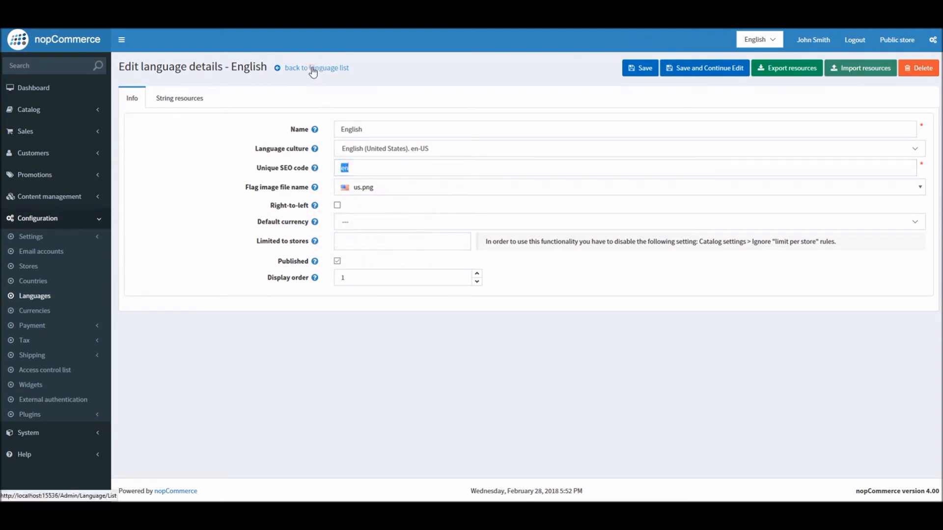
left_click(315, 68)
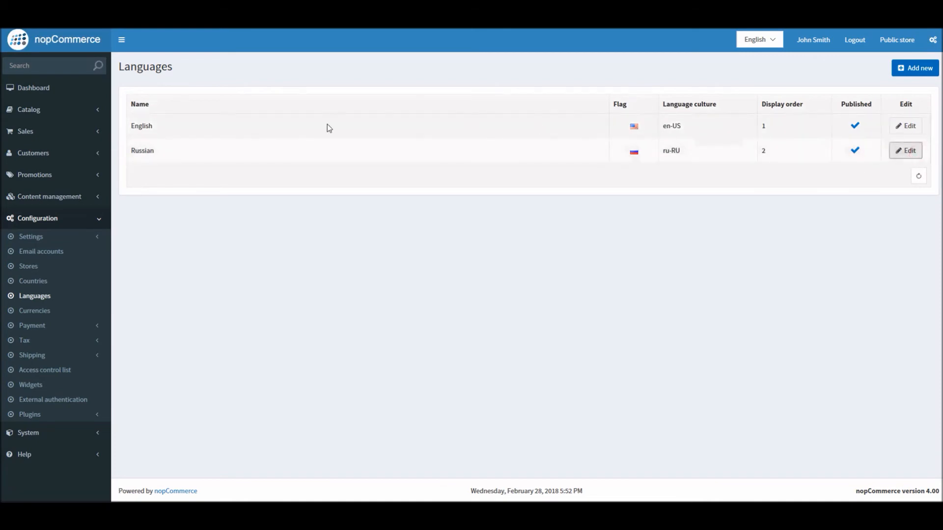
left_click(905, 150)
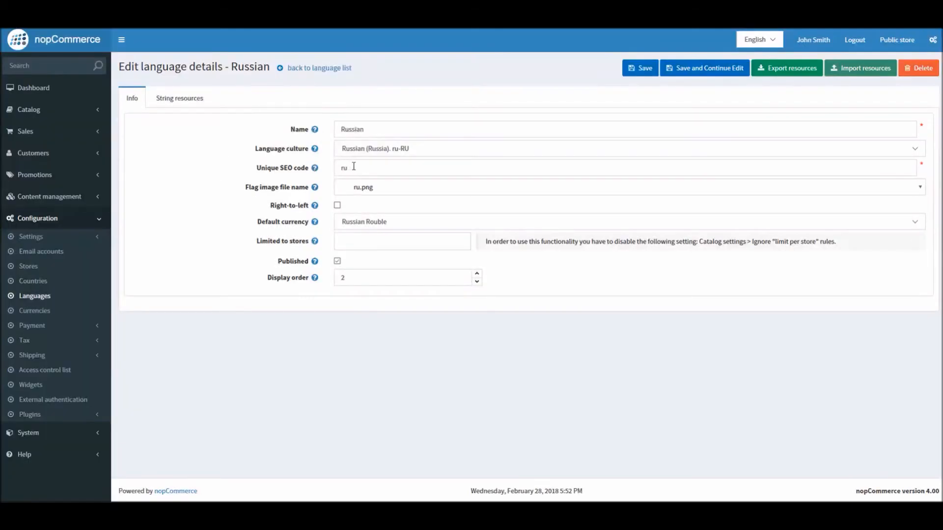
left_click(897, 39)
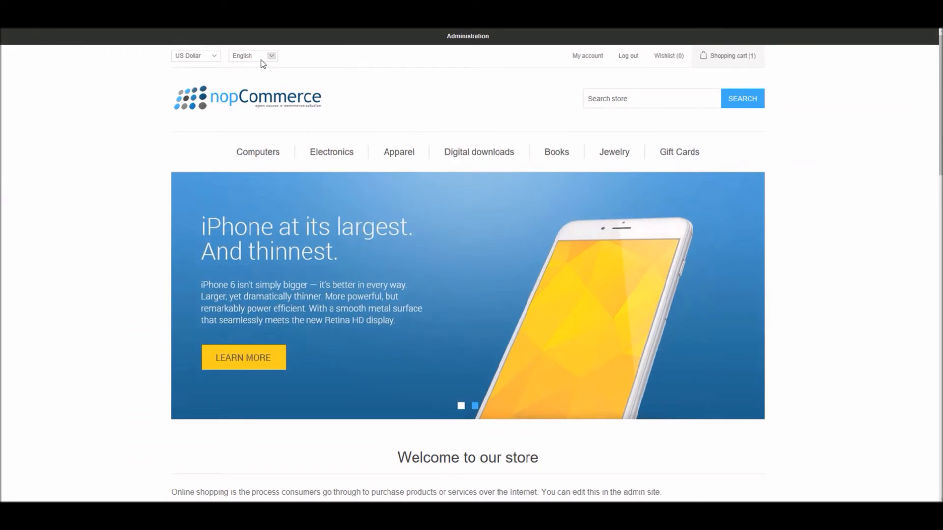
- Switch the storefront to Russian and return to the Russian language's details page in the admin
left_click(252, 55)
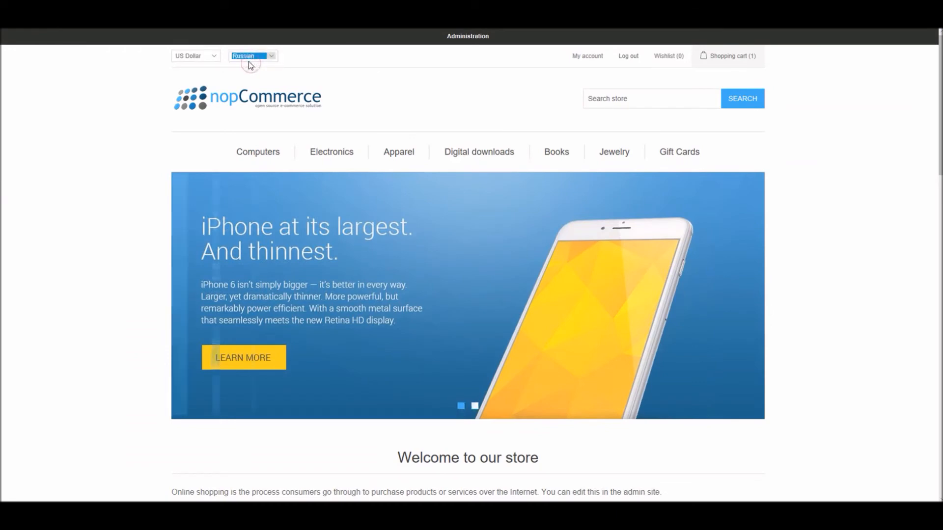
left_click(251, 55)
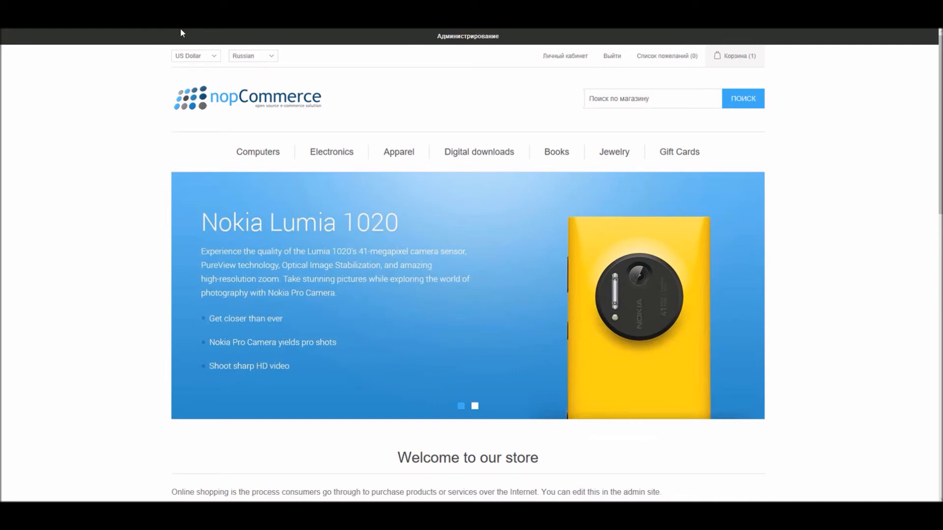
left_click(474, 407)
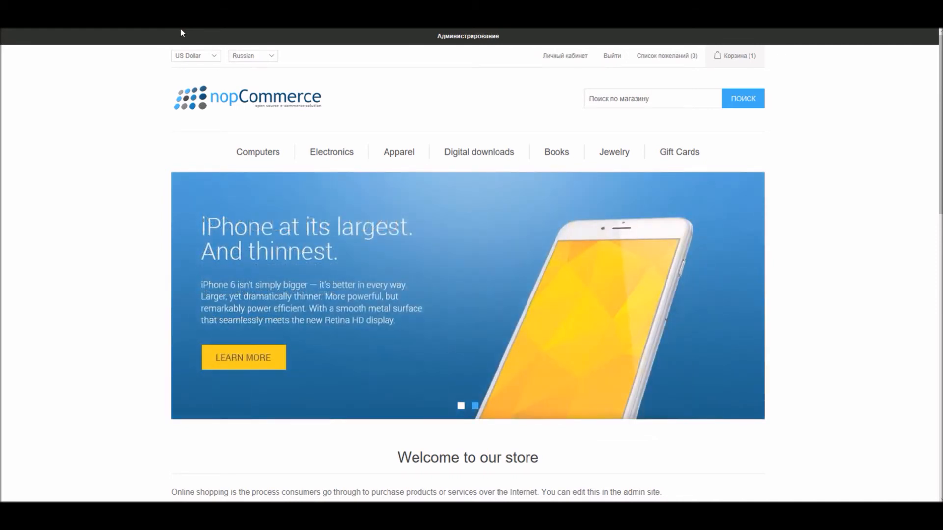
left_click(252, 55)
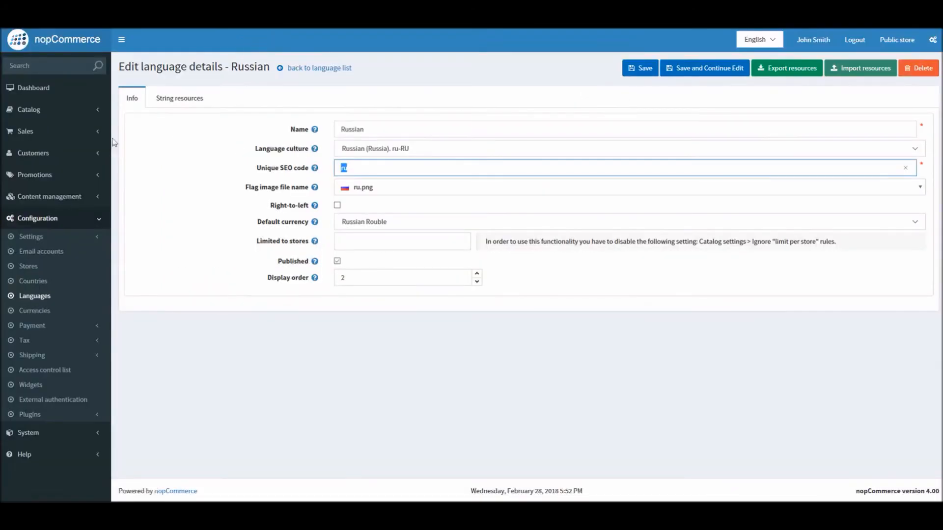
mouse_move(65, 37)
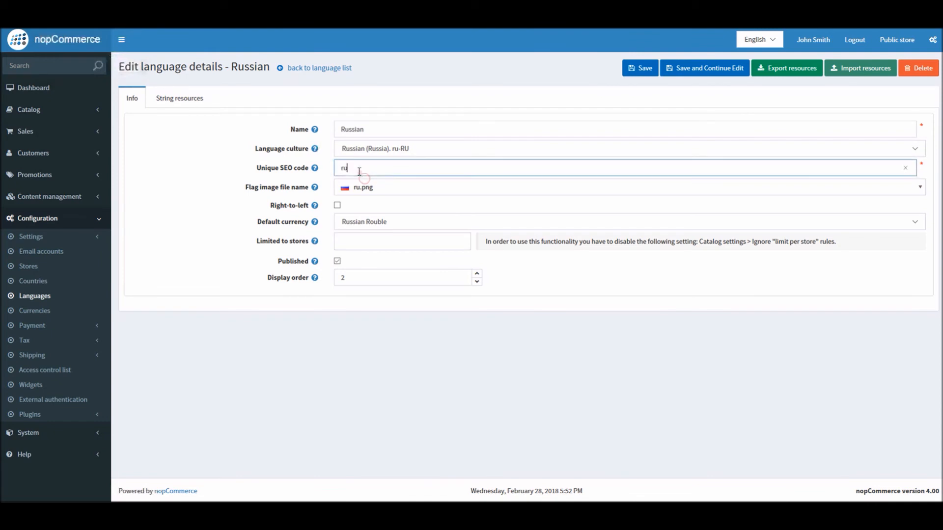
mouse_move(33, 87)
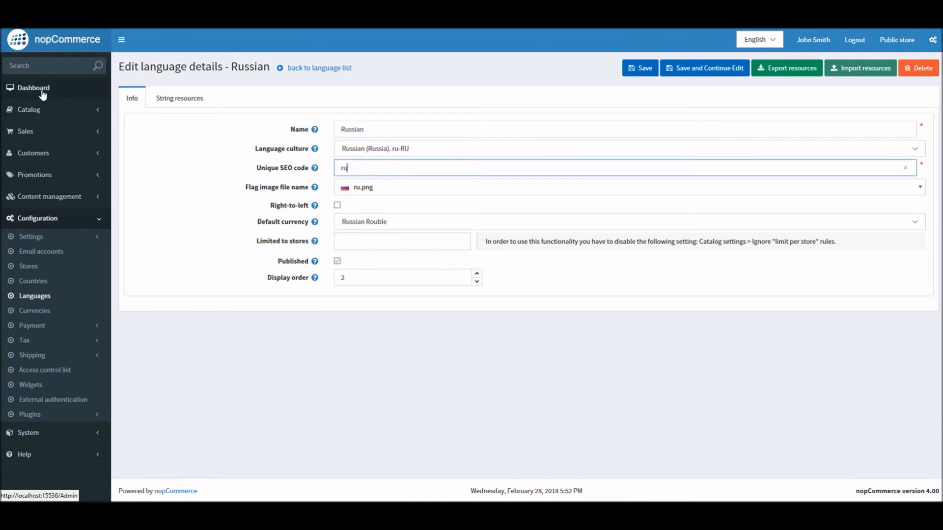
mouse_move(144, 178)
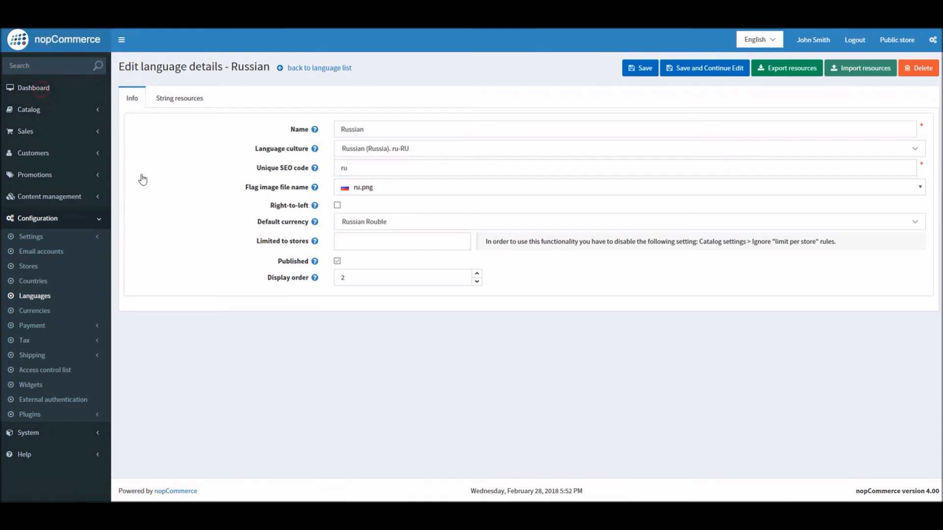
- Navigate from the dashboard through Configuration > Settings to the General settings page
left_click(33, 88)
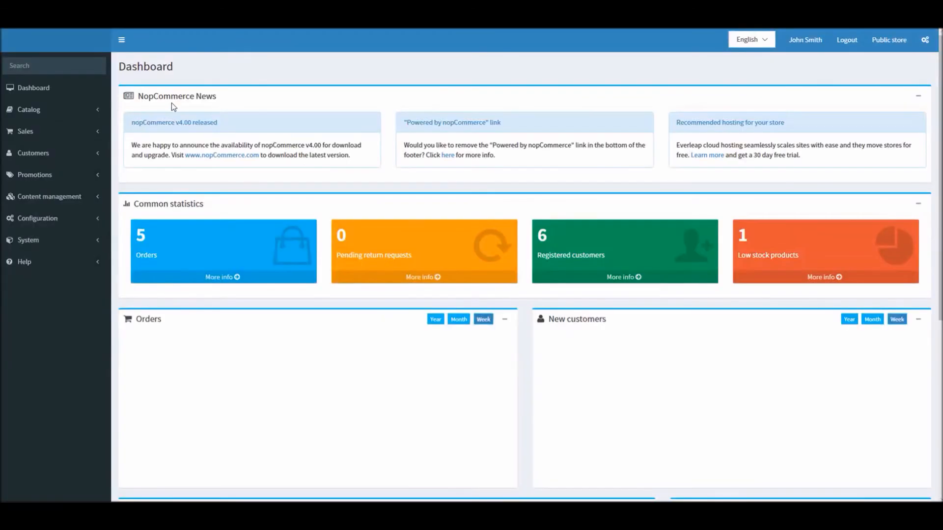
left_click(38, 218)
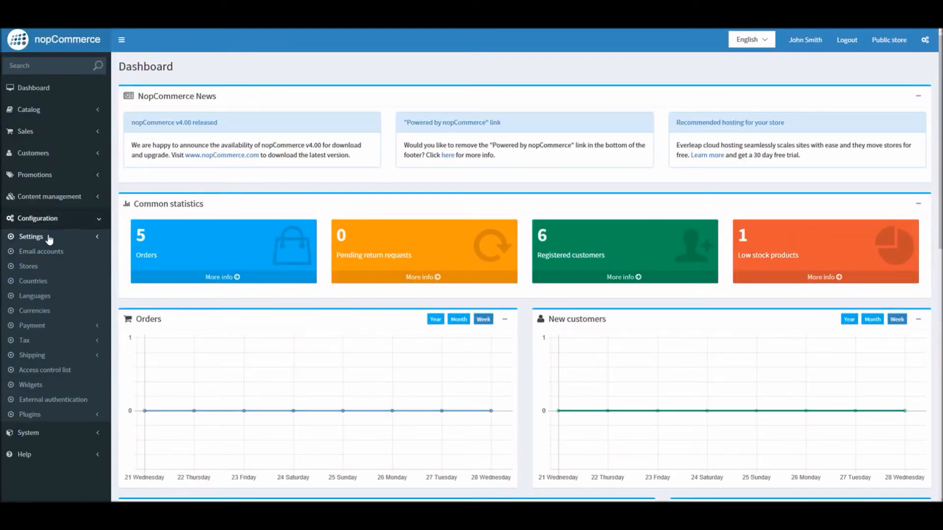
left_click(30, 237)
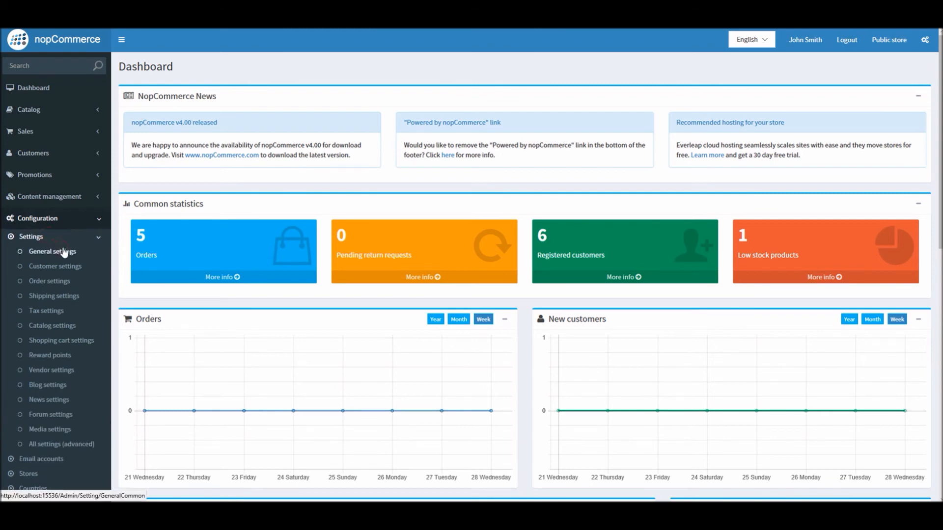
left_click(52, 251)
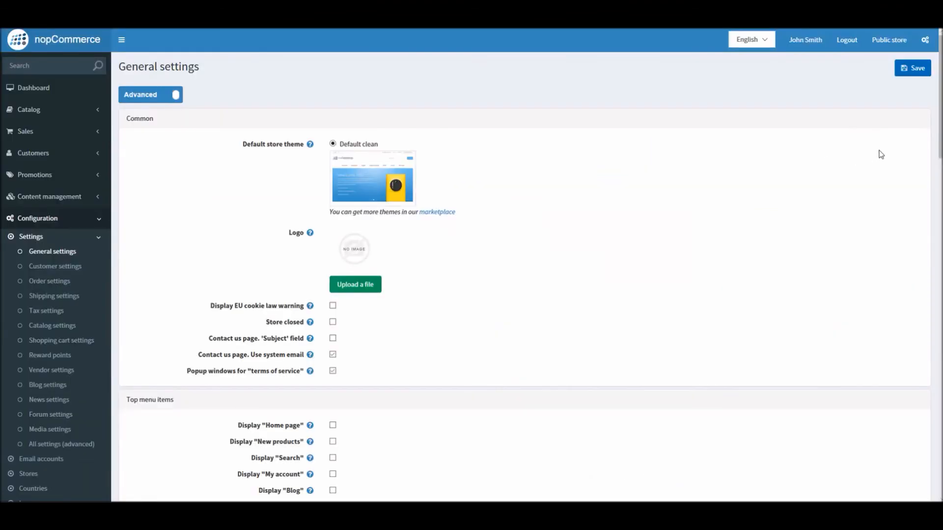
- In Localization, enable SEO friendly URLs with multiple languages, leaving automatic language detection off
scroll("down", 3)
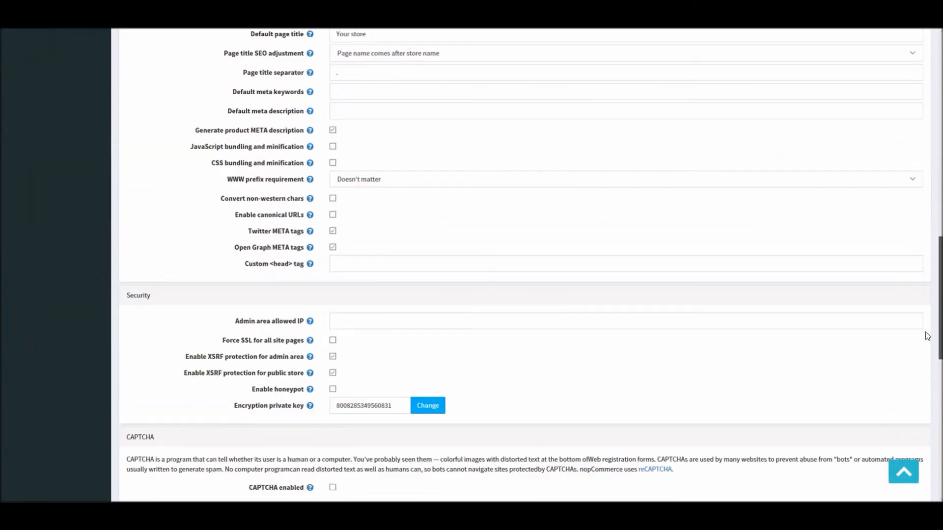
scroll("down", 3)
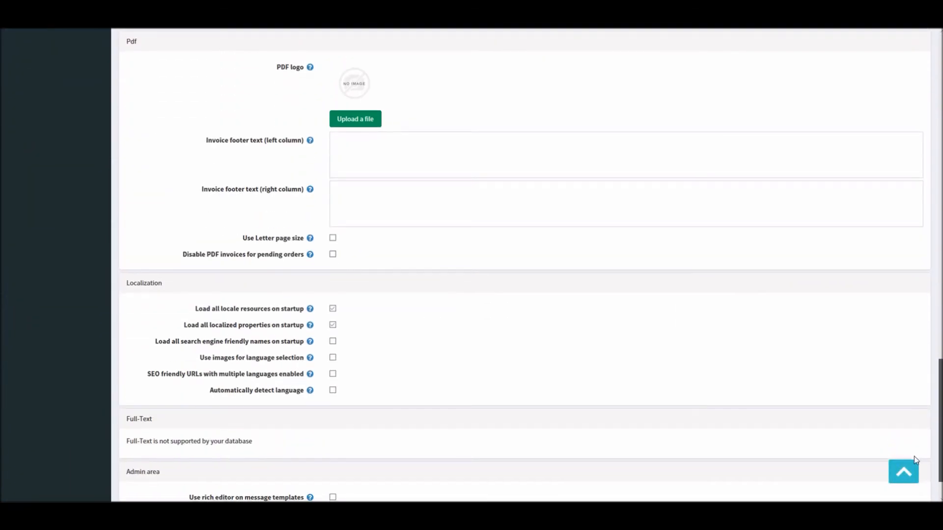
mouse_move(165, 288)
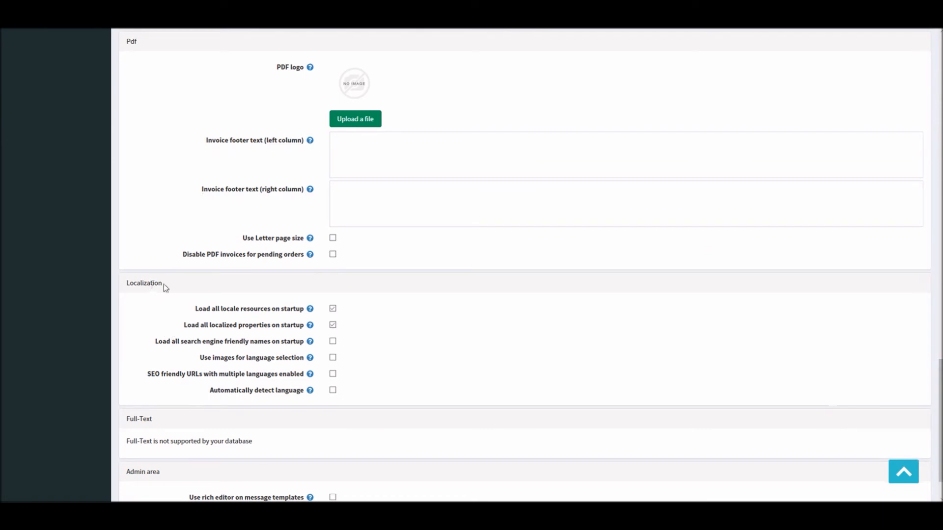
mouse_move(357, 381)
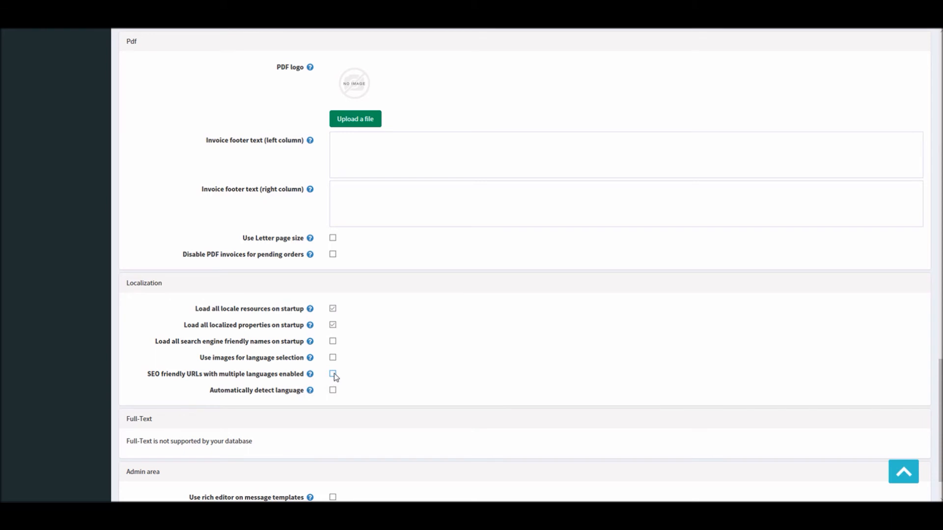
left_click(333, 373)
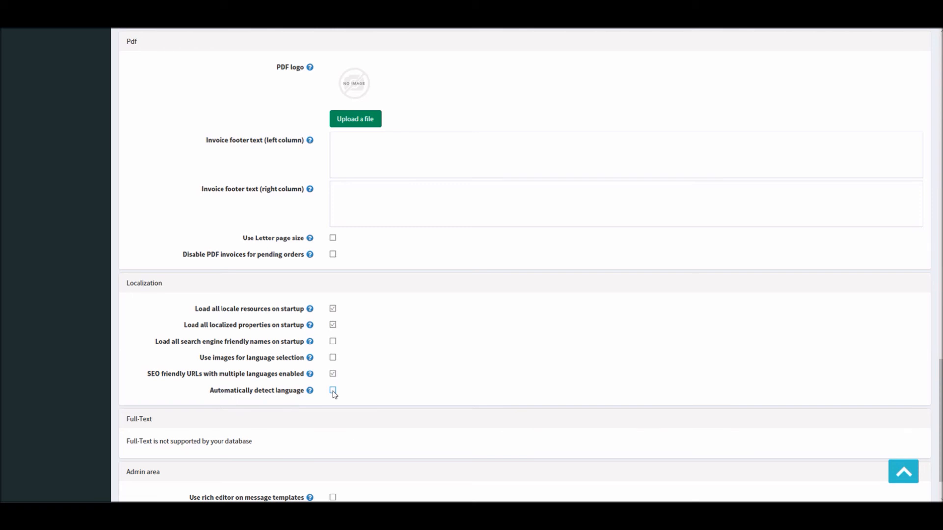
left_click(332, 390)
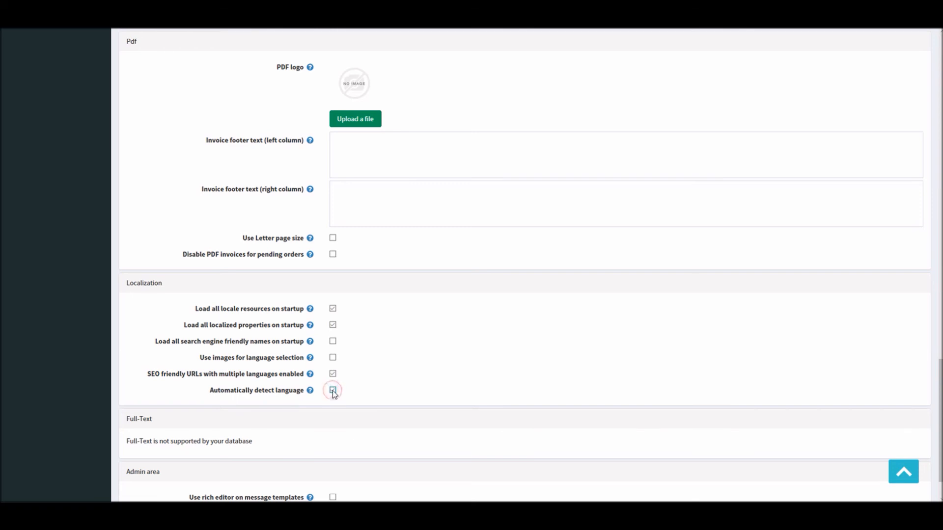
left_click(332, 390)
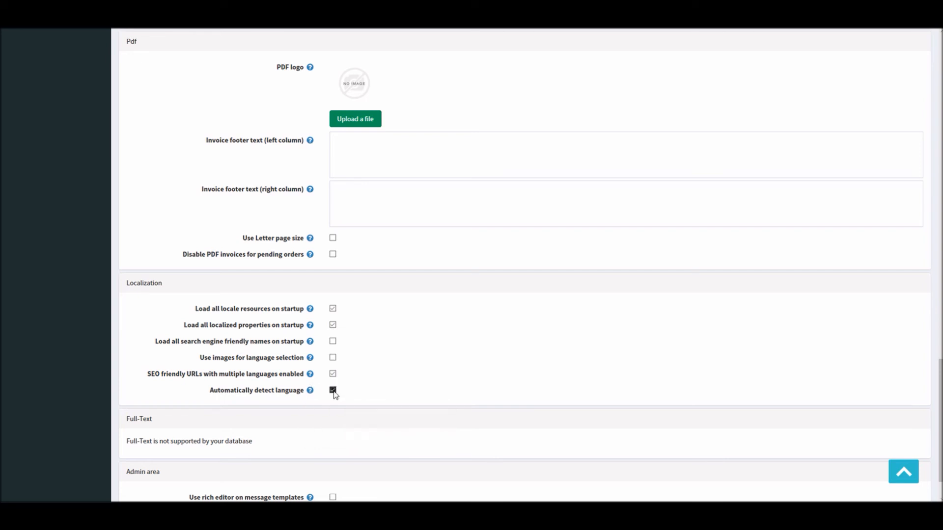
left_click(332, 389)
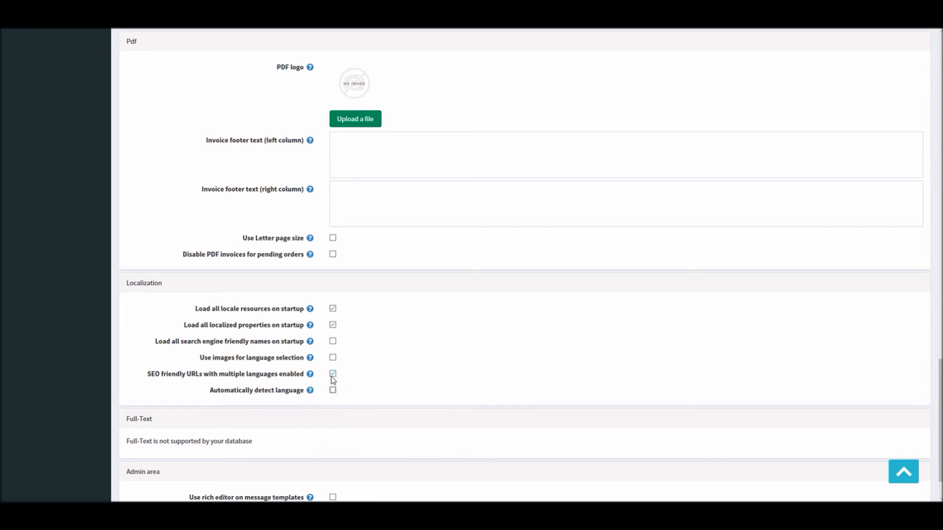
mouse_move(353, 373)
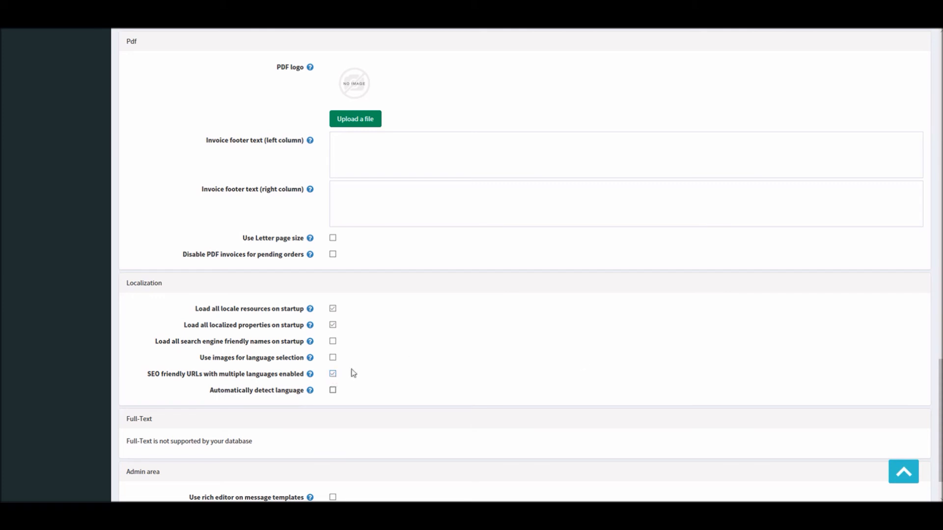
mouse_move(886, 303)
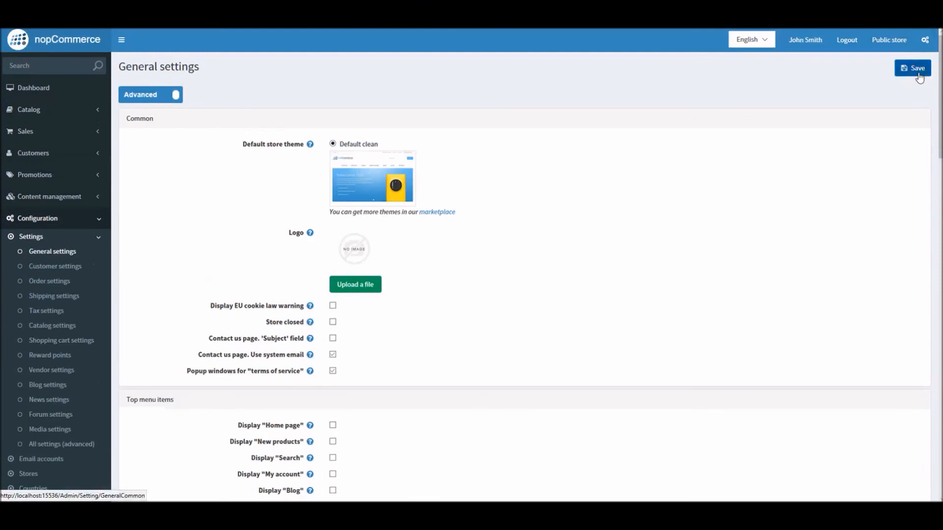
mouse_move(910, 92)
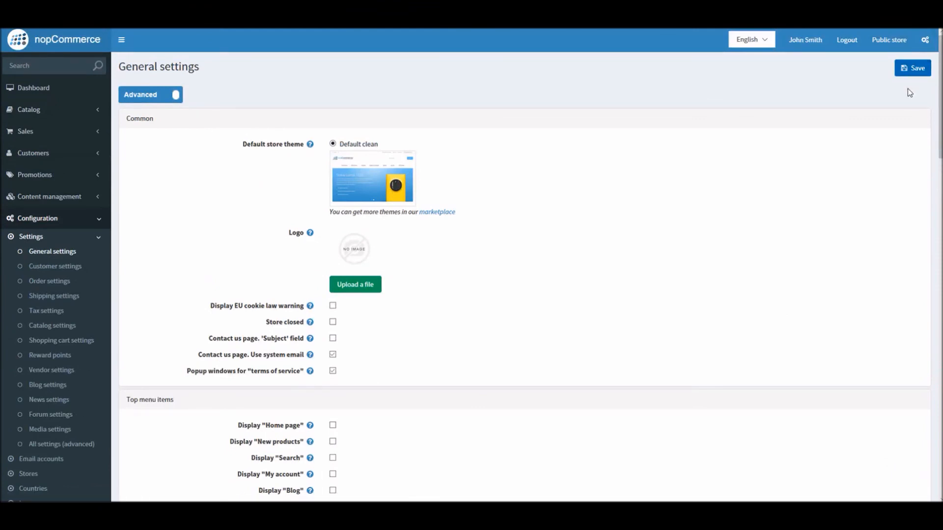
mouse_move(577, 96)
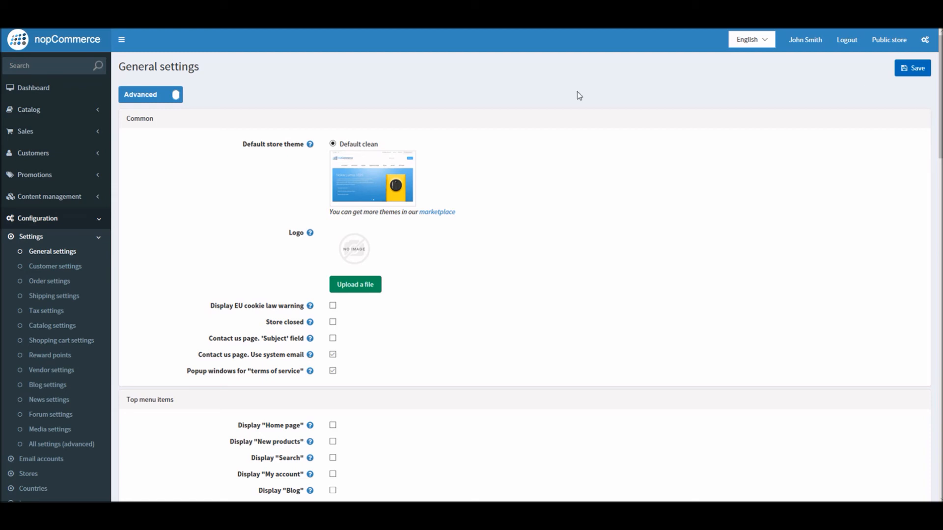
mouse_move(926, 39)
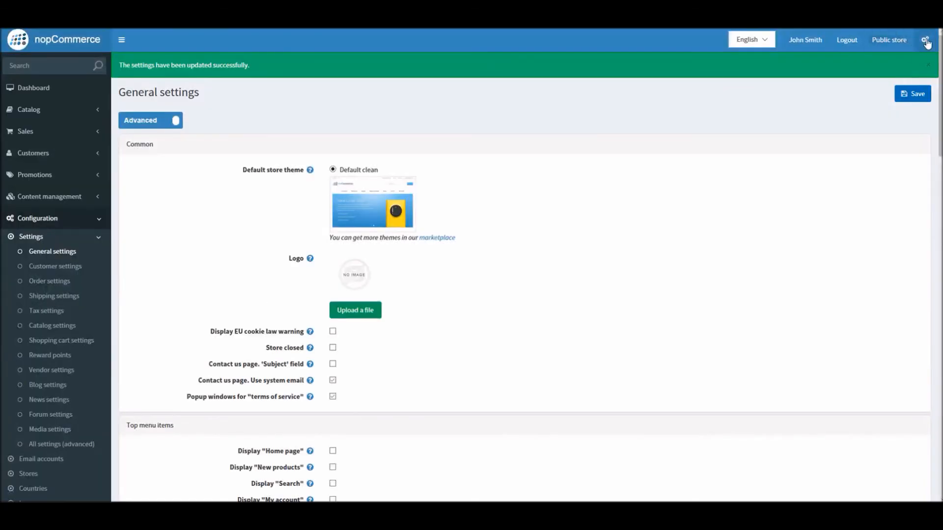
- Restart the application from the gear menu so the new URL setting takes effect
left_click(926, 40)
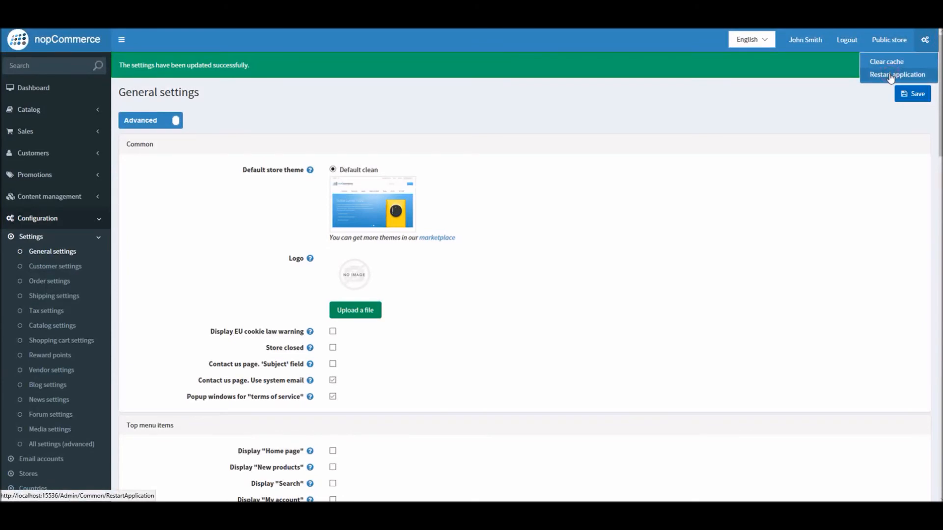
left_click(897, 73)
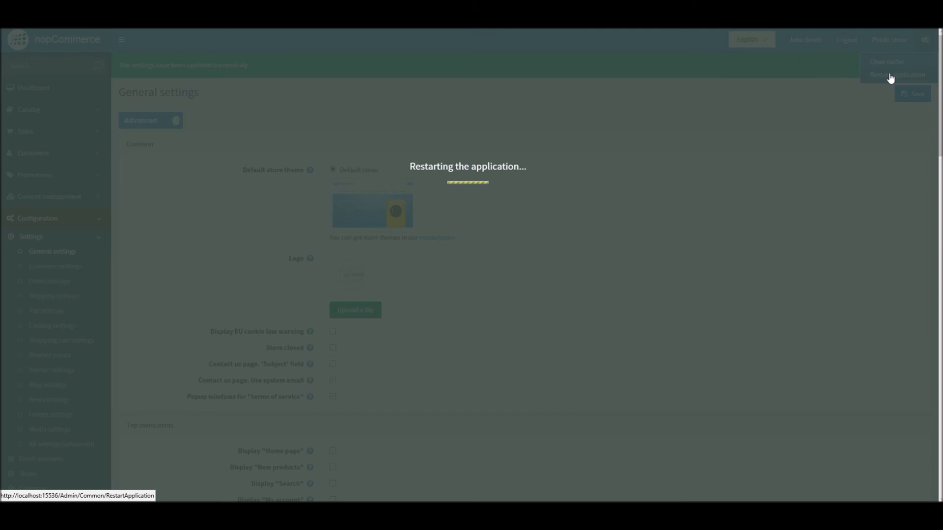
mouse_move(792, 66)
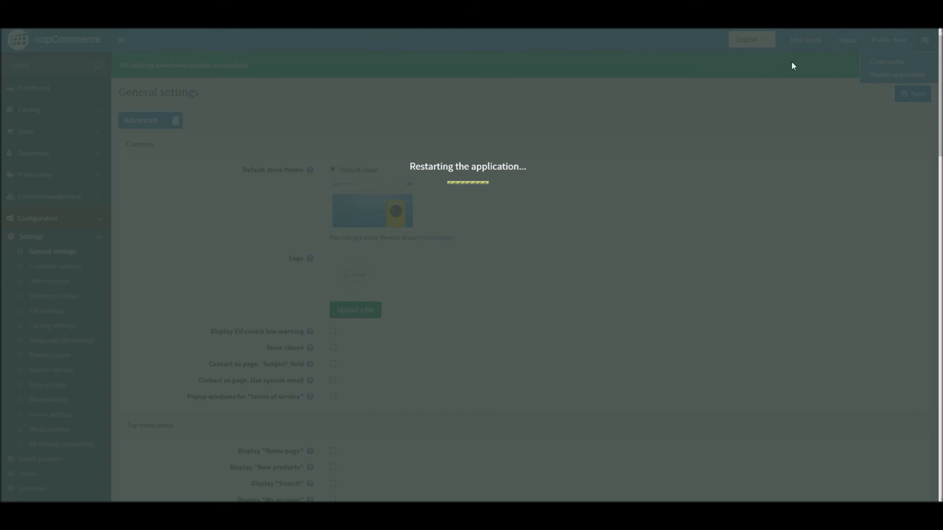
mouse_move(681, 55)
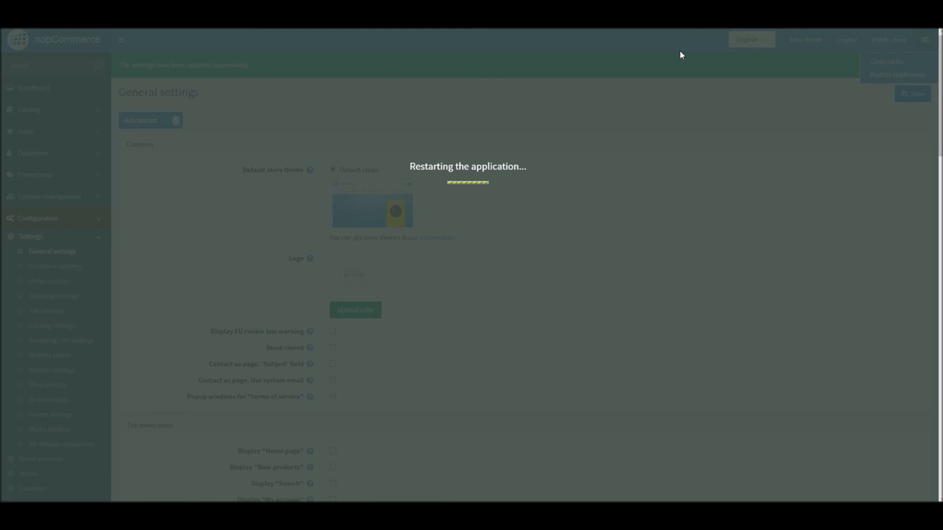
mouse_move(491, 48)
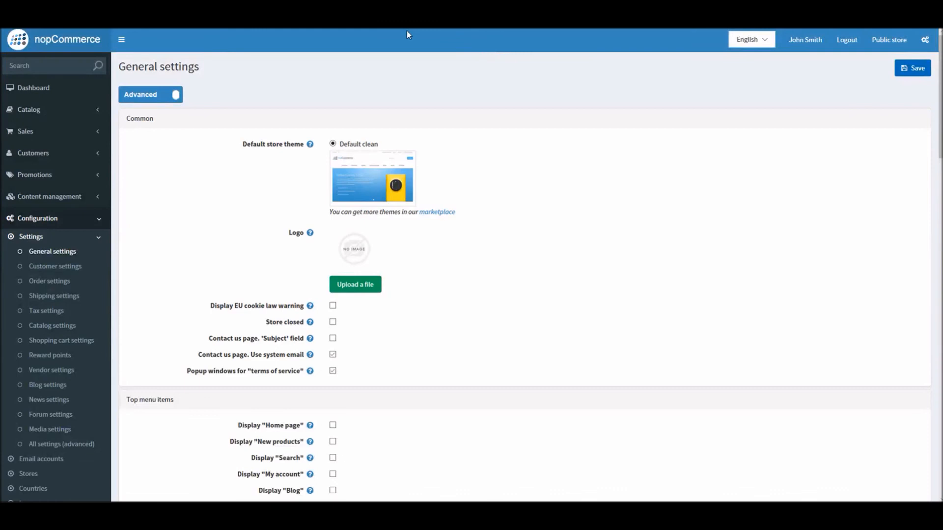
- Open the public store and browse Apparel > Shoes, now served at /en/shoes
left_click(889, 39)
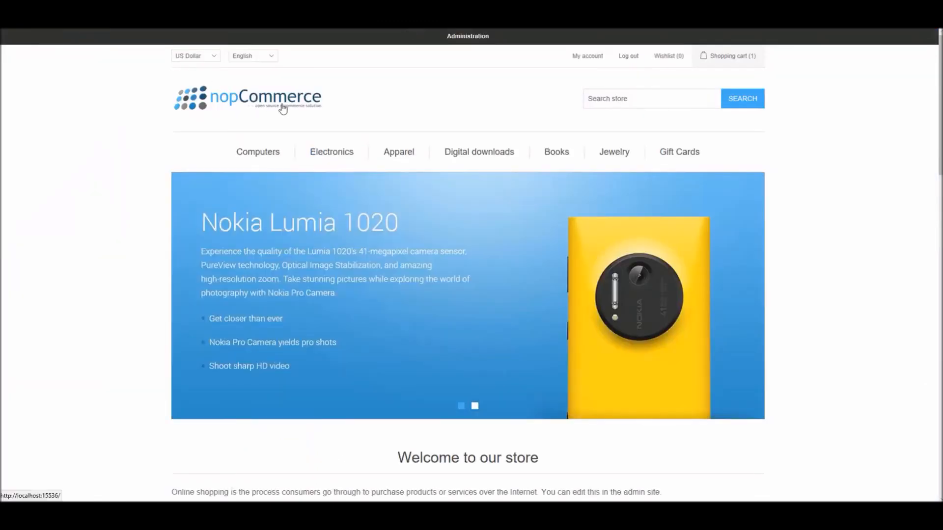
left_click(467, 36)
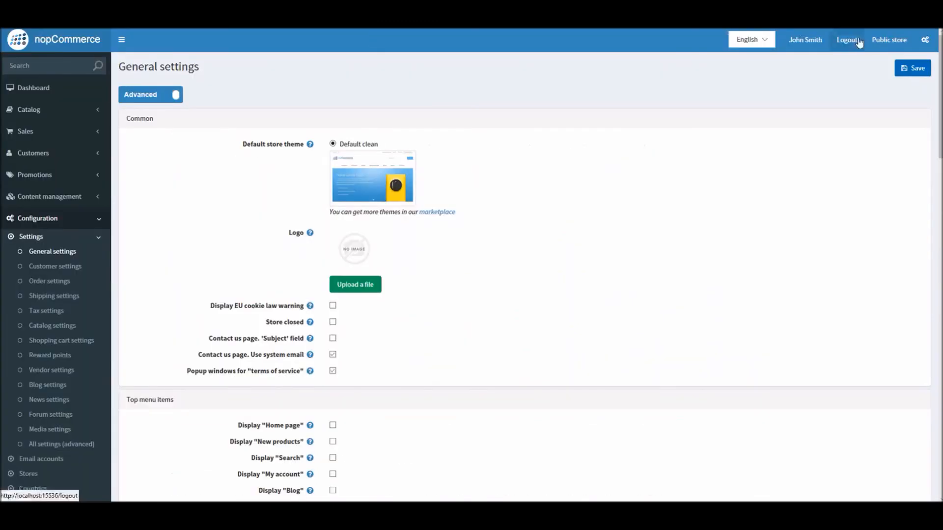
mouse_move(824, 54)
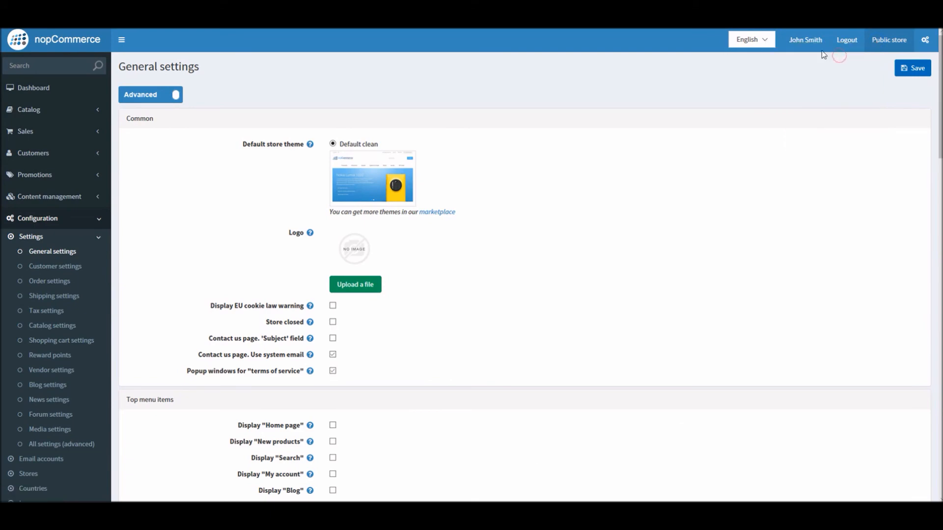
left_click(888, 40)
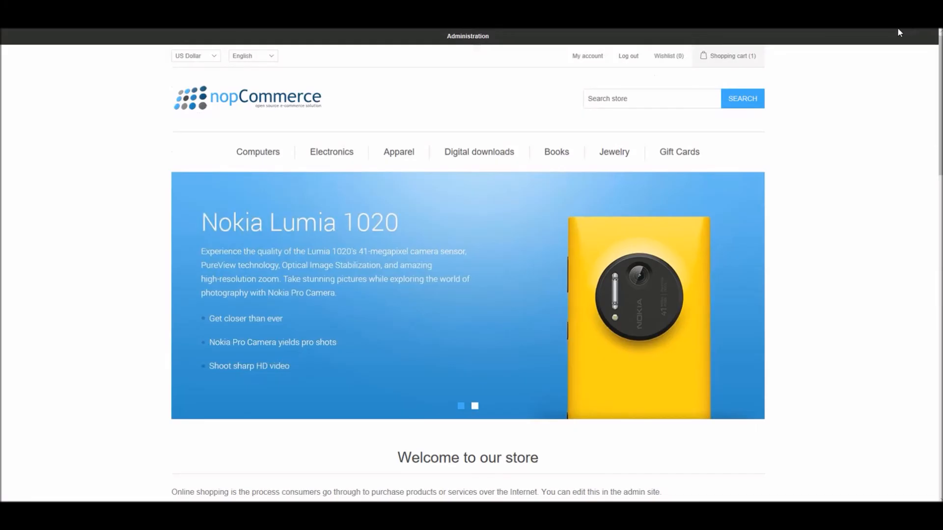
left_click(475, 406)
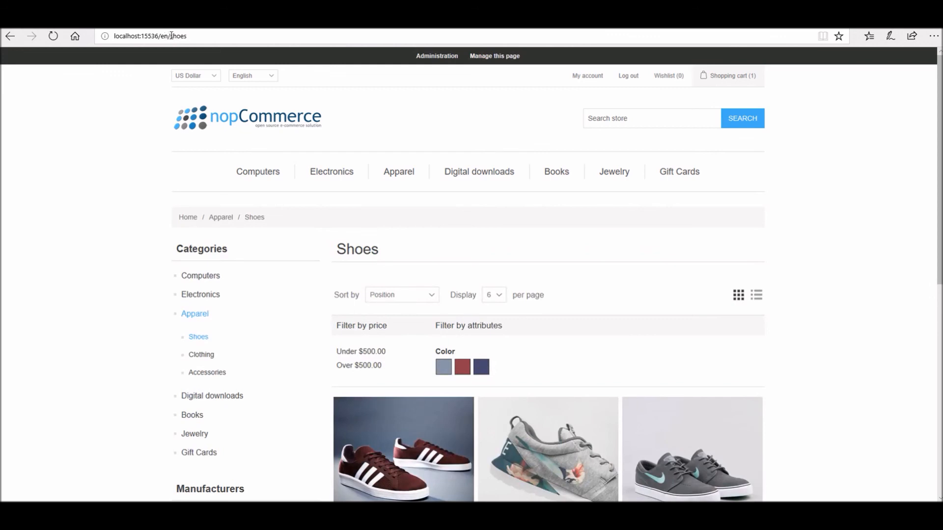
- Confirm the /en store address, then switch the storefront language to Russian
left_click(150, 35)
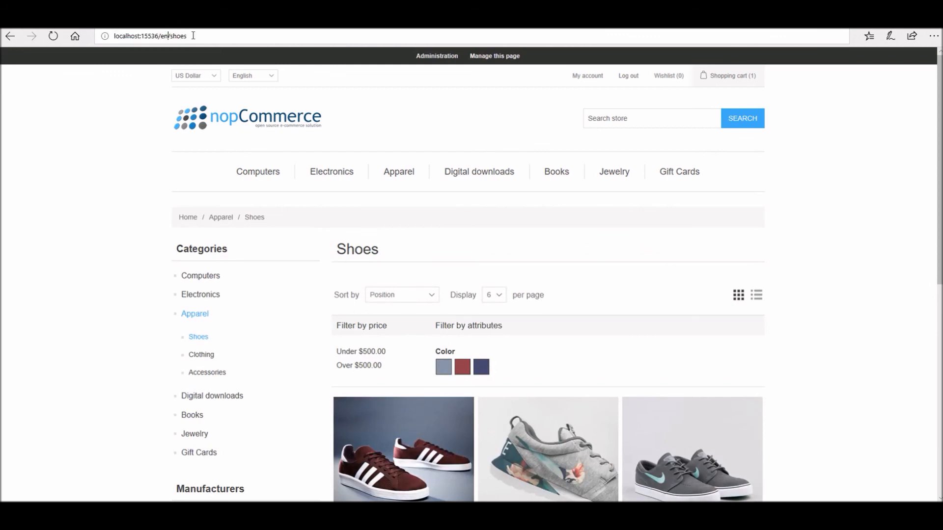
mouse_move(331, 171)
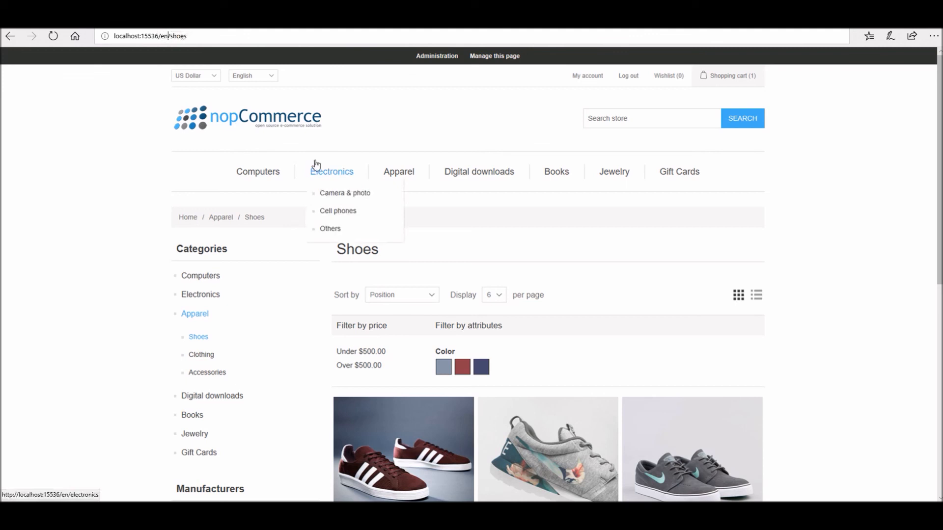
left_click(253, 76)
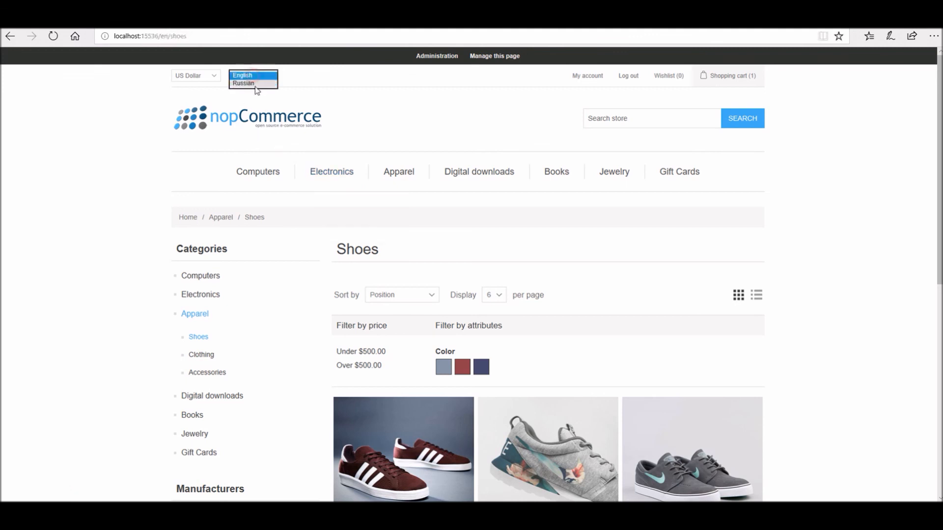
left_click(244, 83)
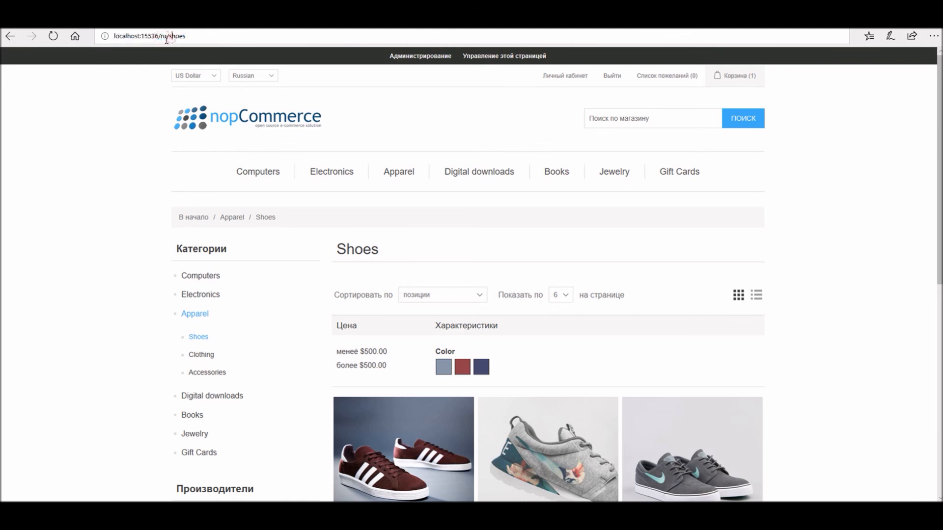
- Go to the Russian home page and confirm it is served under the /ru address
left_click(247, 117)
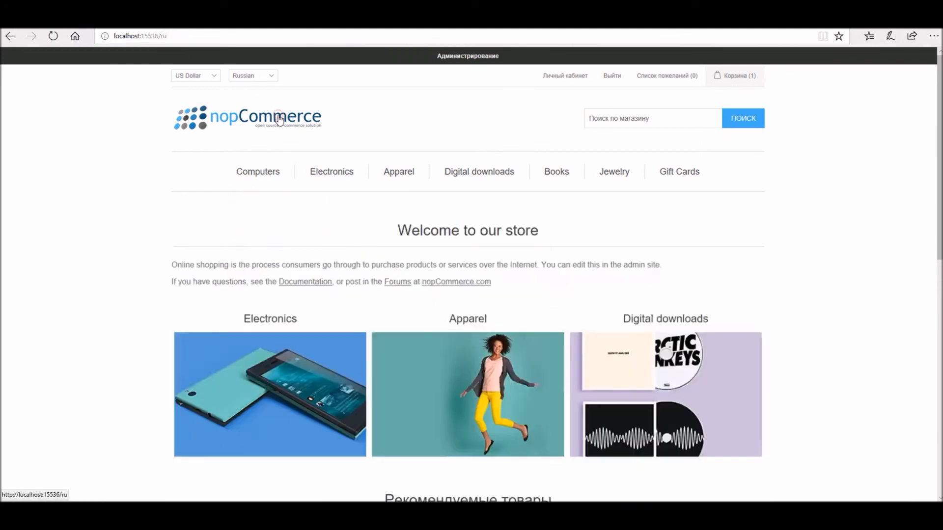
left_click(140, 36)
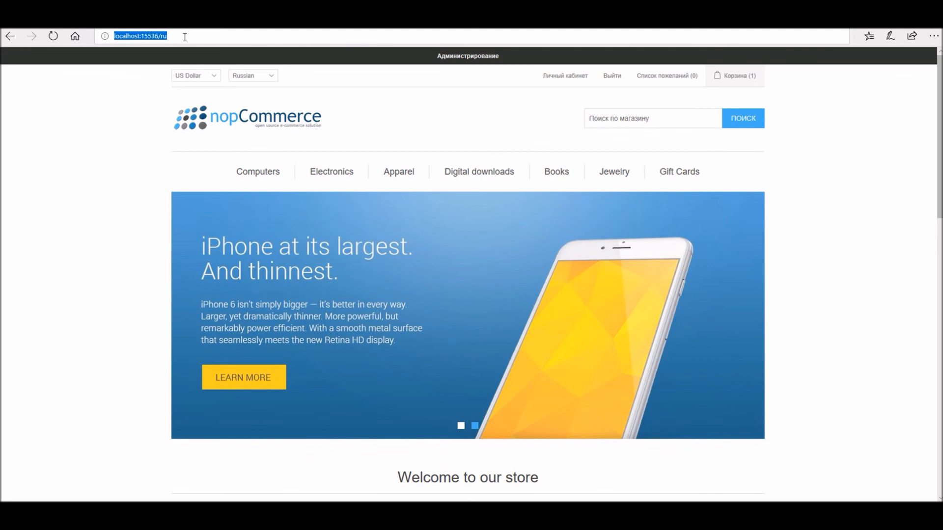
left_click(474, 425)
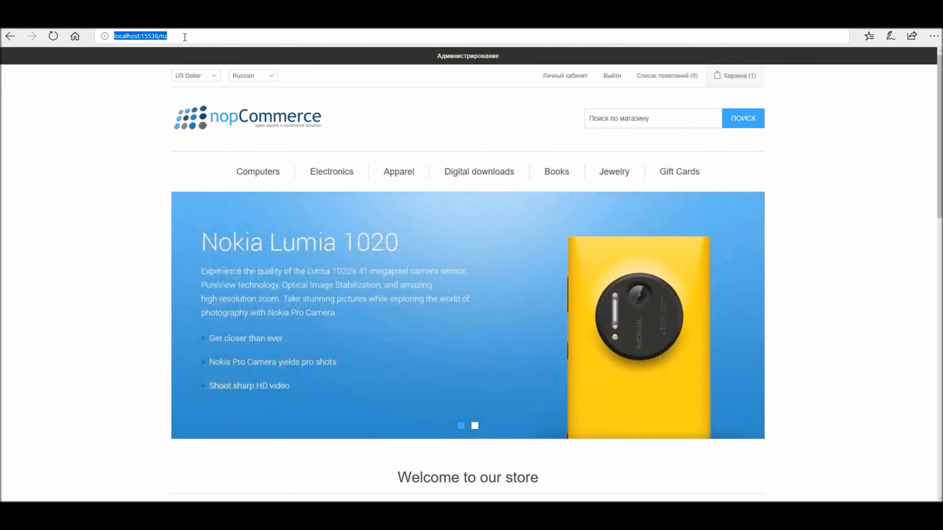
left_click(474, 425)
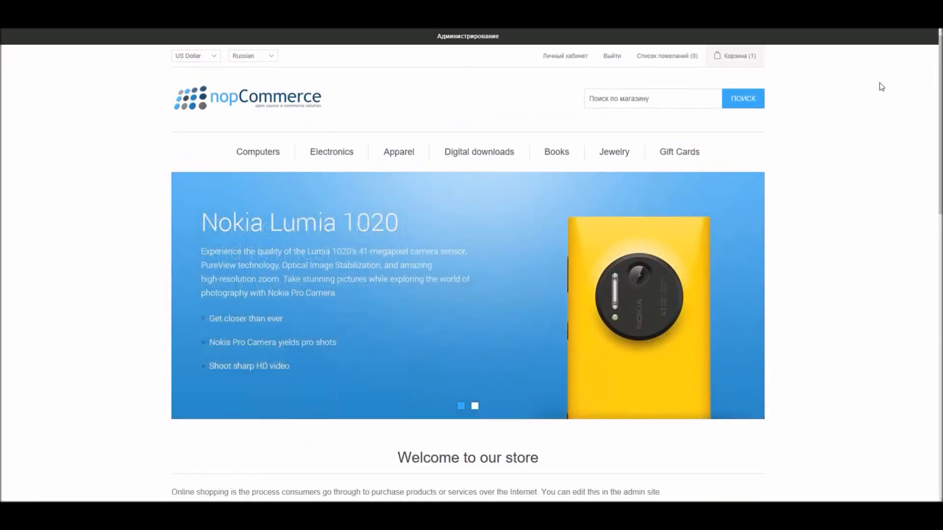
left_click(474, 405)
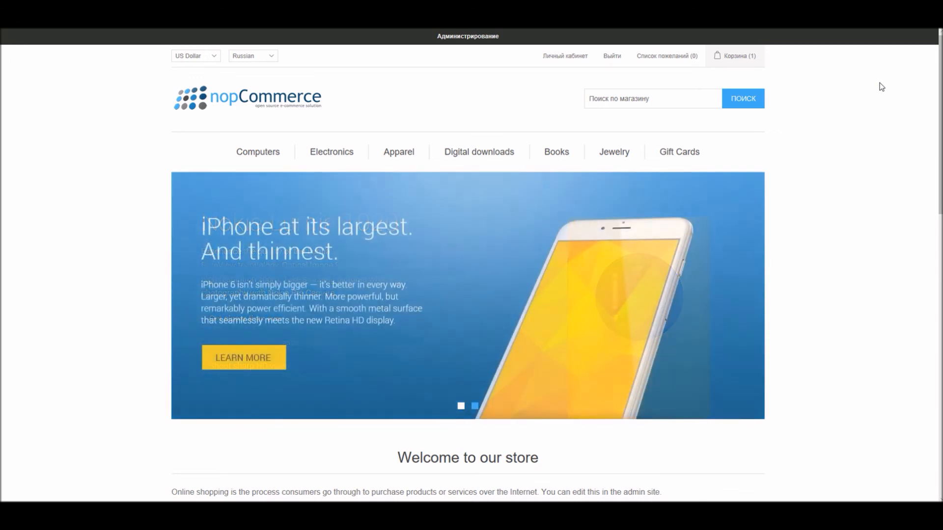